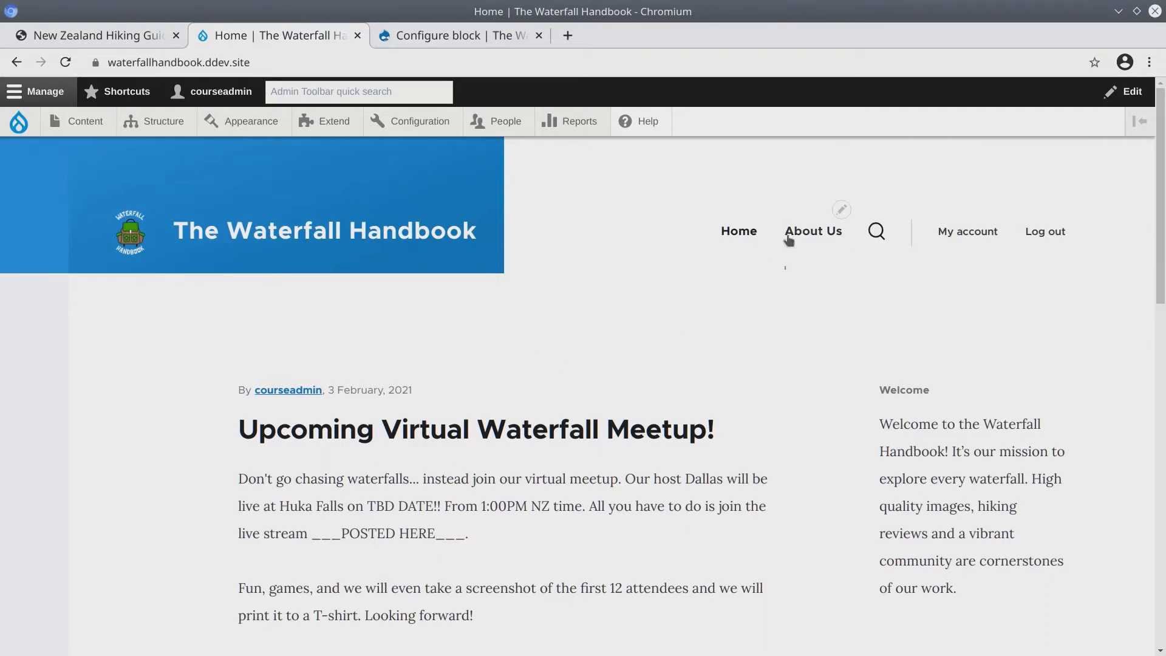
# Step: Go to the About Us page from The Waterfall Handbook's main navigation
pyautogui.click(814, 231)
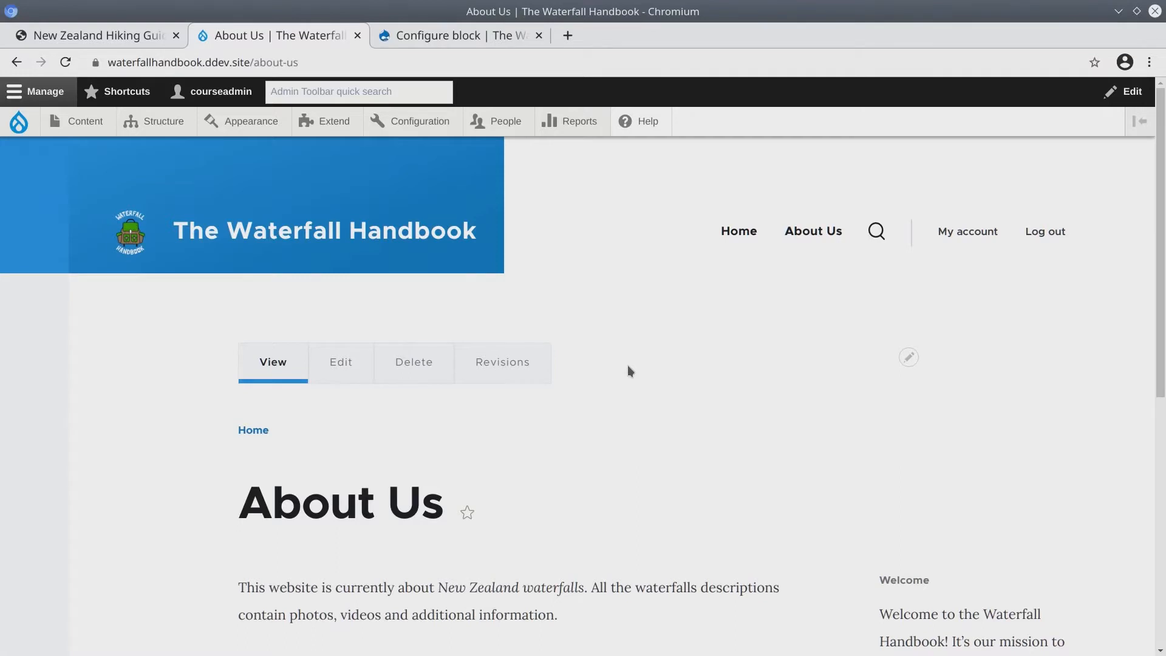
pyautogui.moveTo(649, 454)
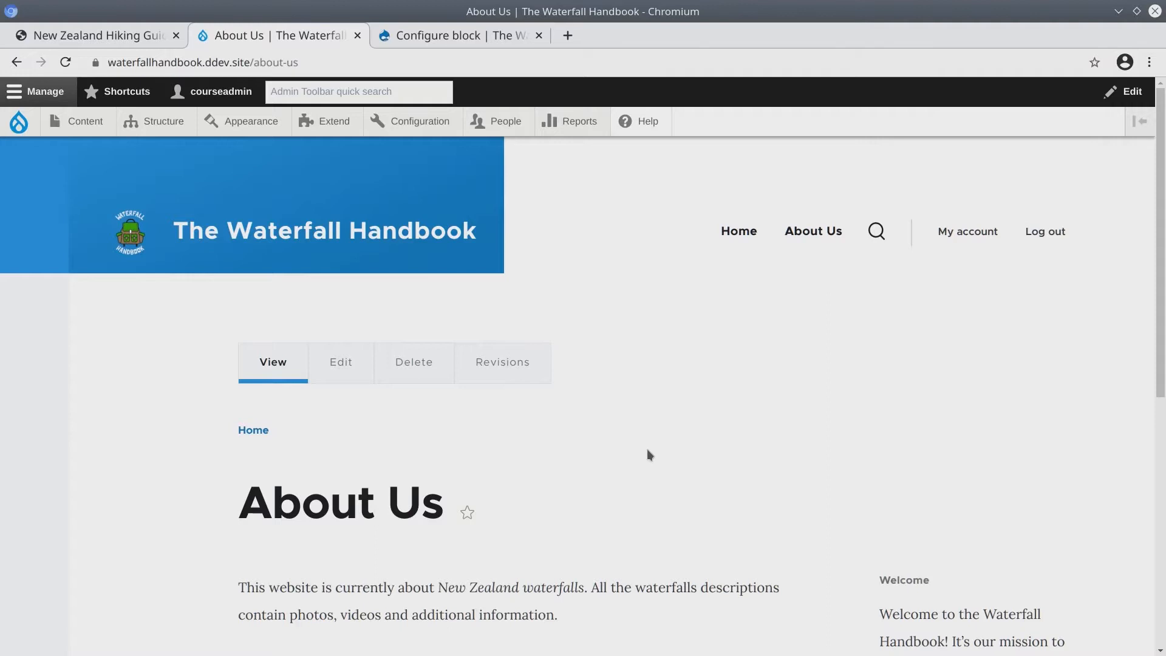
pyautogui.moveTo(289, 42)
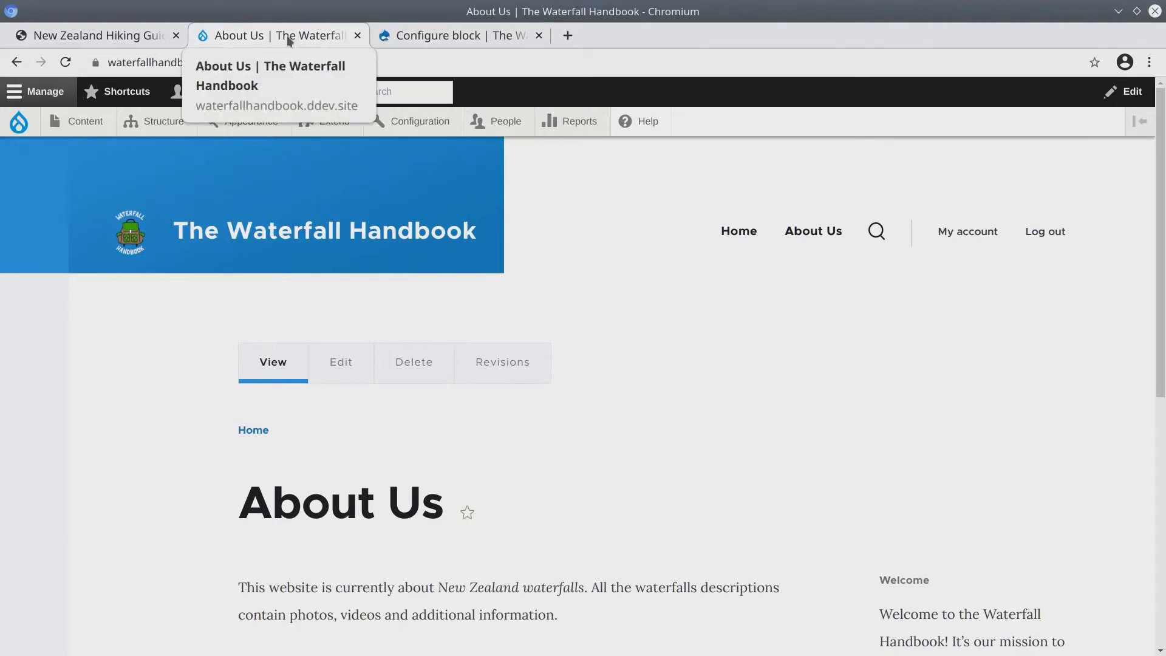
# Step: Navigate via Structure > Block layout to the Custom block library
pyautogui.click(454, 36)
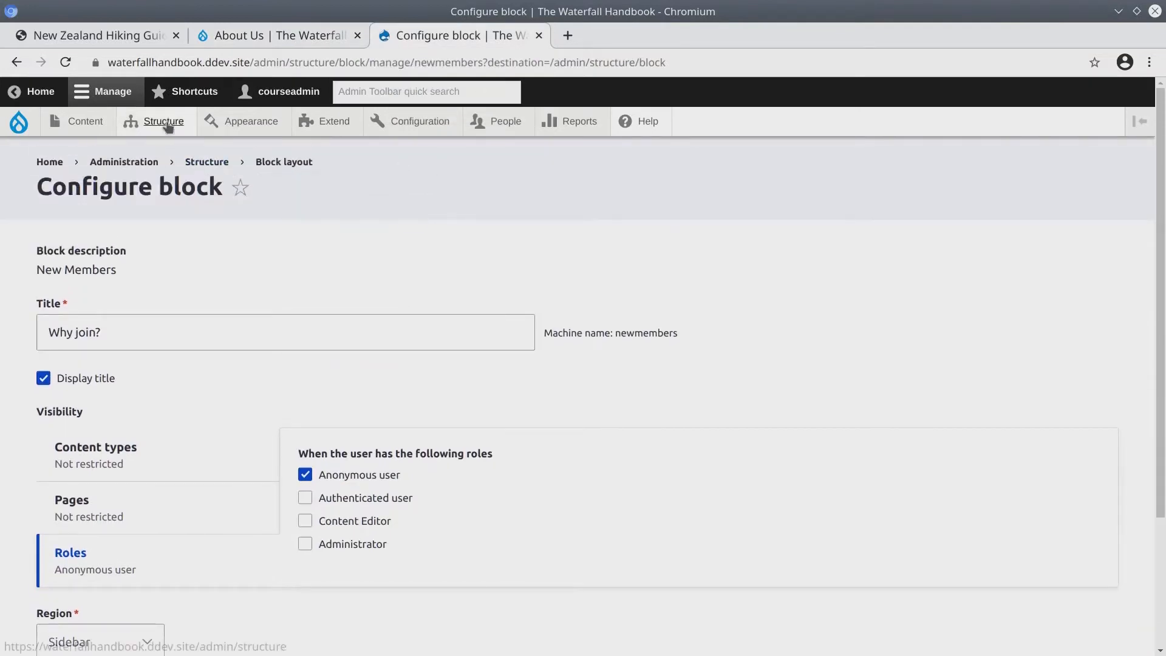
pyautogui.click(163, 122)
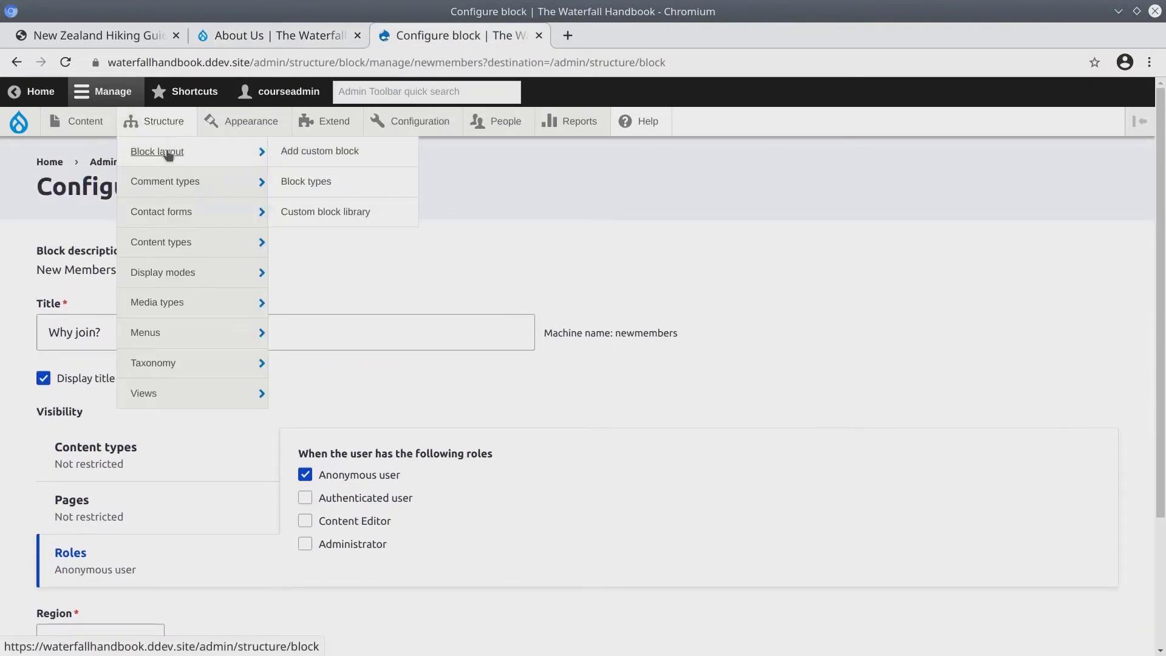
pyautogui.moveTo(330, 187)
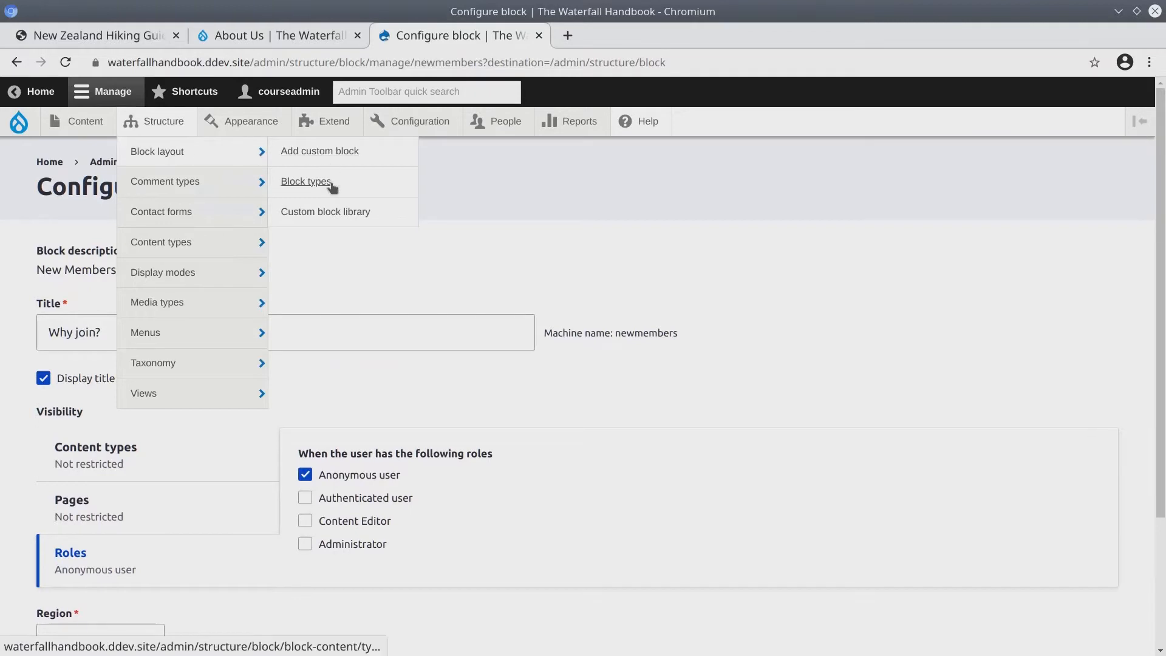
pyautogui.moveTo(342, 205)
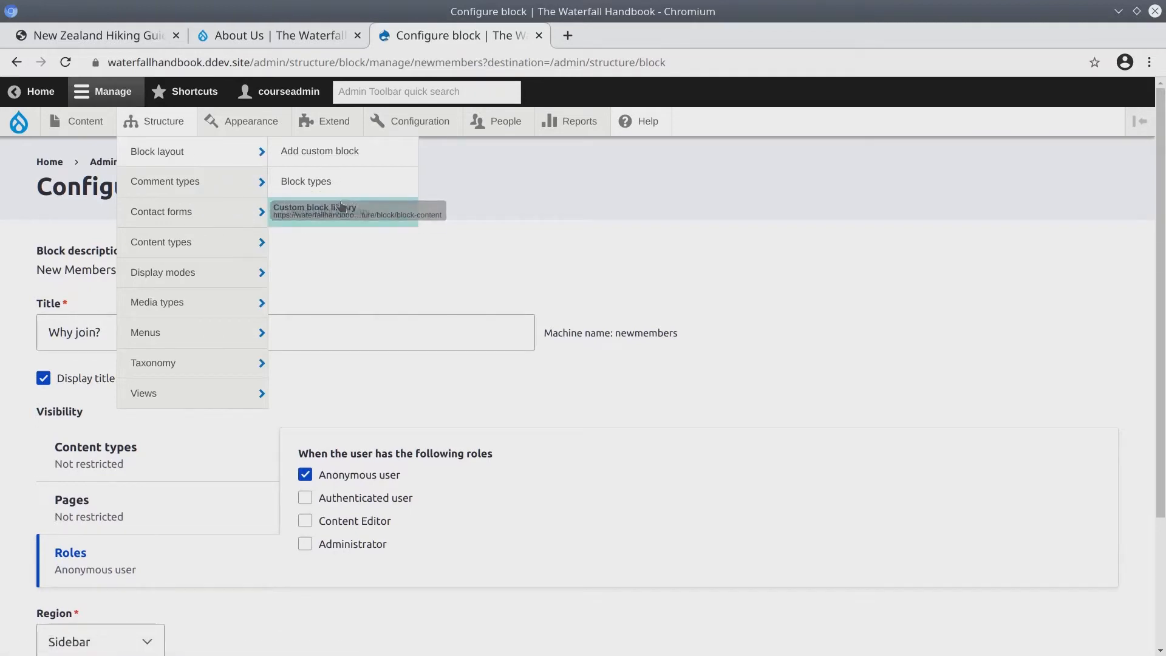
pyautogui.click(325, 211)
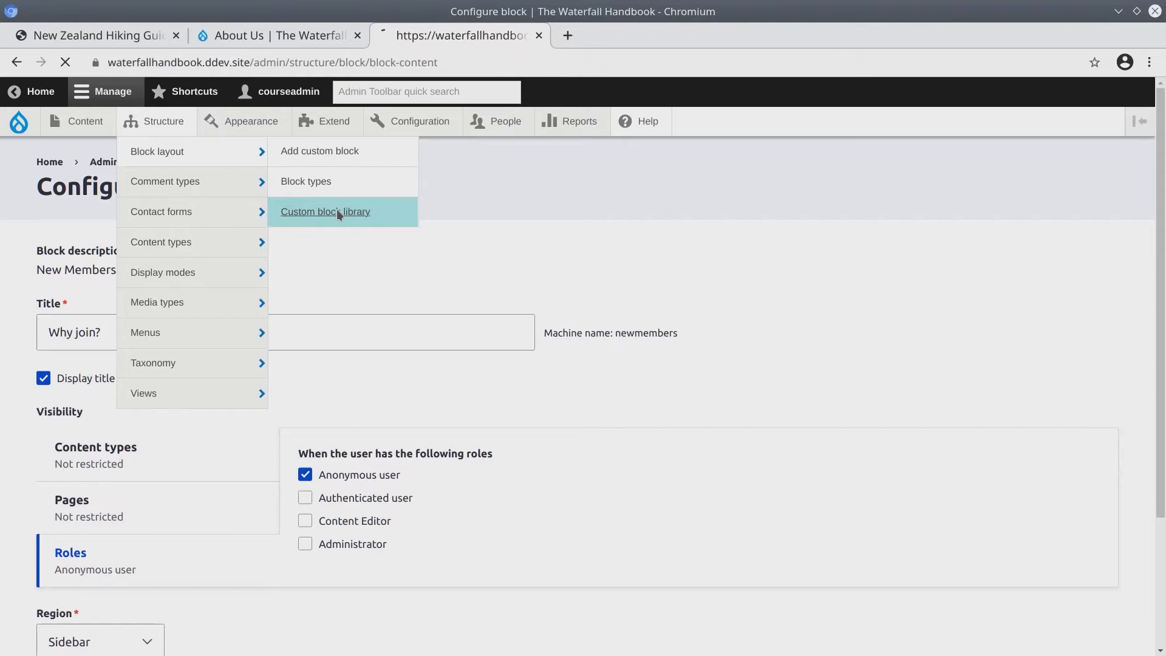
# Step: Edit the New Members custom block and review its description and body text
pyautogui.click(326, 212)
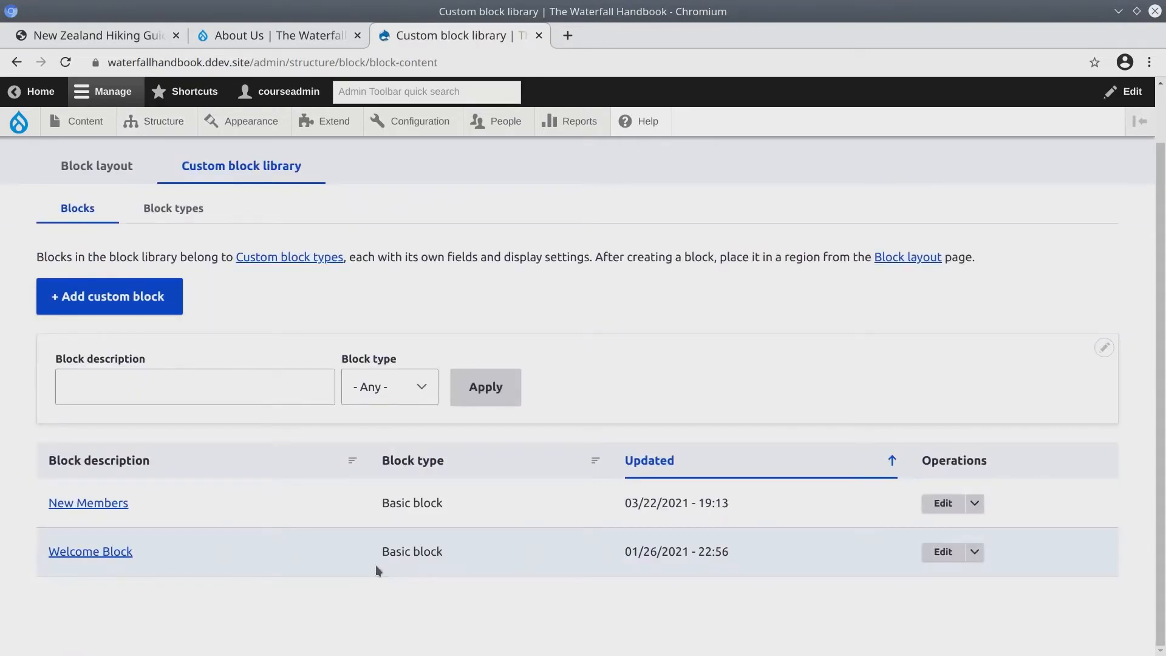
pyautogui.moveTo(159, 576)
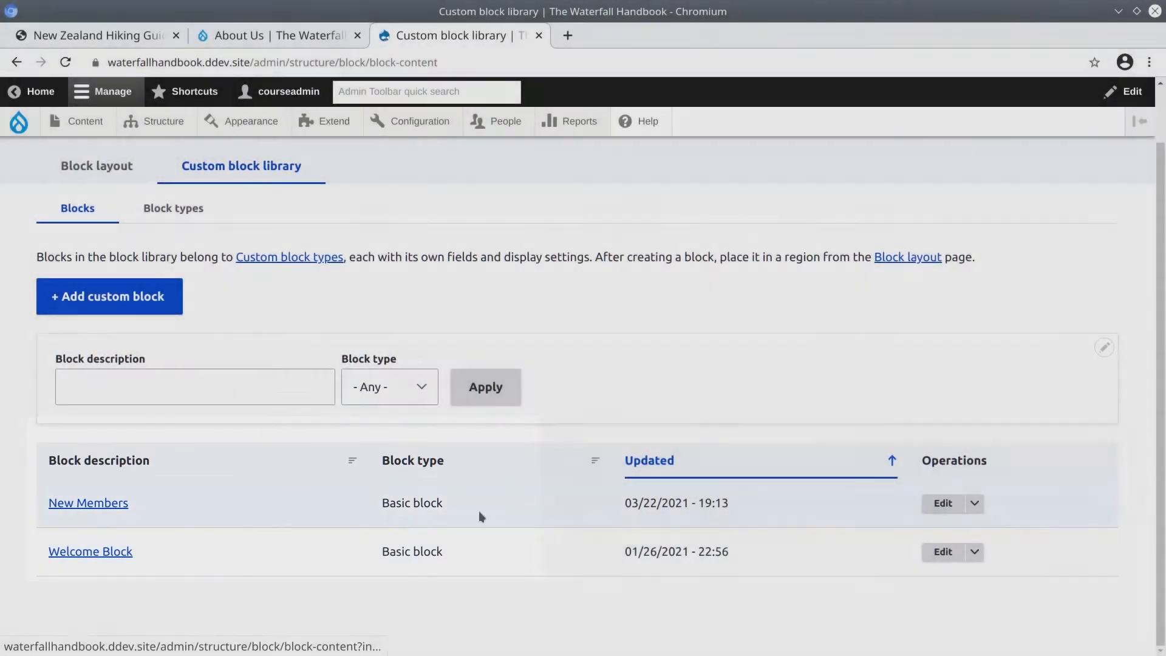
pyautogui.click(942, 503)
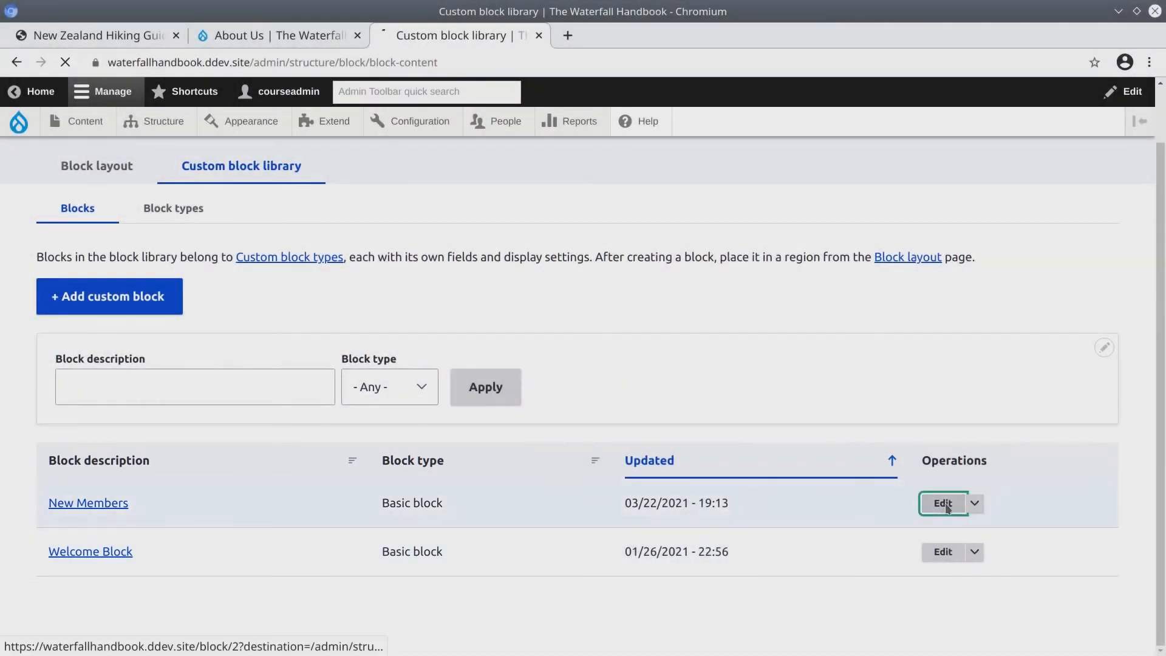
pyautogui.click(942, 503)
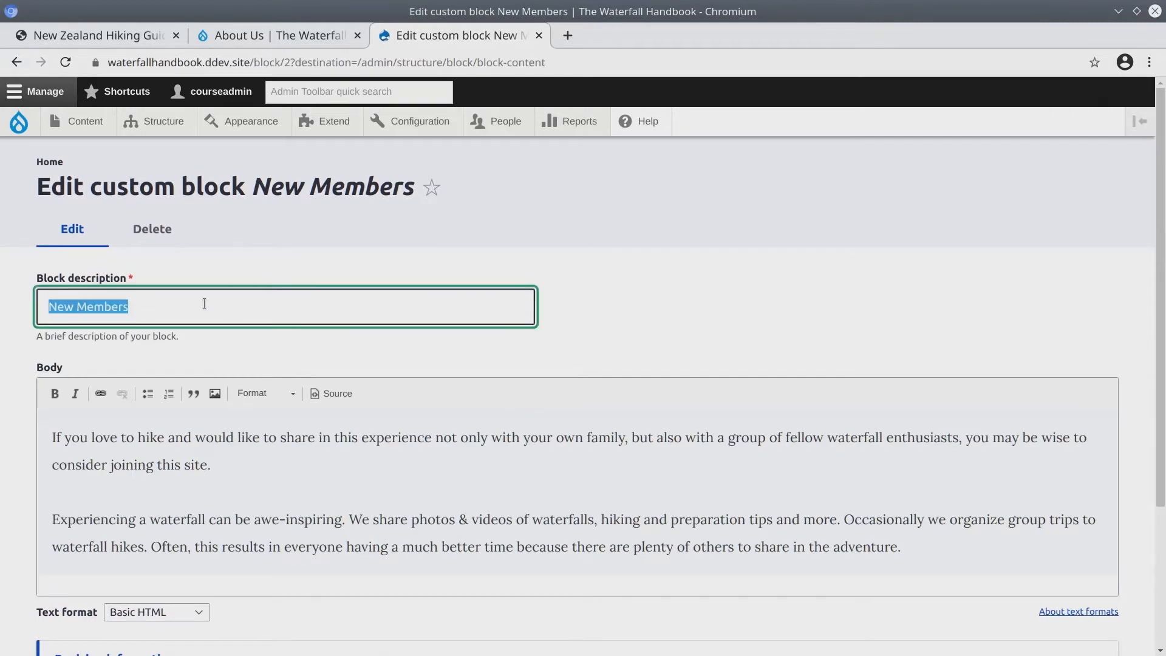
pyautogui.scroll(-3)
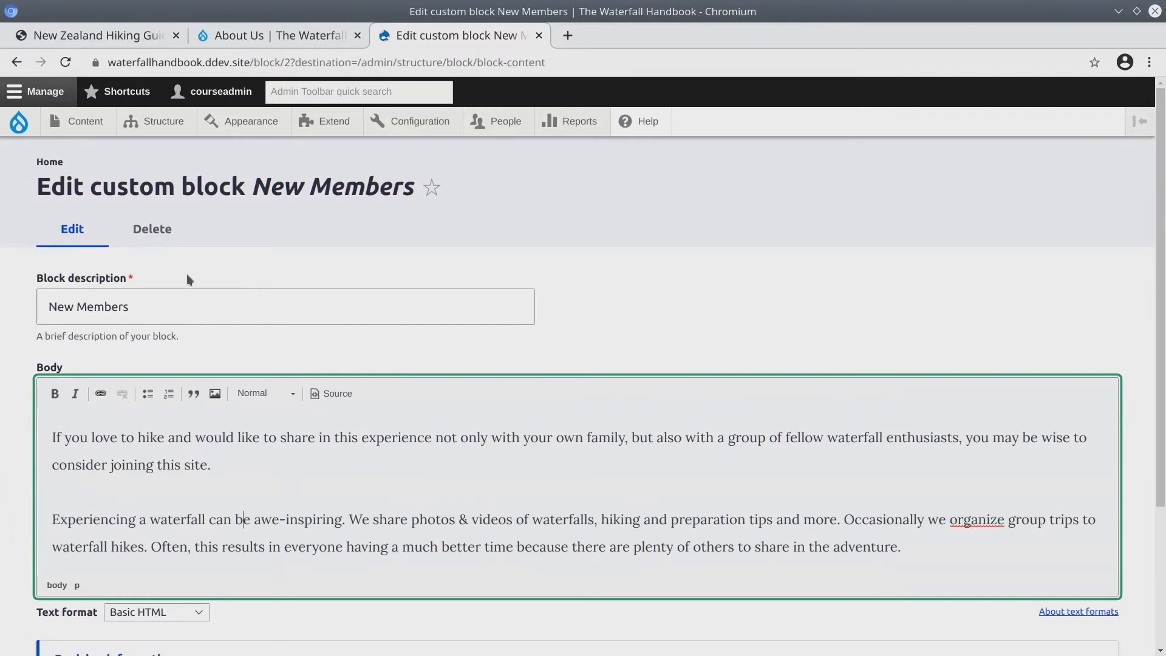
pyautogui.moveTo(215, 489)
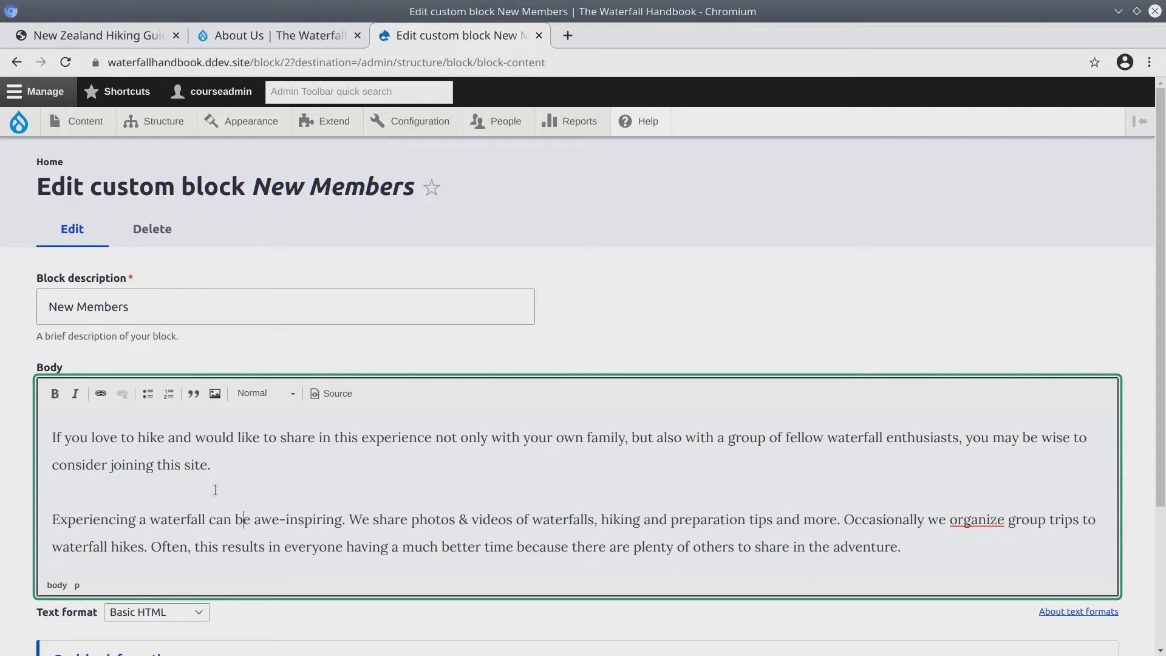
pyautogui.moveTo(285, 364)
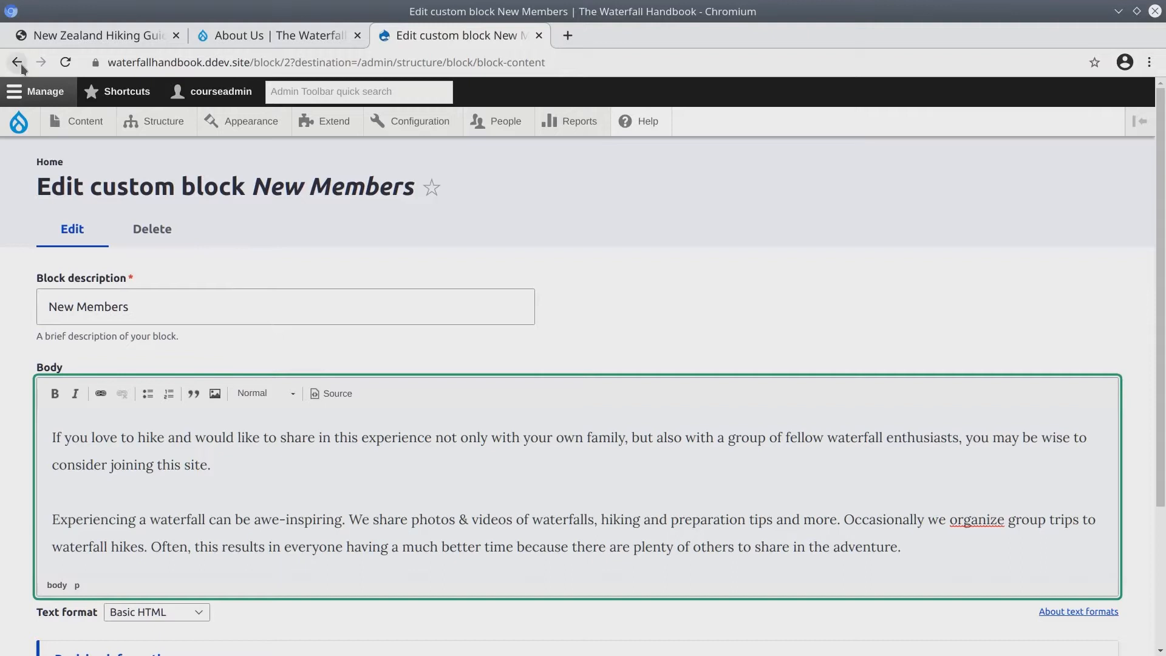
# Step: Return to the Custom block library and view its Block types list
pyautogui.click(17, 63)
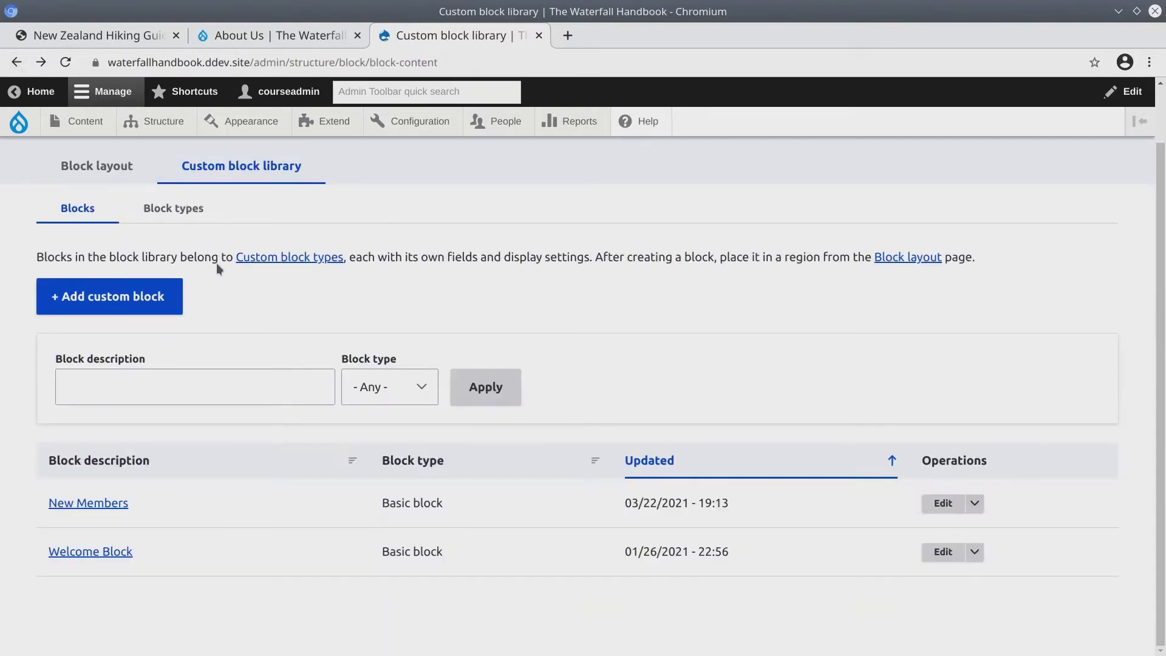
pyautogui.click(164, 121)
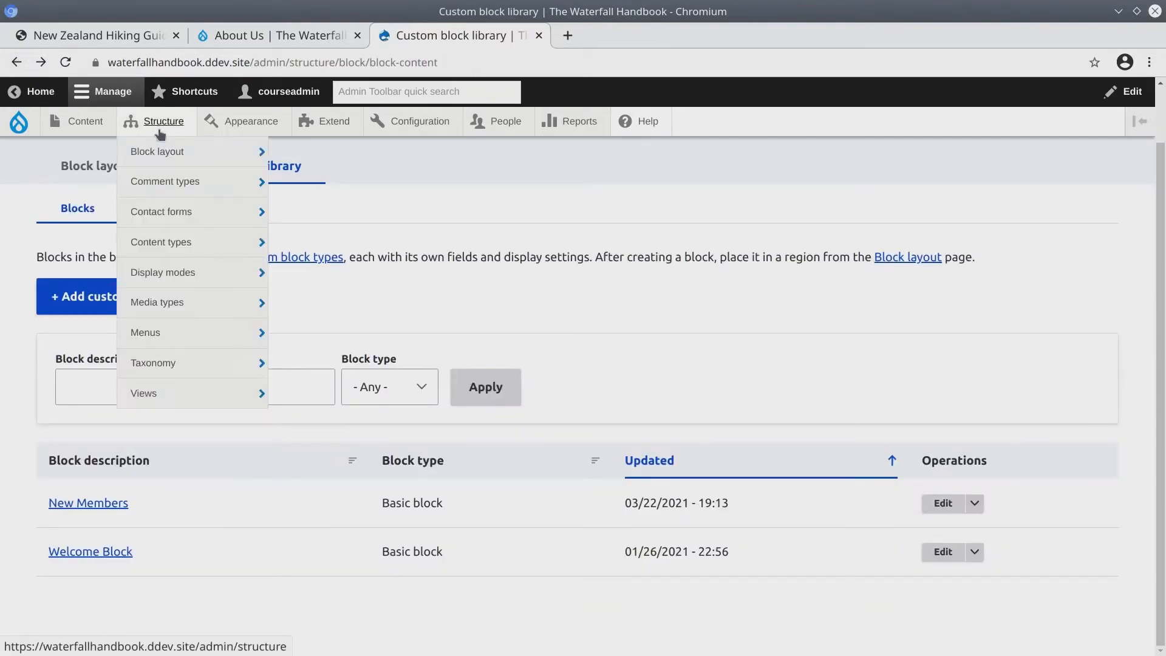
pyautogui.moveTo(157, 152)
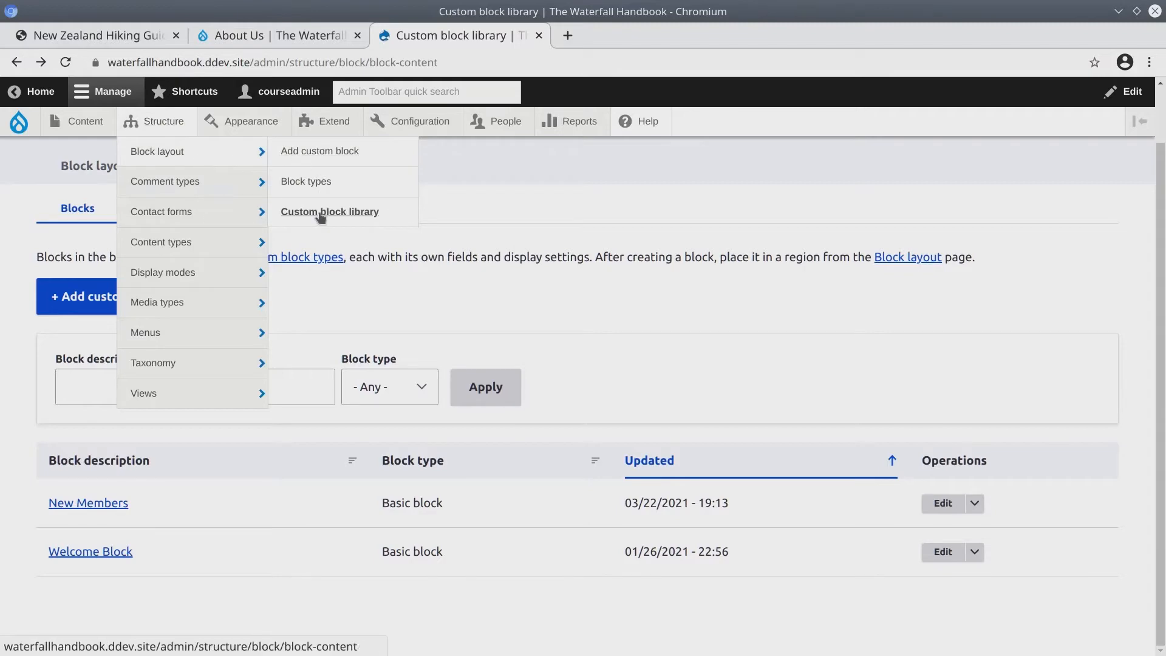
pyautogui.click(329, 211)
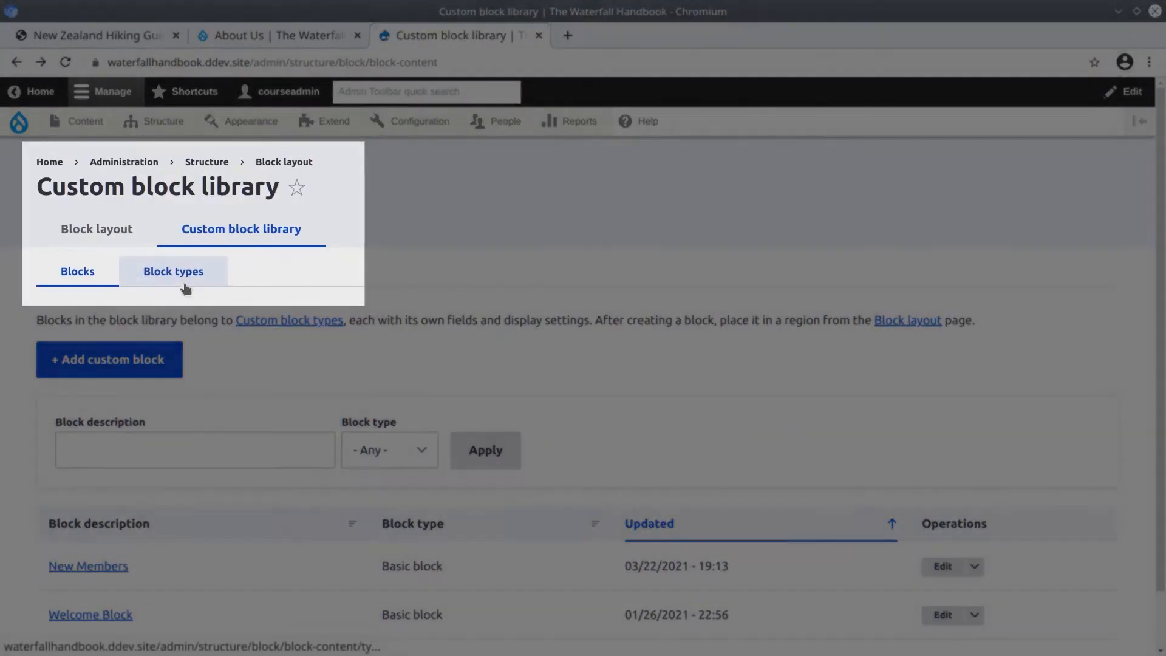
pyautogui.click(173, 272)
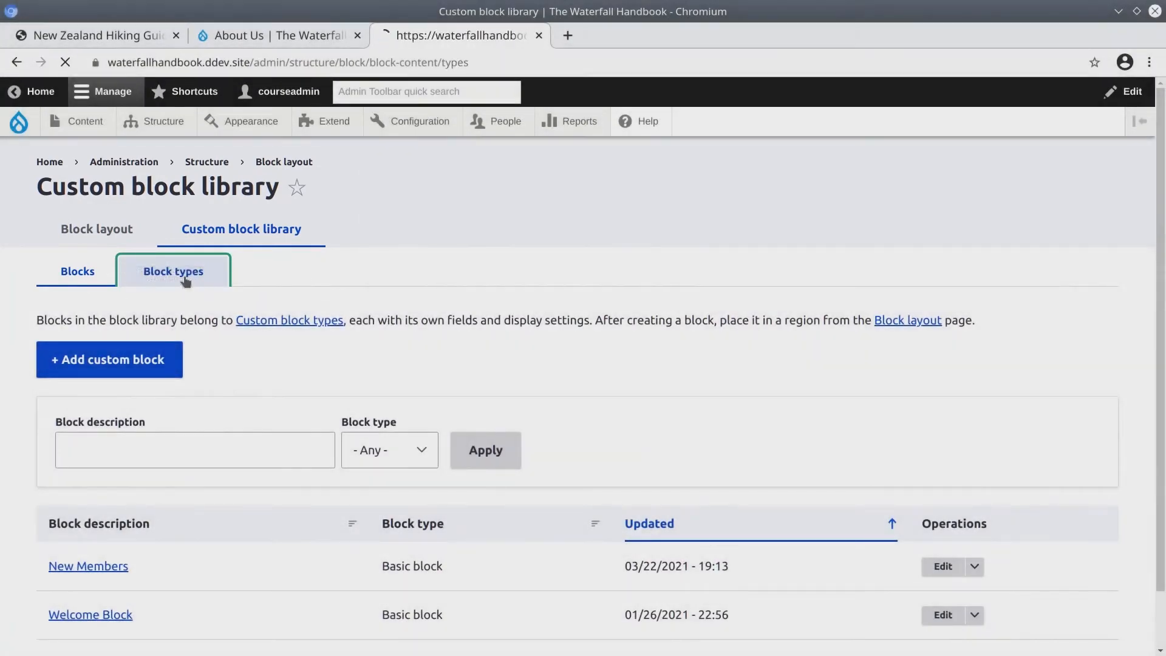
# Step: Reload the custom block types list showing Basic block as the only type
pyautogui.click(173, 271)
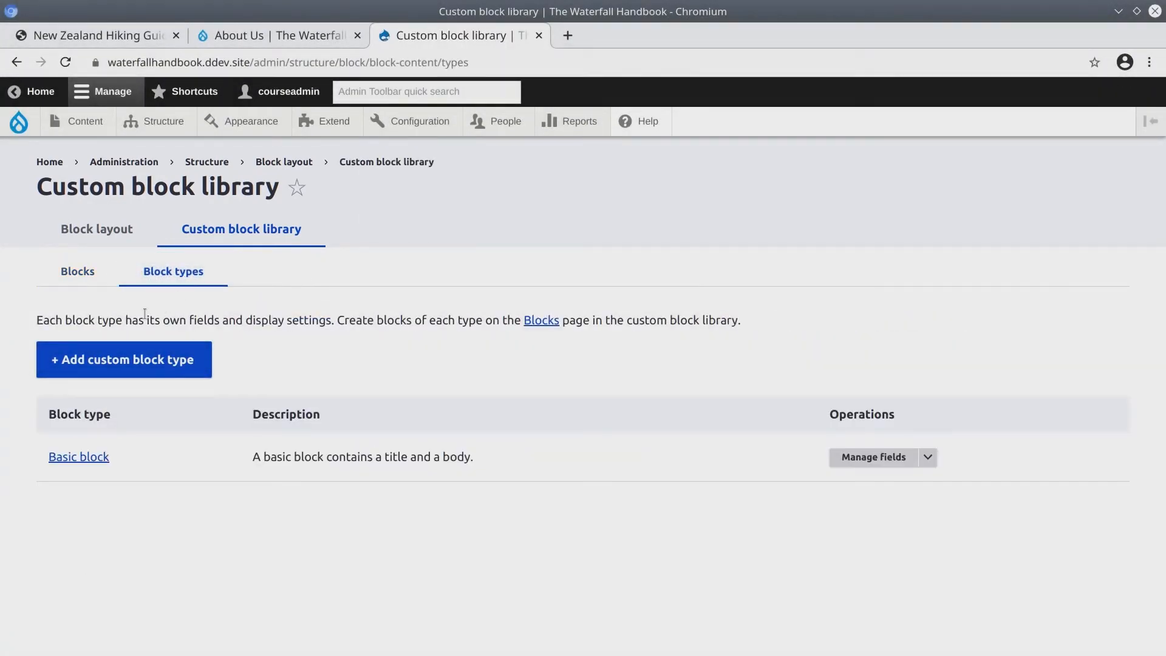
pyautogui.click(163, 122)
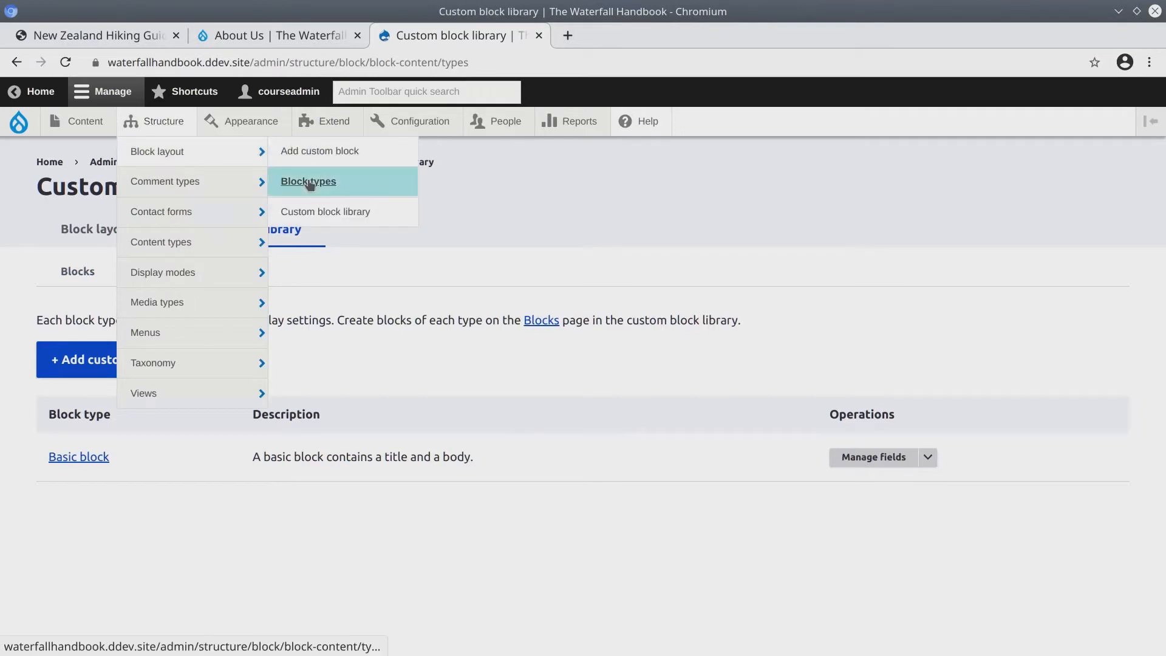
pyautogui.click(308, 181)
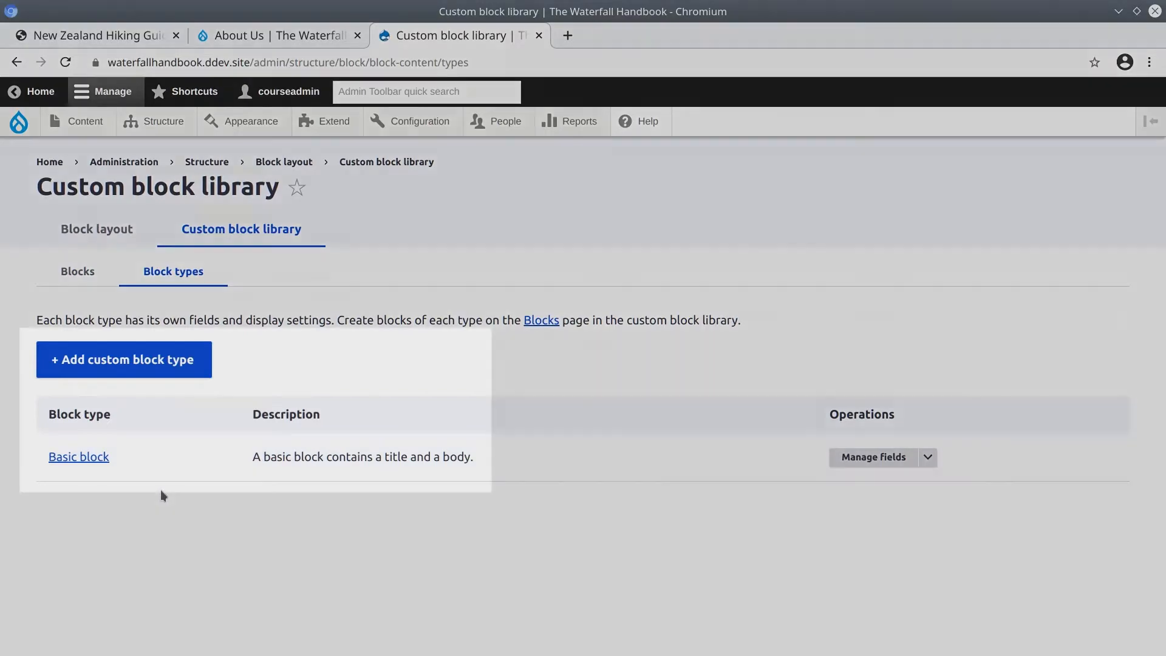
pyautogui.doubleClick(78, 457)
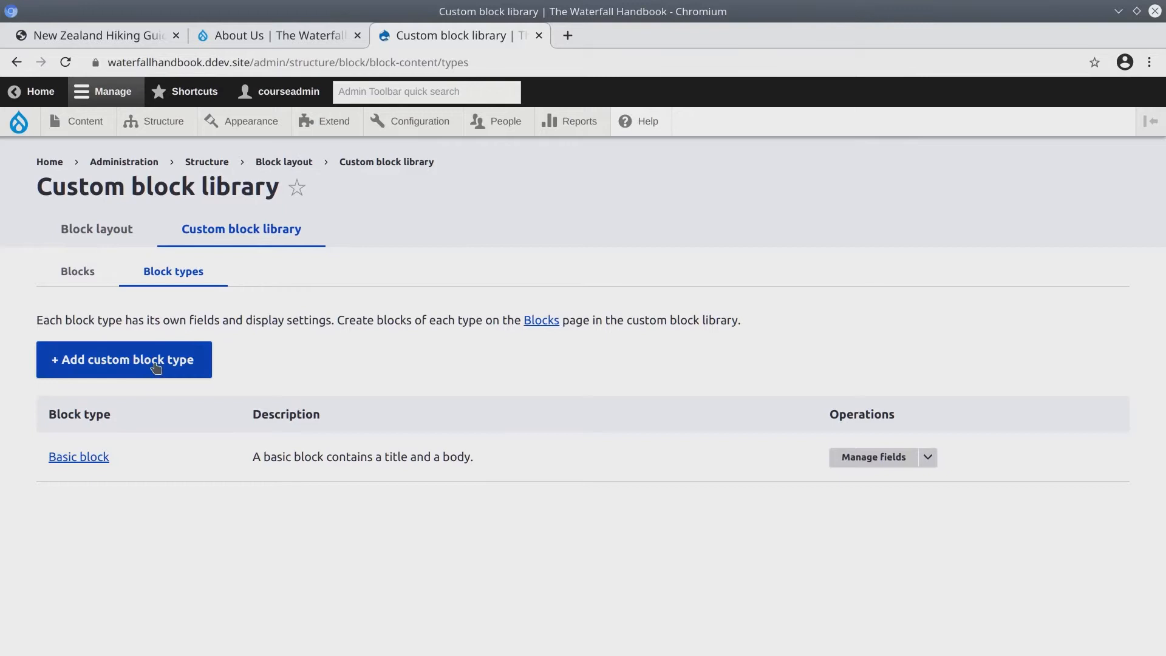
# Step: Start a new custom block type and copy the Brochure Block label from the Unit 7 asset spec
pyautogui.click(122, 359)
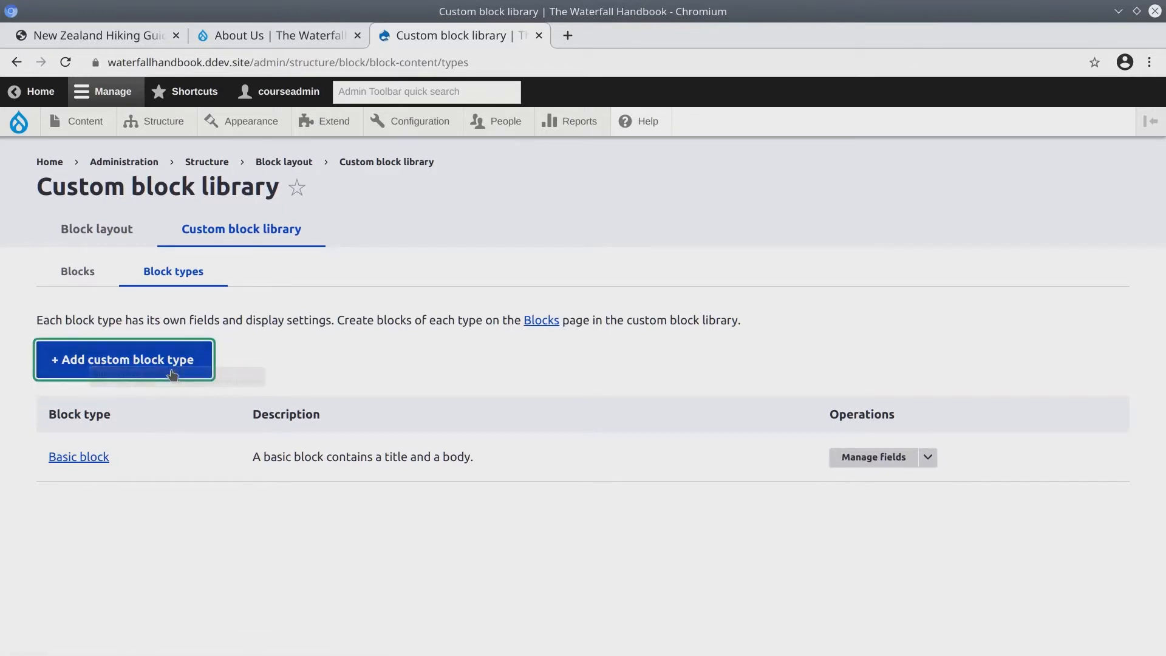
pyautogui.click(124, 360)
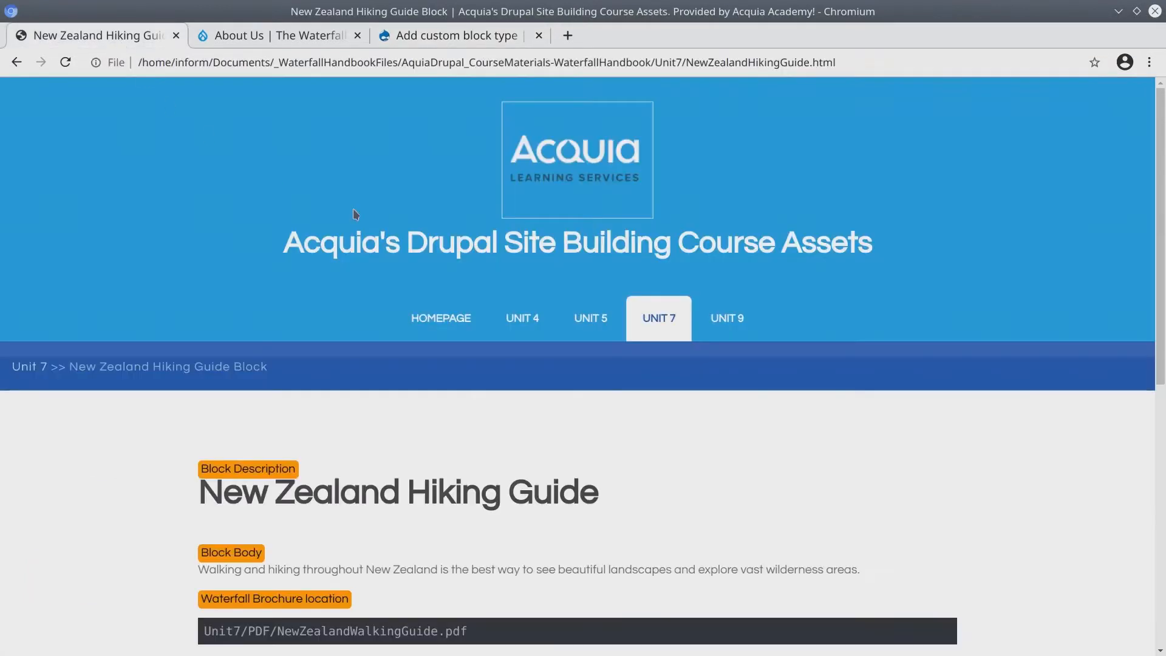
pyautogui.click(658, 318)
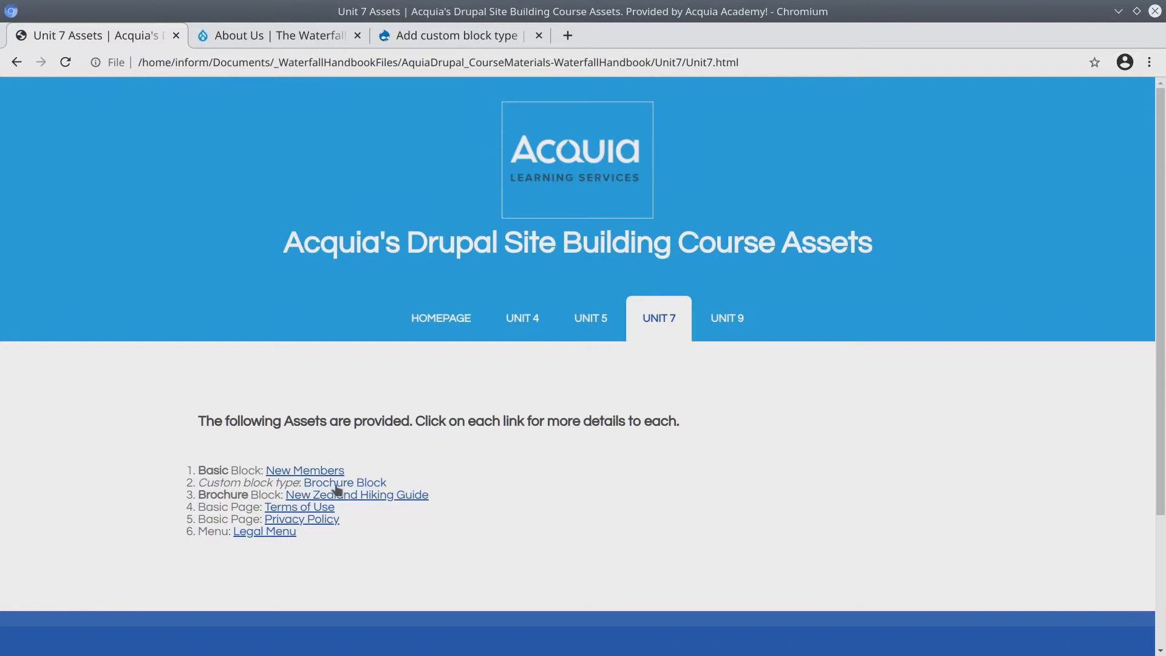
pyautogui.click(345, 484)
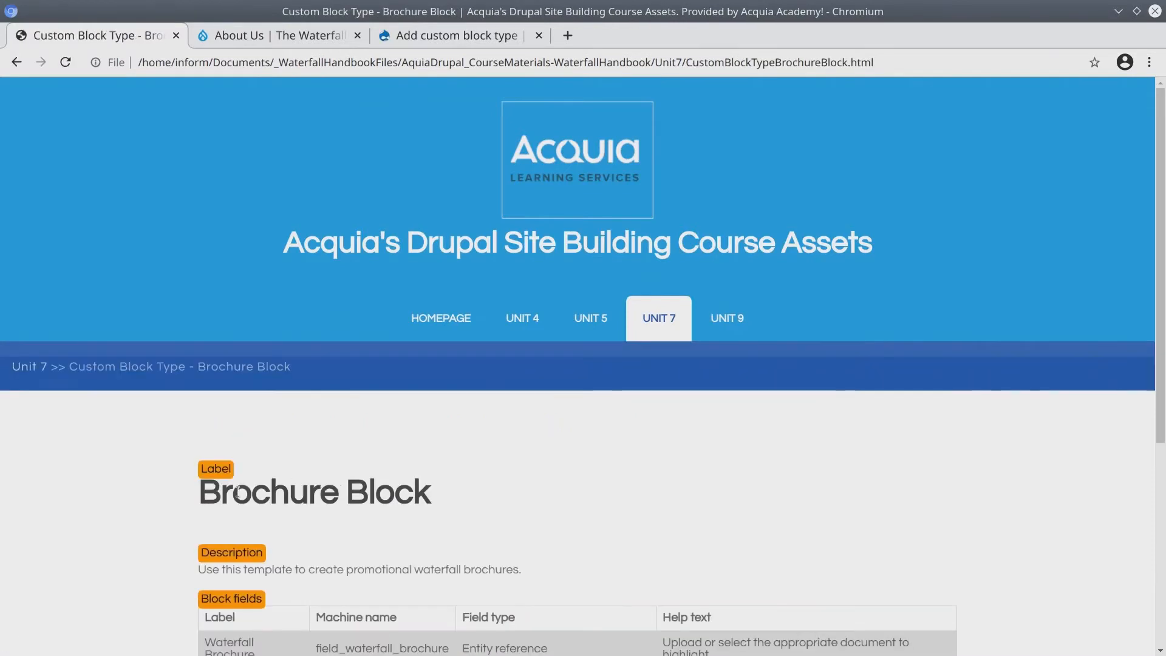
pyautogui.doubleClick(267, 494)
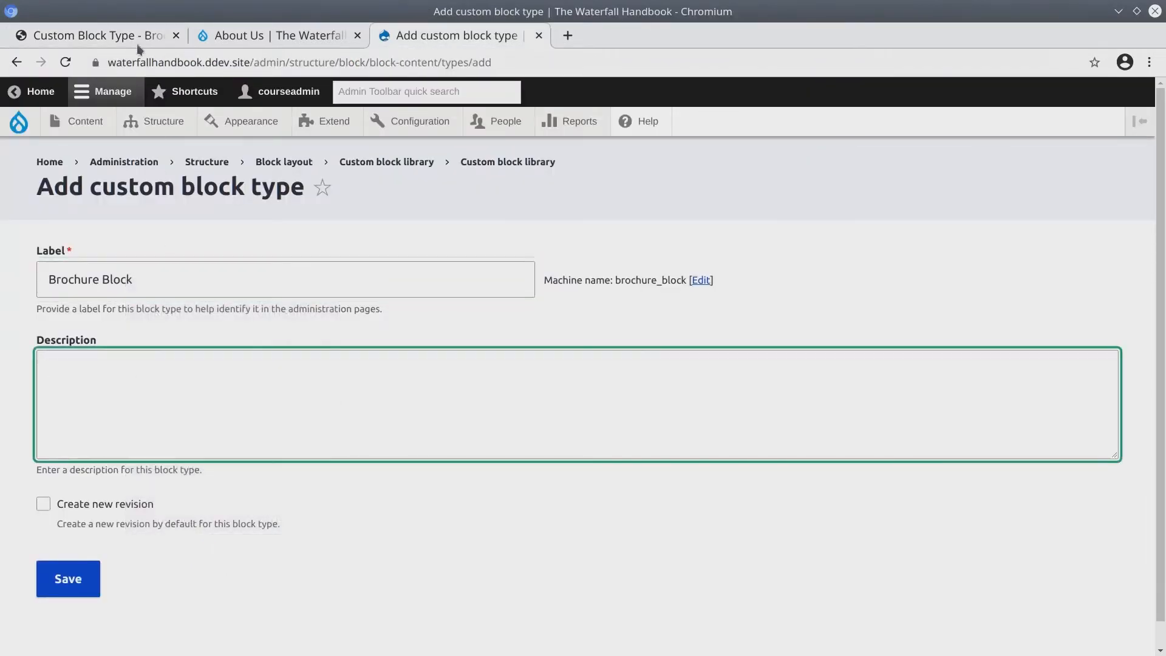
# Step: Paste the promotional waterfall brochures description and save the Brochure Block type
pyautogui.click(94, 34)
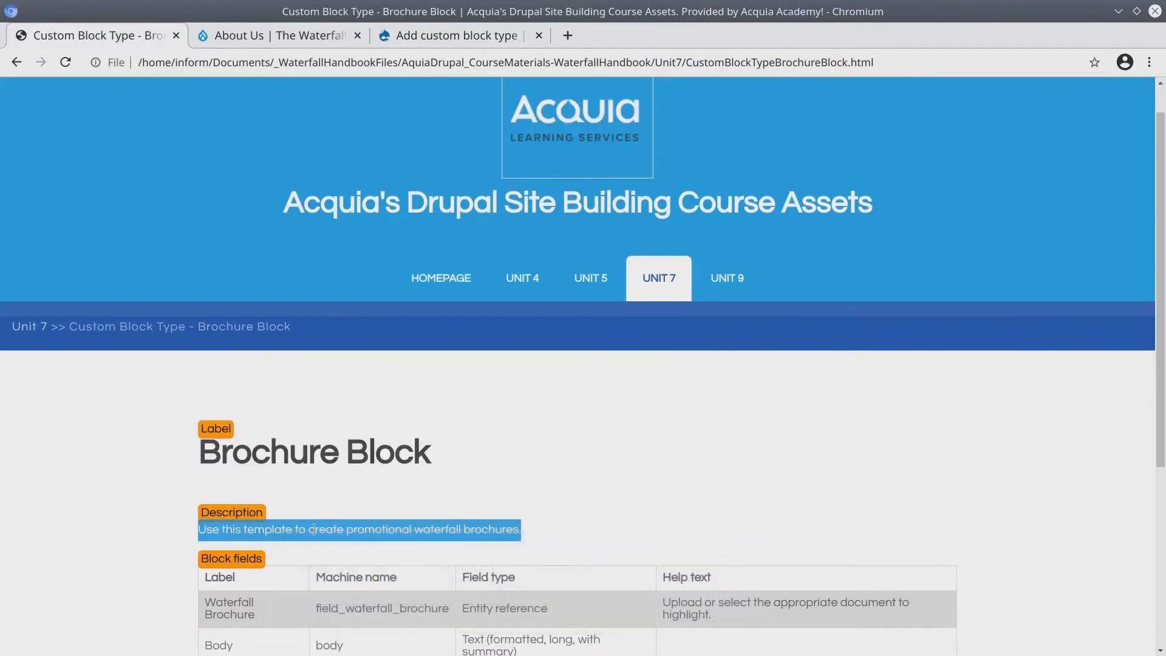
pyautogui.moveTo(476, 558)
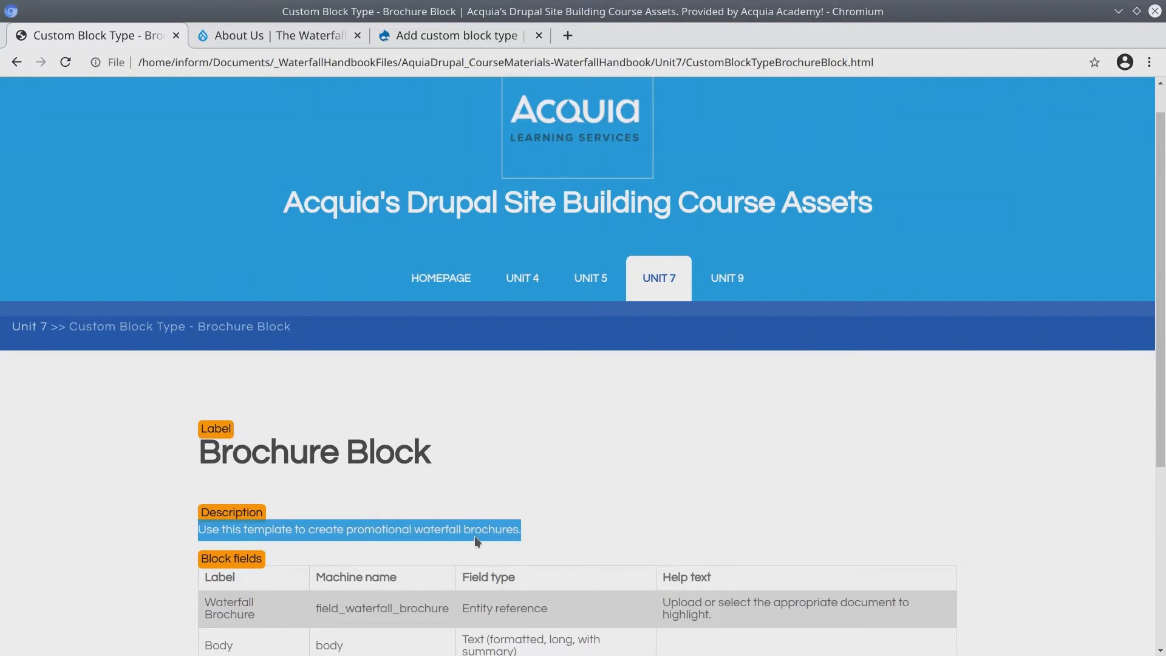
pyautogui.click(456, 35)
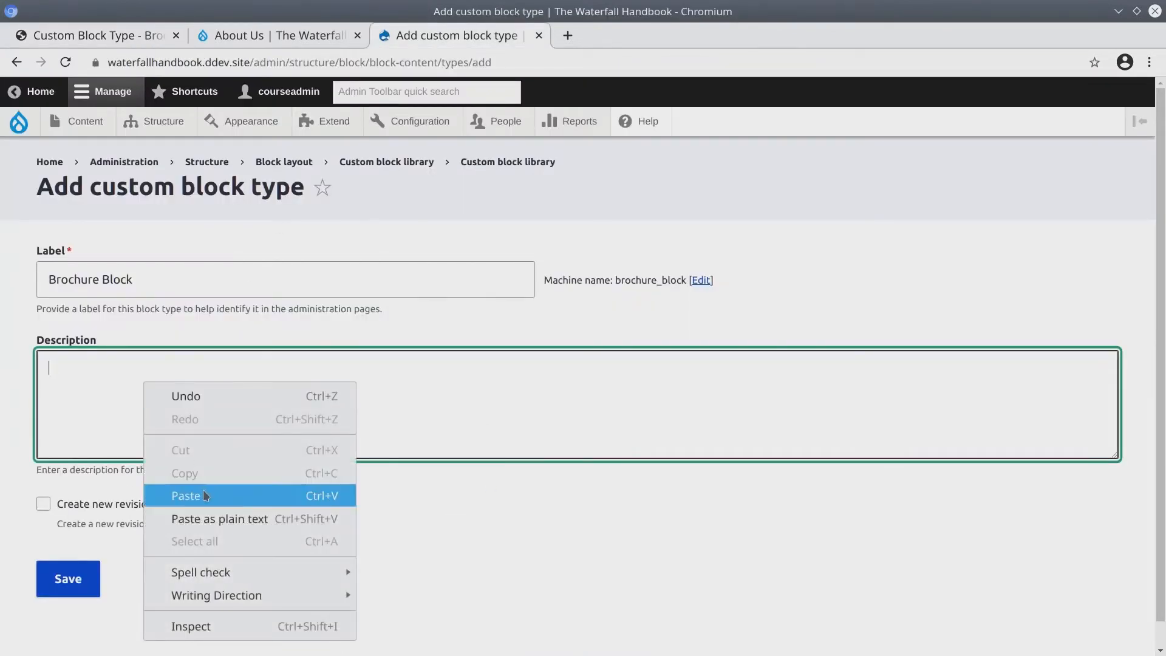
pyautogui.click(189, 496)
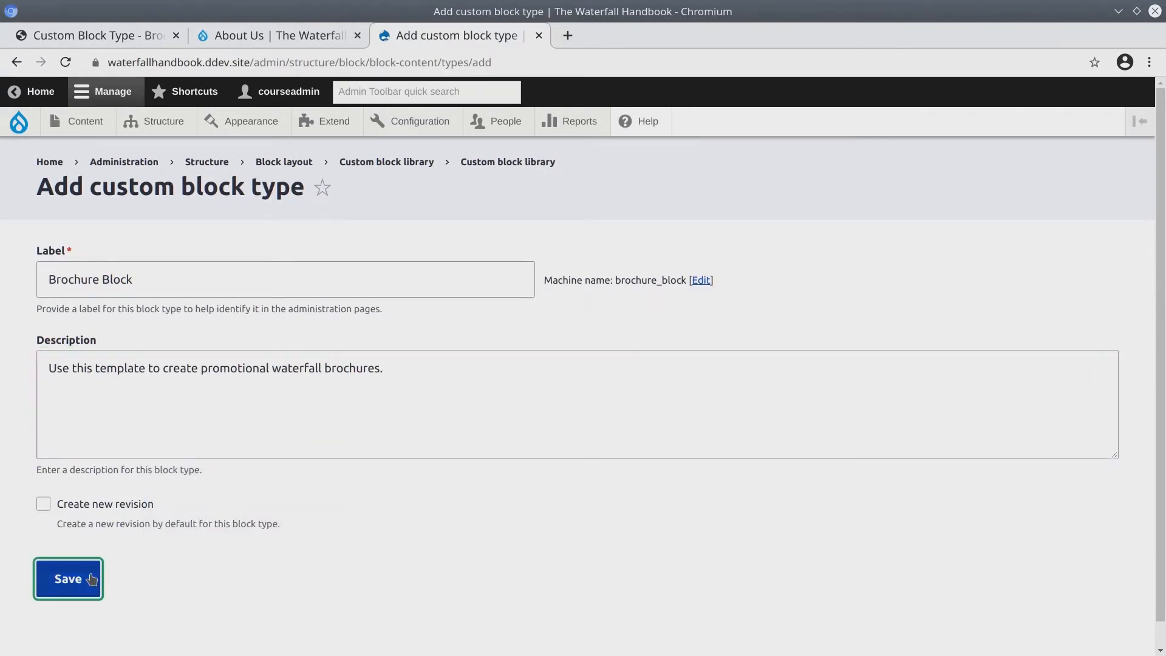
pyautogui.click(78, 579)
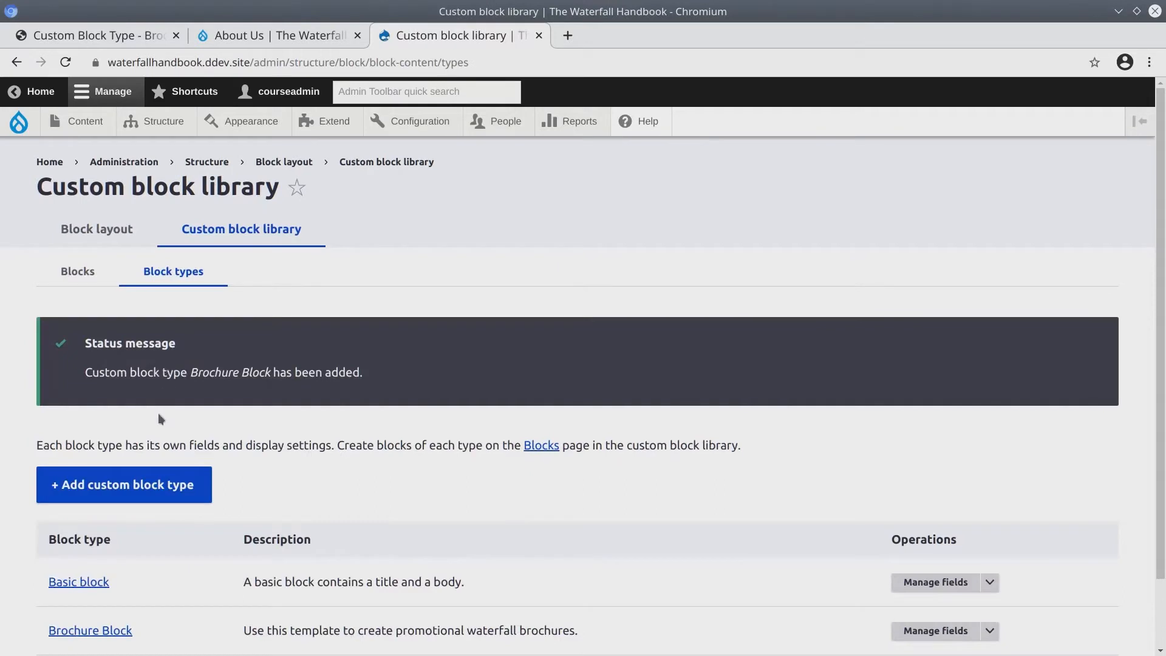
# Step: Go to Manage fields for the Brochure Block type, listing only Body
pyautogui.scroll(-3)
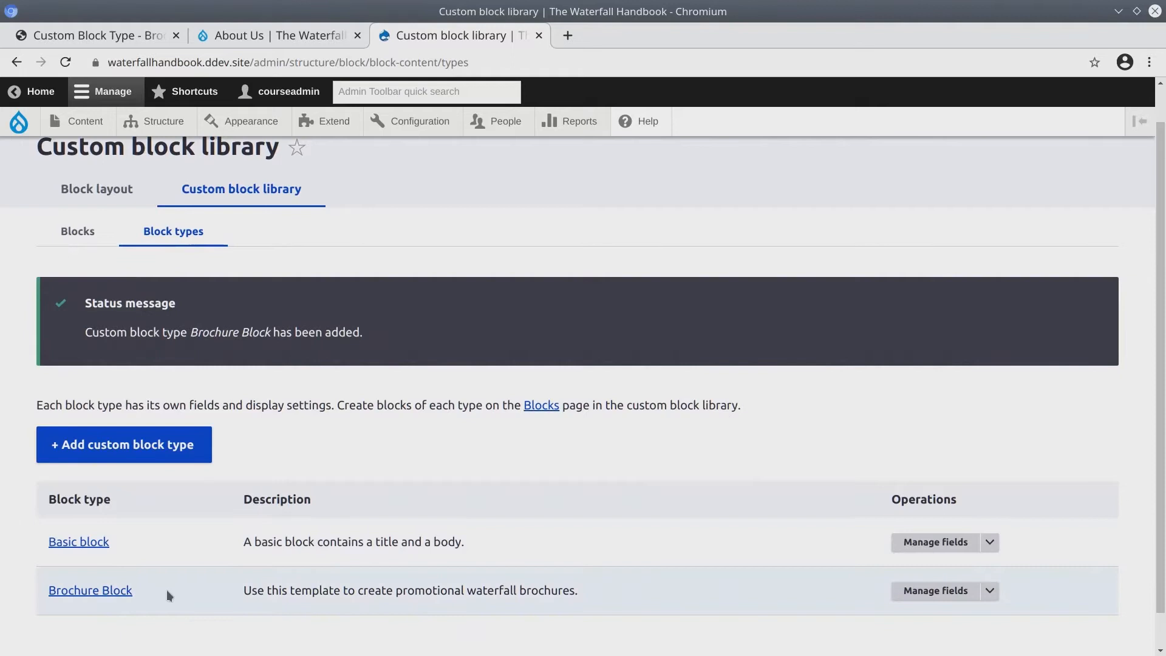
pyautogui.moveTo(177, 602)
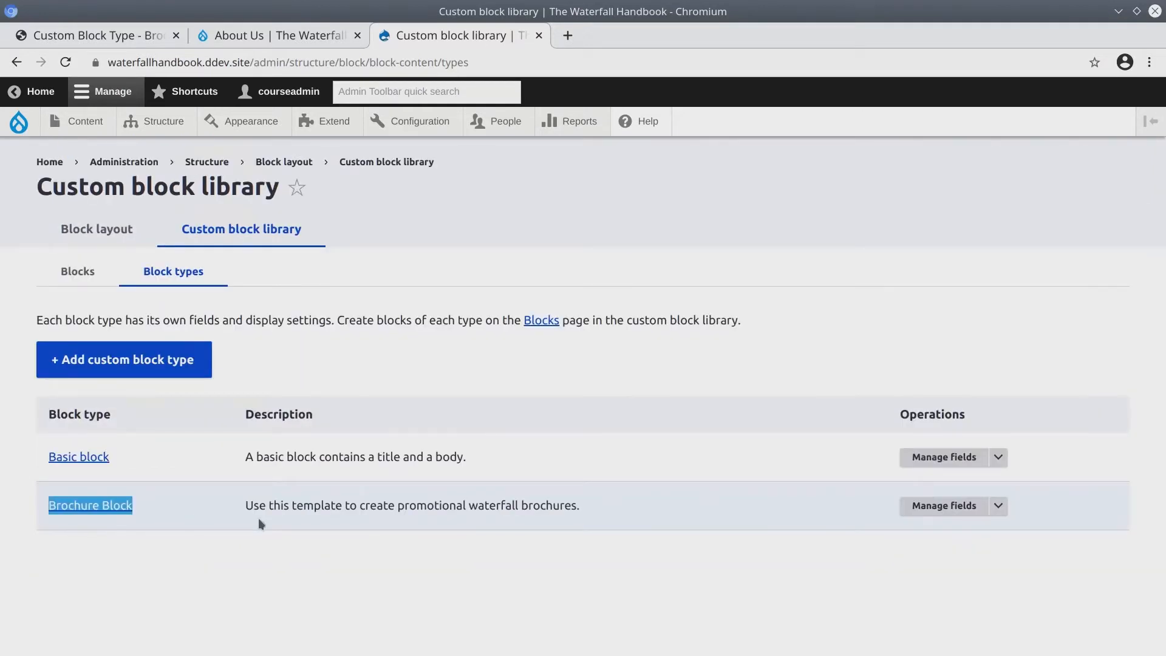
pyautogui.moveTo(945, 512)
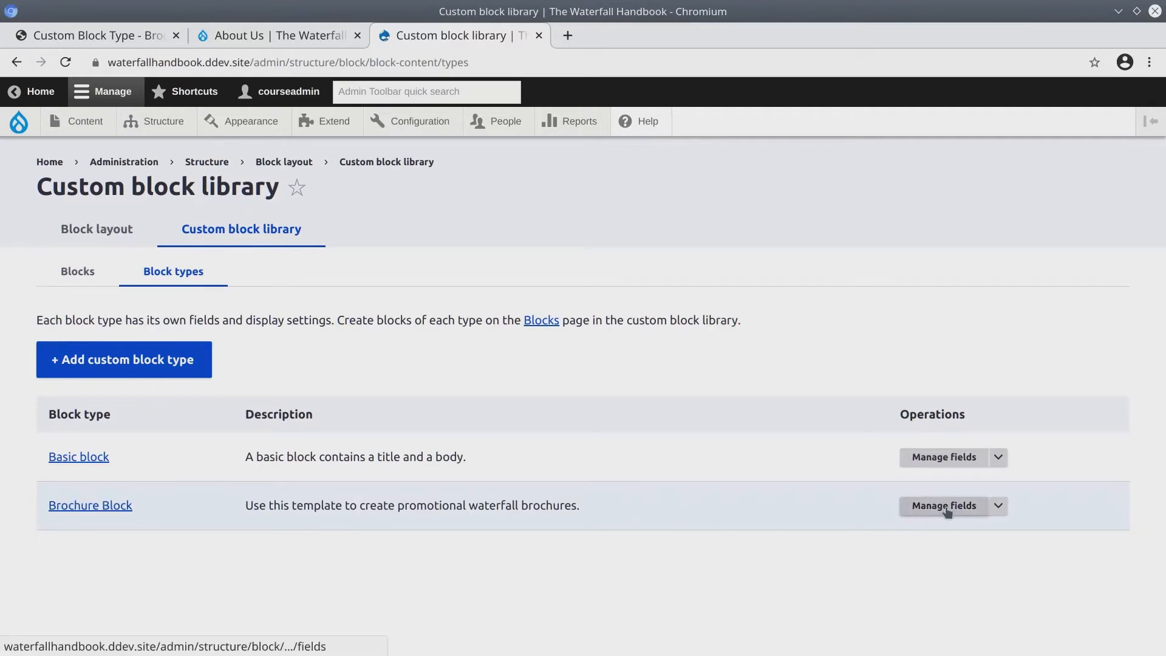
pyautogui.click(943, 506)
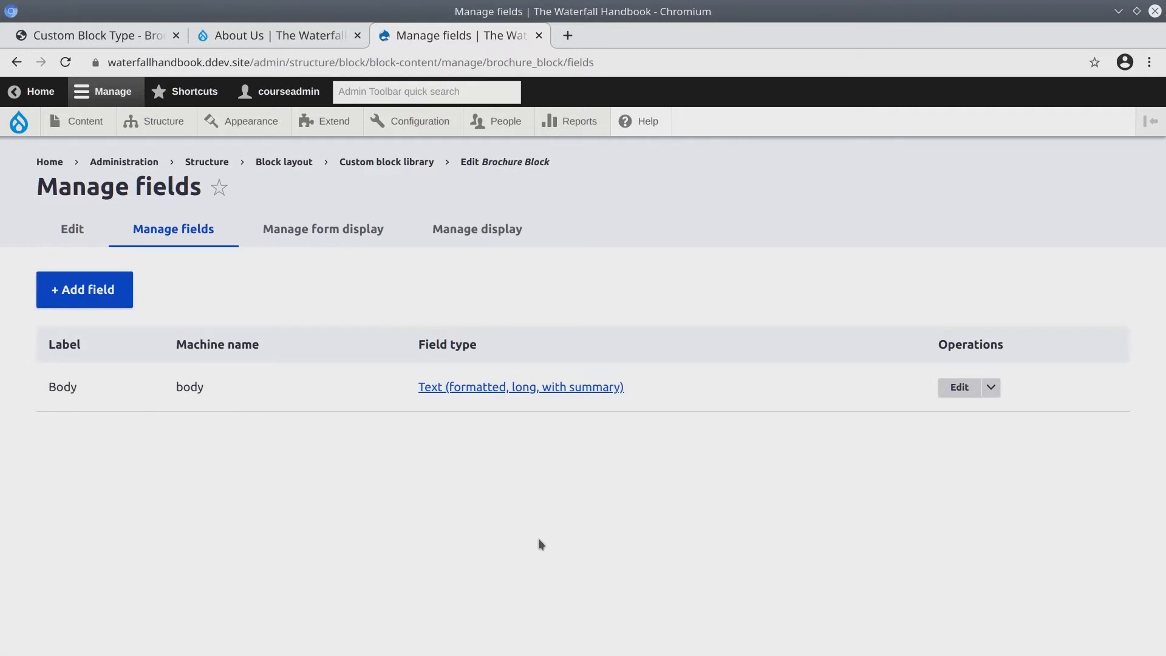
pyautogui.moveTo(379, 512)
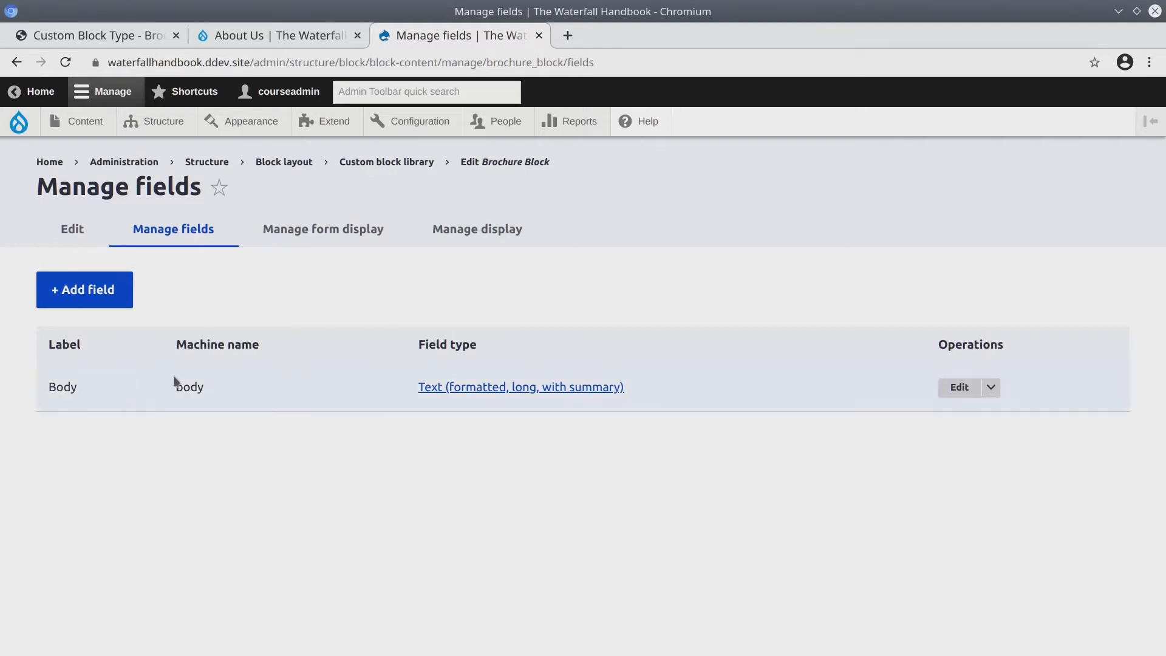
pyautogui.moveTo(223, 486)
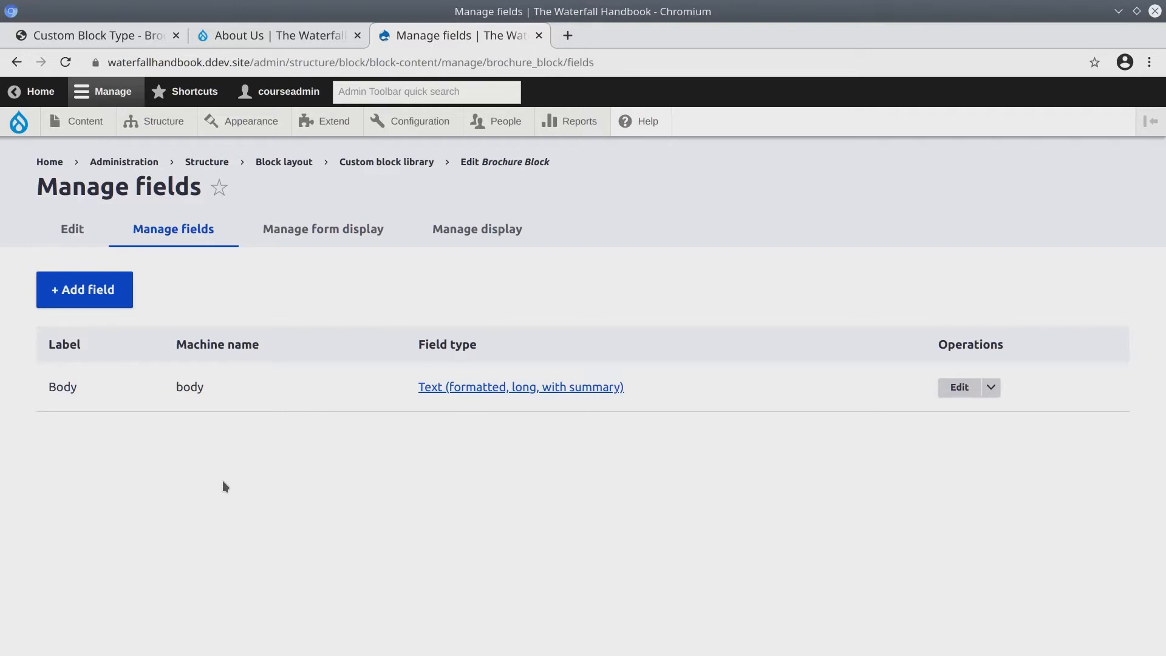
pyautogui.moveTo(160, 303)
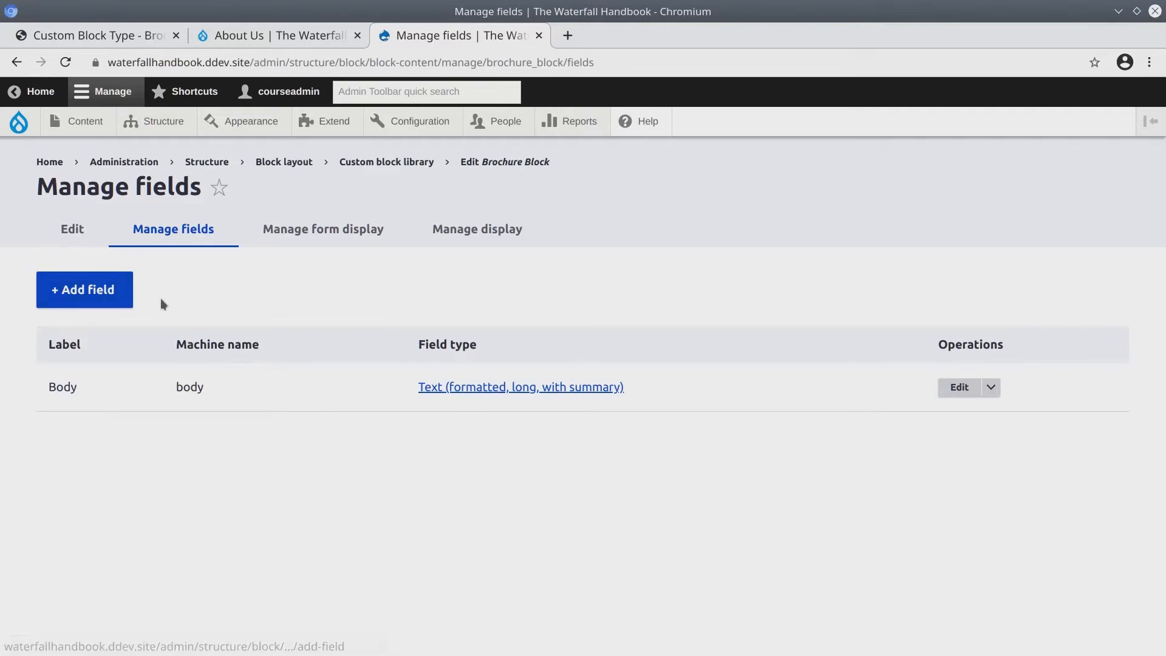
pyautogui.moveTo(308, 463)
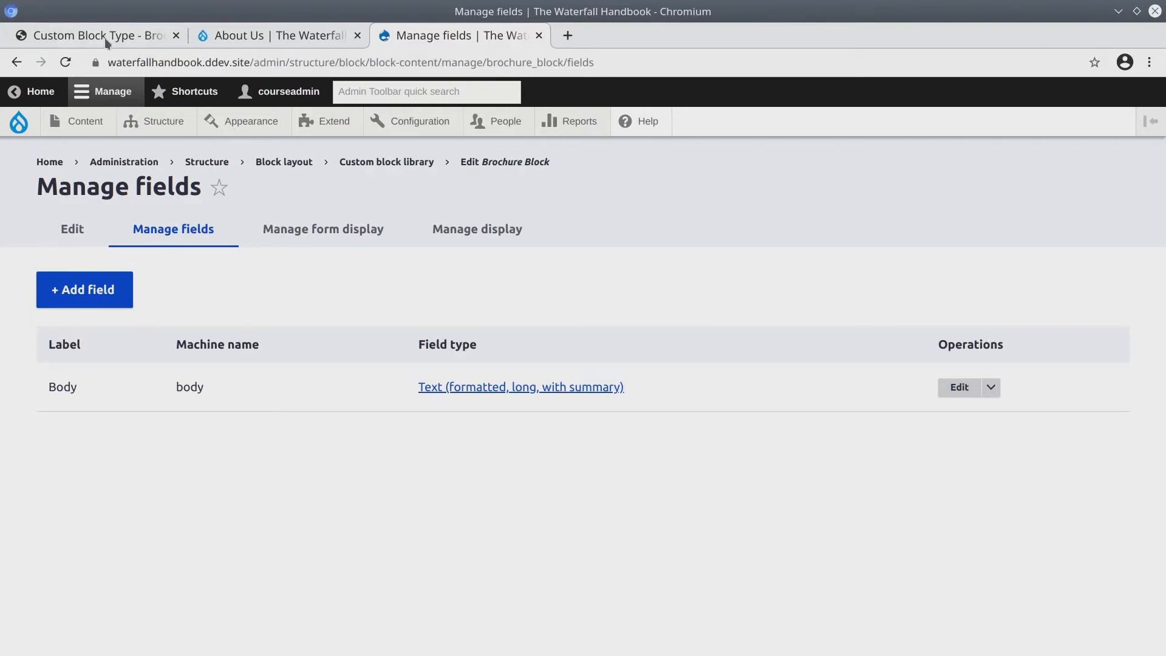
# Step: Copy the Waterfall Brochure field label from the Brochure Block asset spec
pyautogui.click(91, 35)
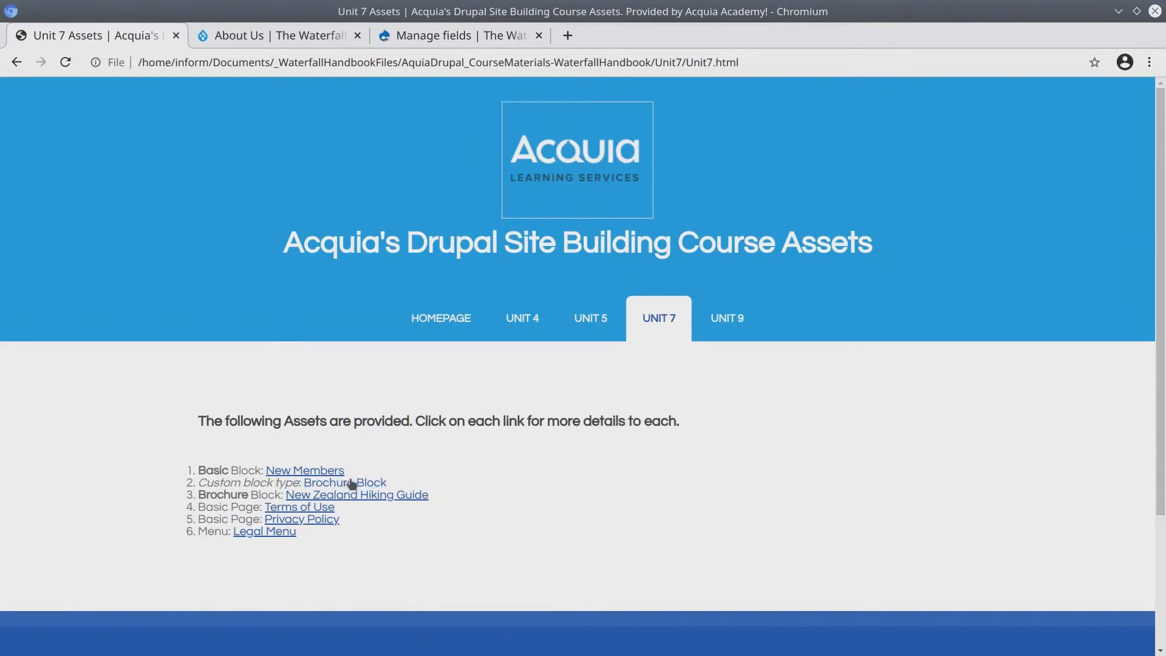
pyautogui.click(350, 483)
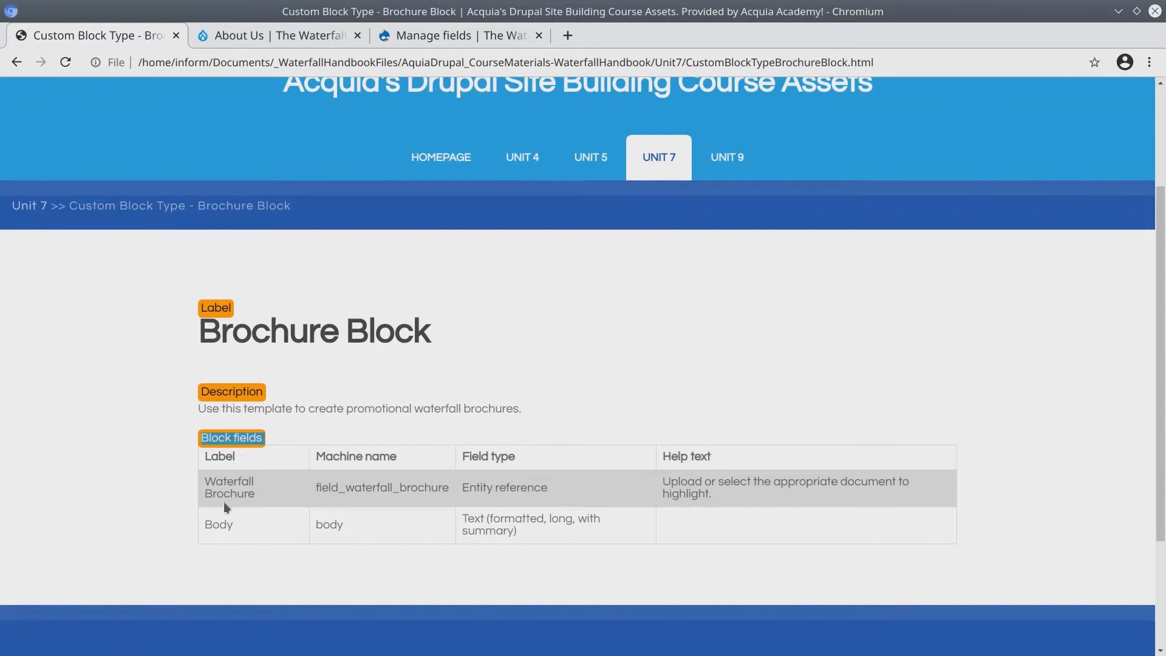
pyautogui.doubleClick(224, 481)
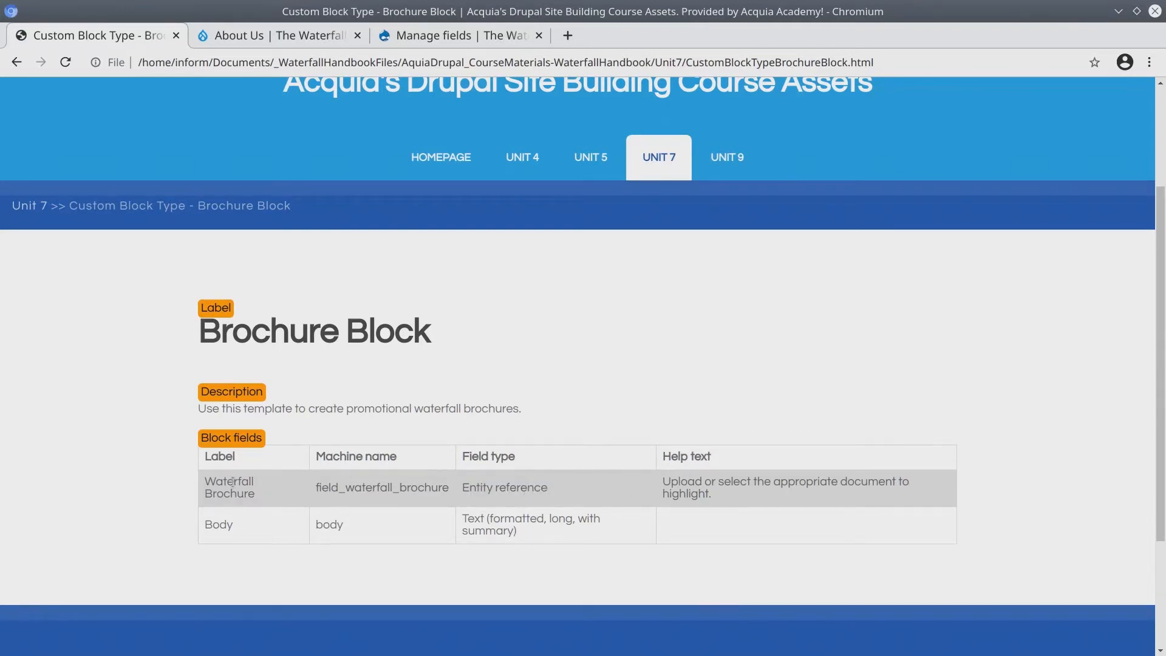
pyautogui.doubleClick(228, 481)
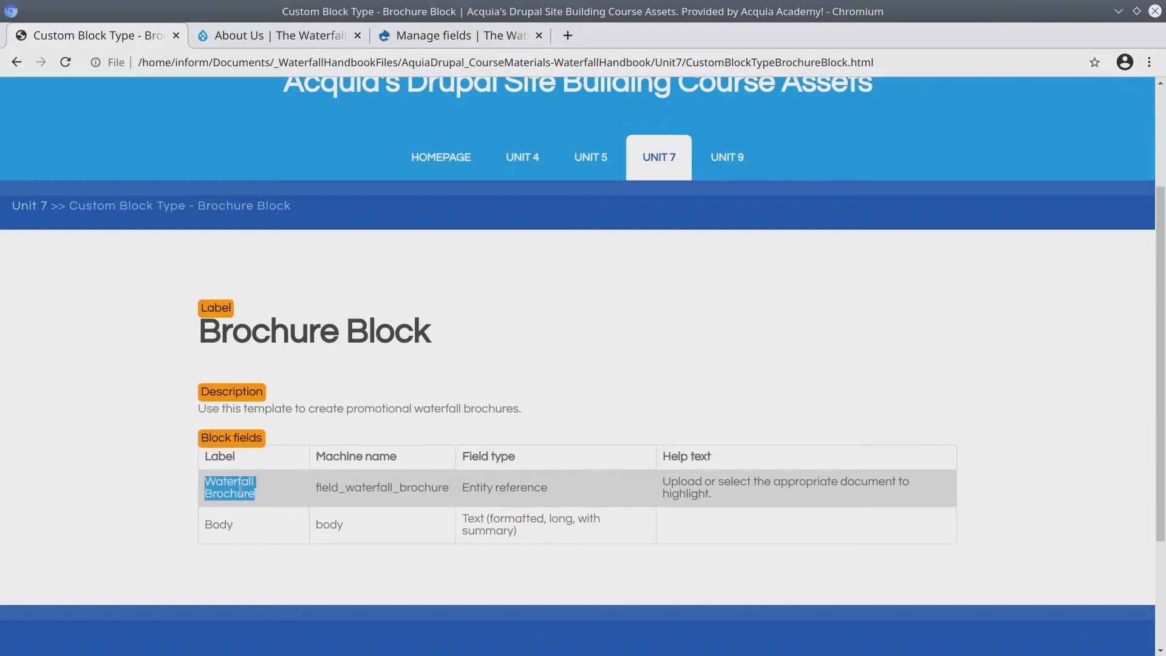
pyautogui.rightClick(241, 492)
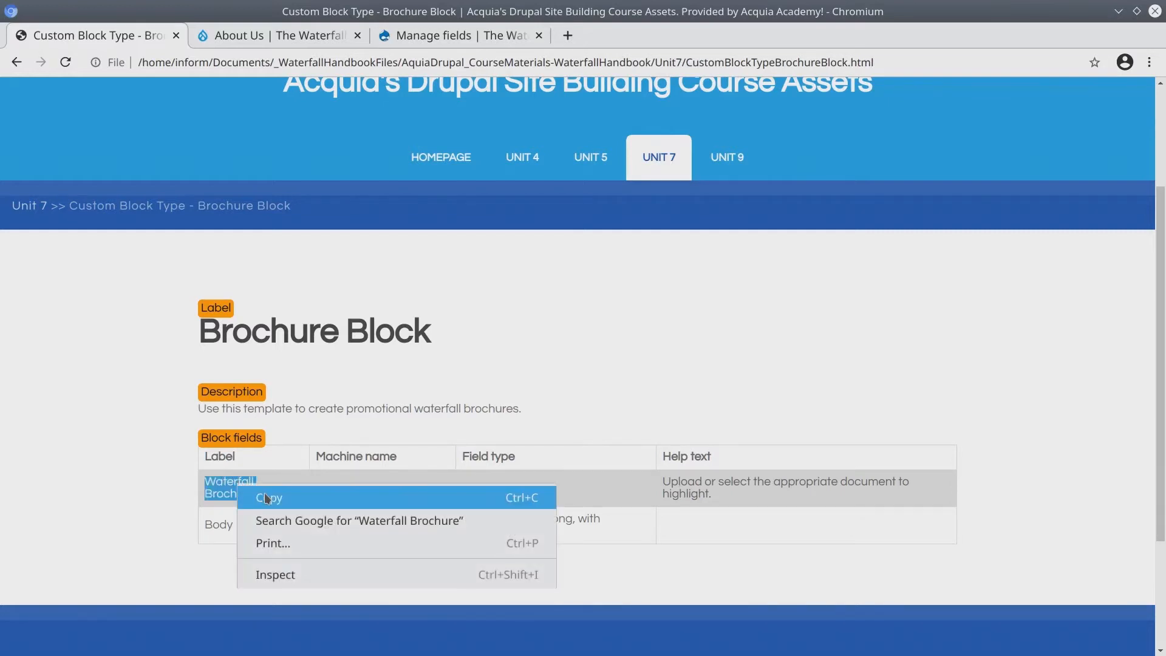
pyautogui.click(452, 34)
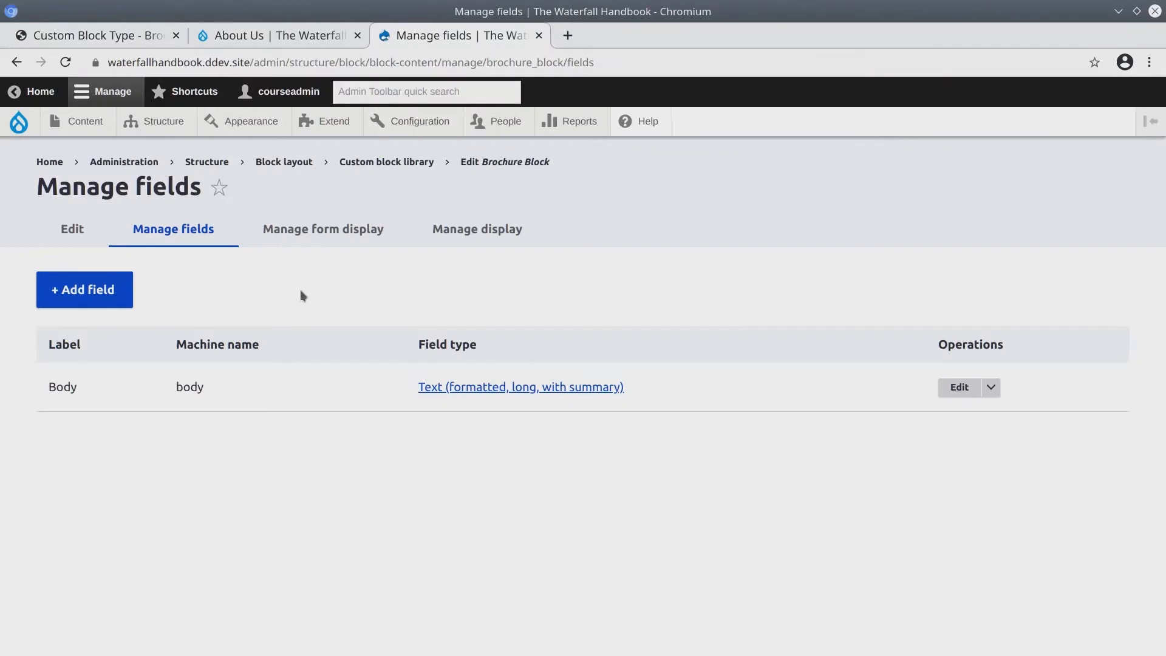
pyautogui.moveTo(533, 169)
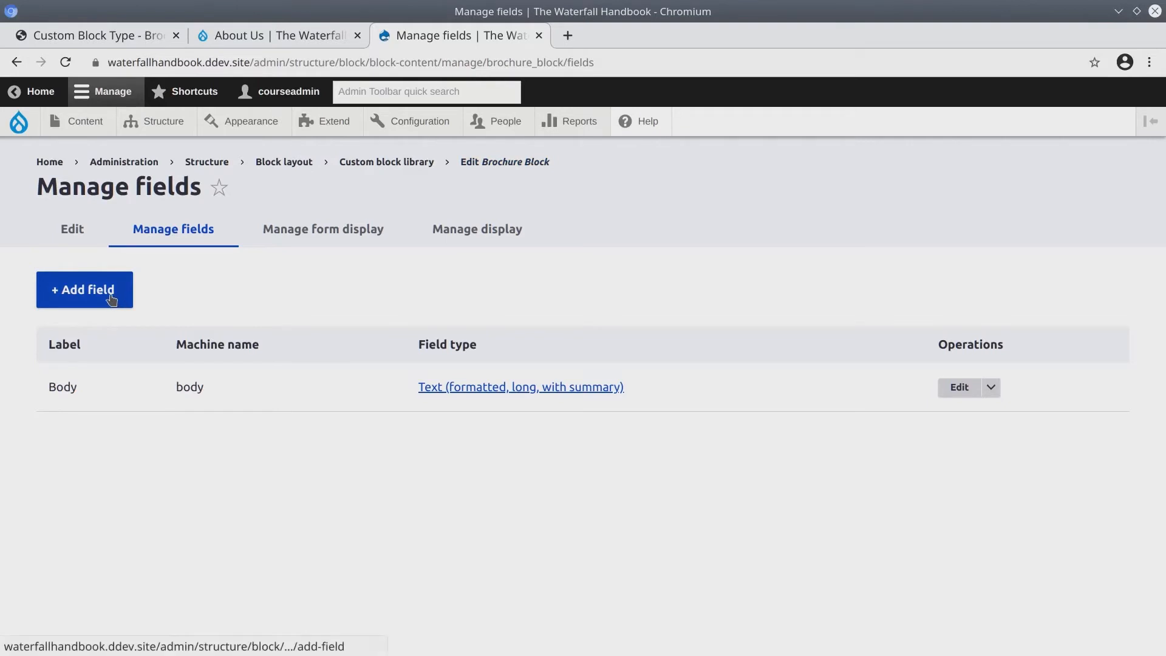
# Step: Add a Media field labelled Waterfall Brochure limited to one value and save its storage settings
pyautogui.click(85, 289)
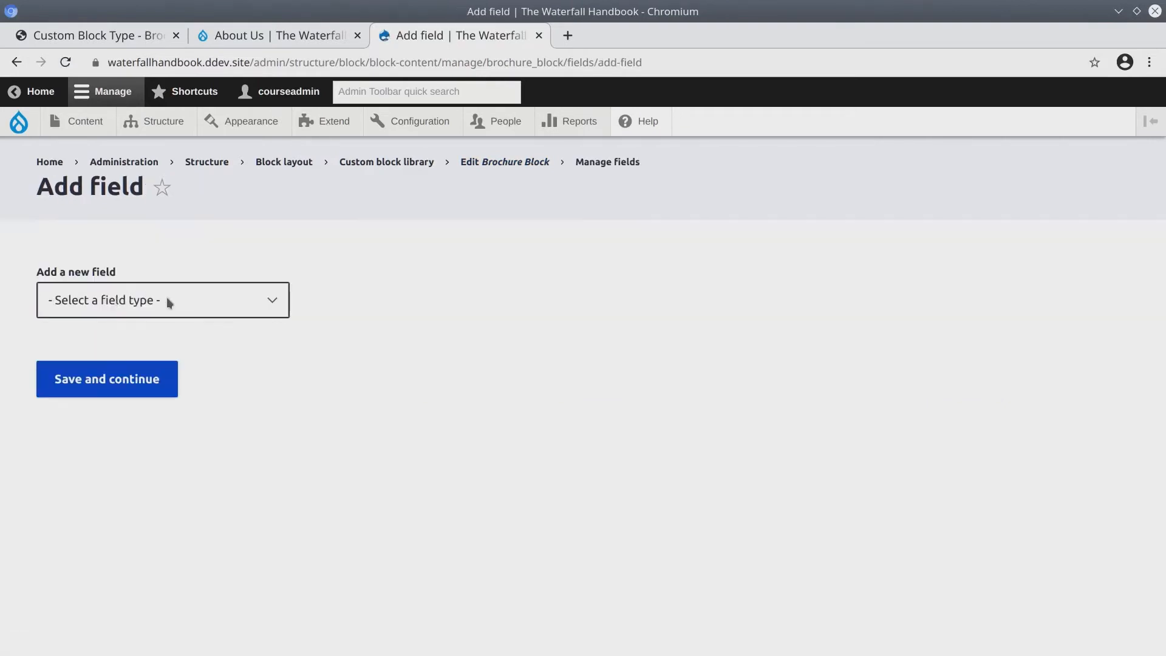
pyautogui.click(162, 300)
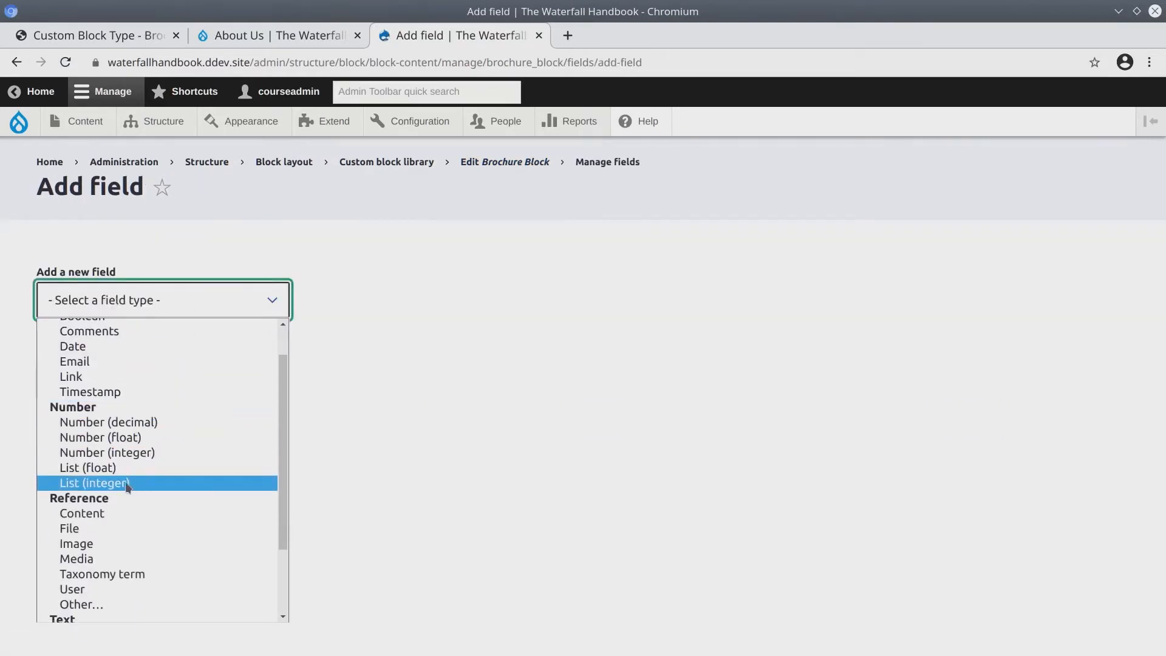
pyautogui.click(76, 557)
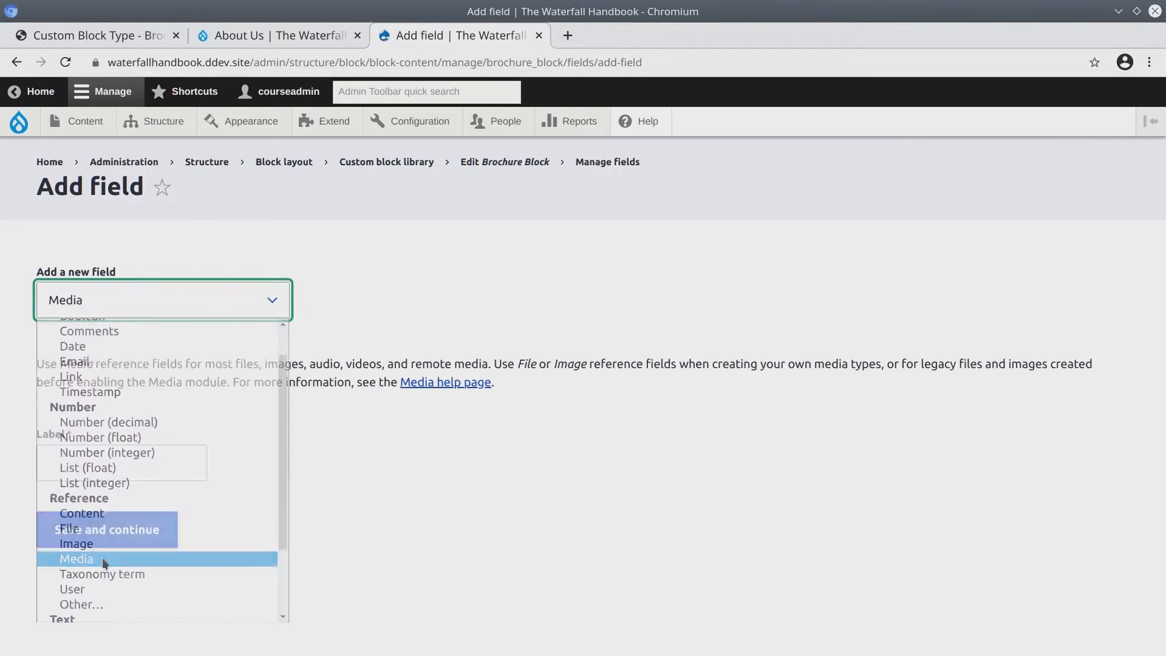
pyautogui.click(75, 559)
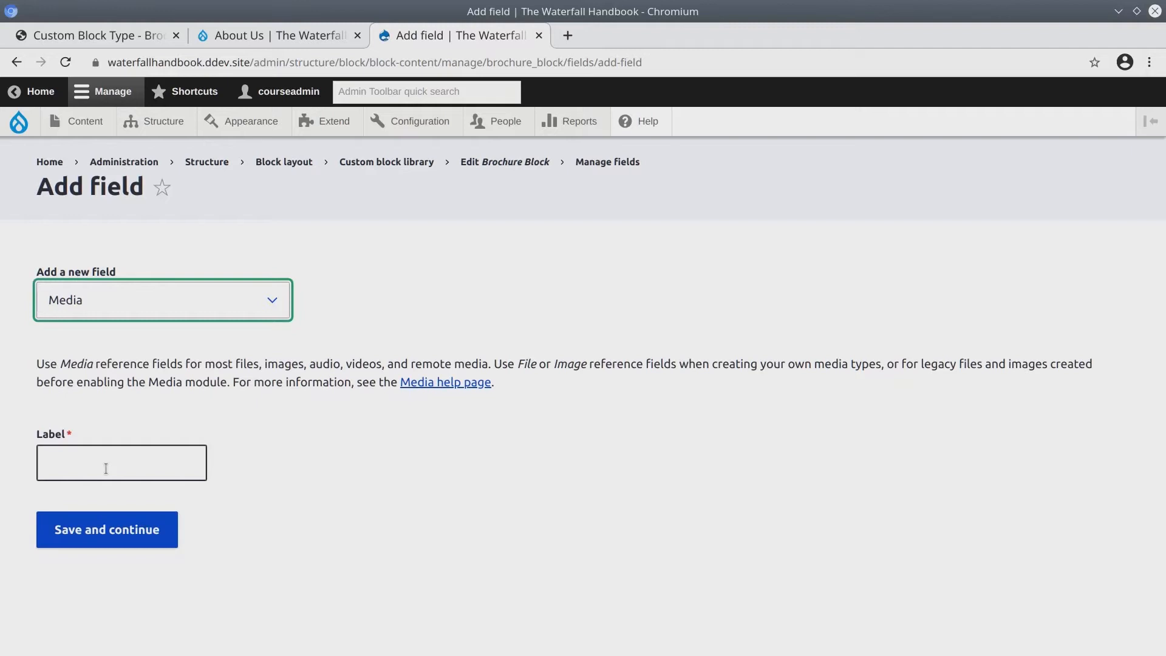
pyautogui.click(122, 462)
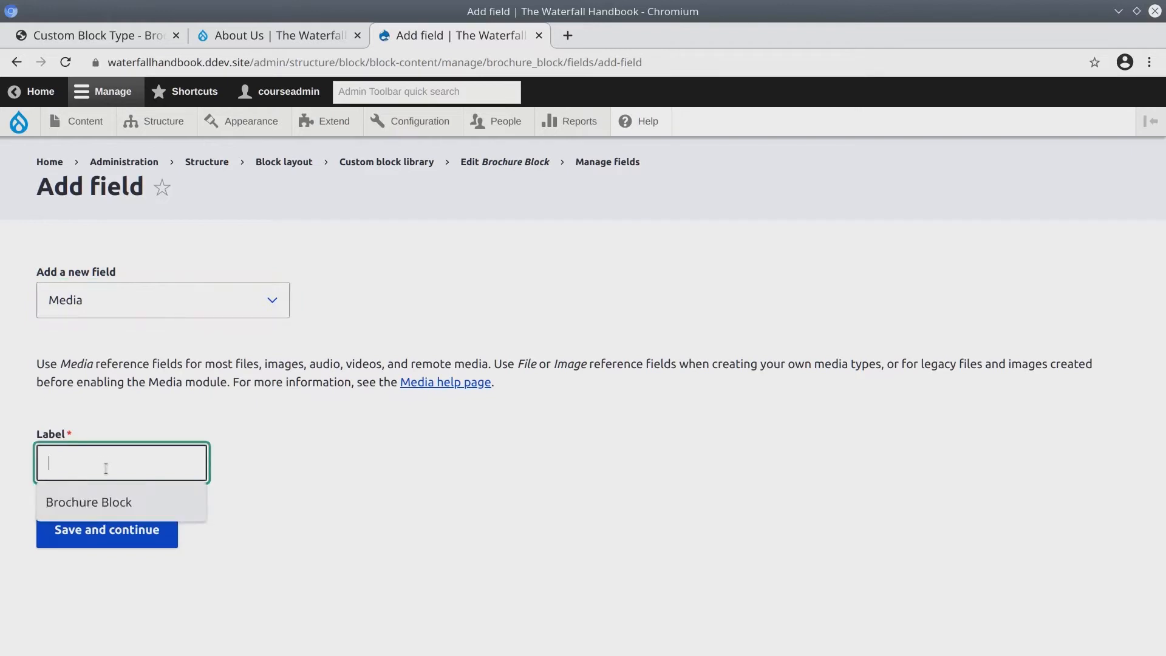
pyautogui.write('Waterfall Brochure')
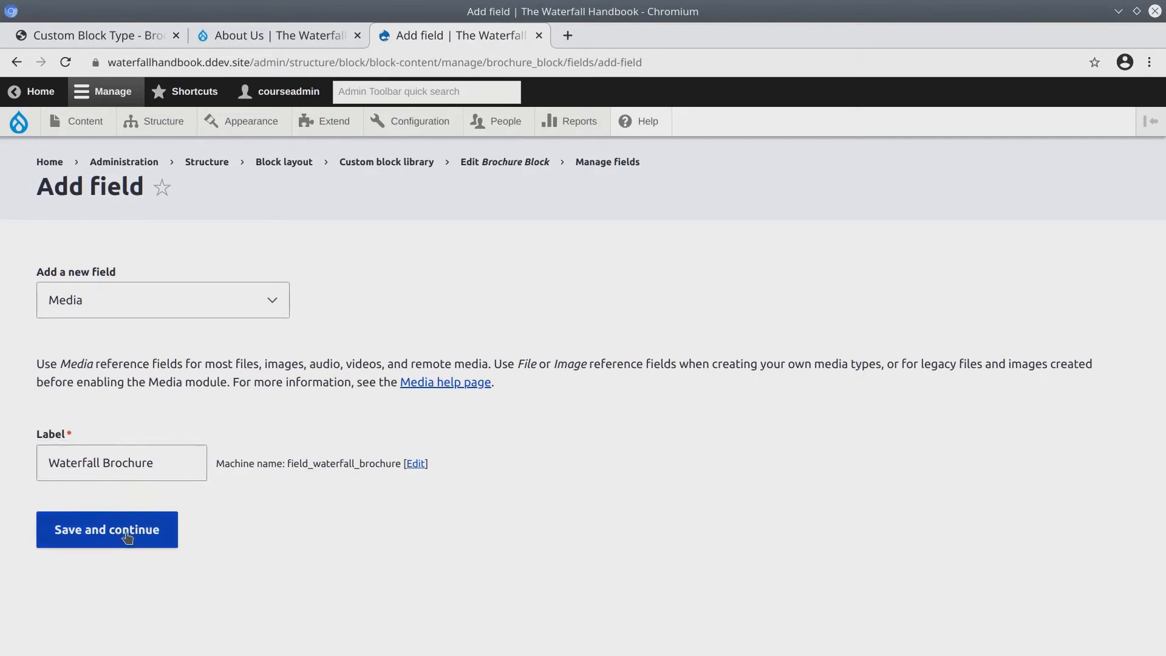
pyautogui.click(107, 530)
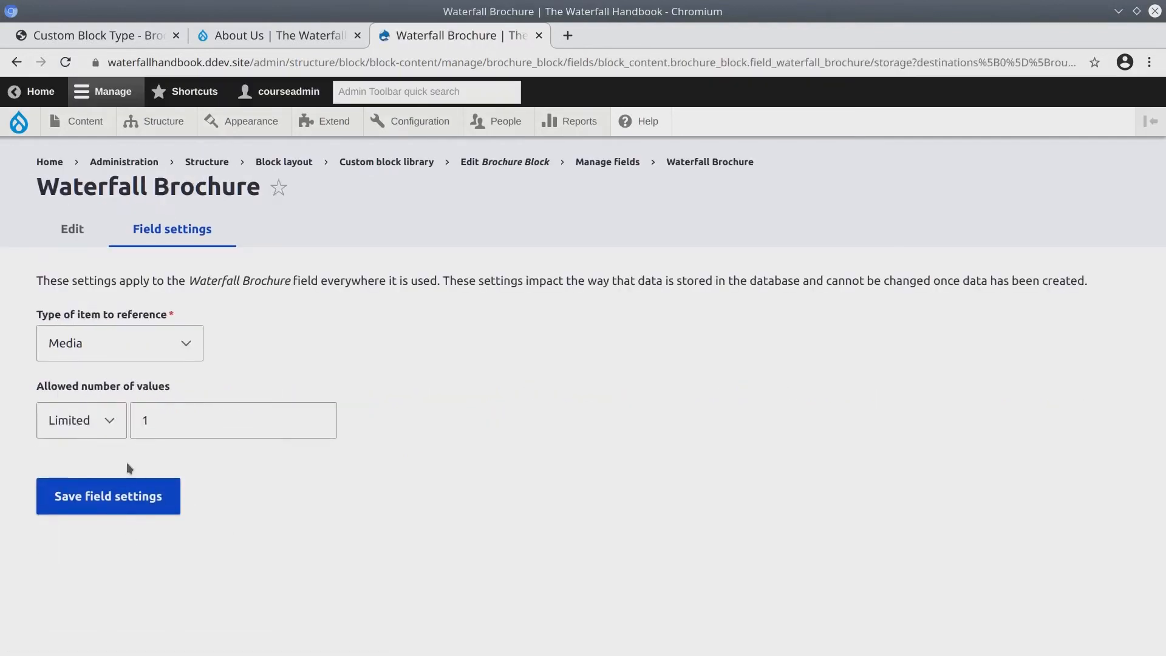
pyautogui.click(232, 419)
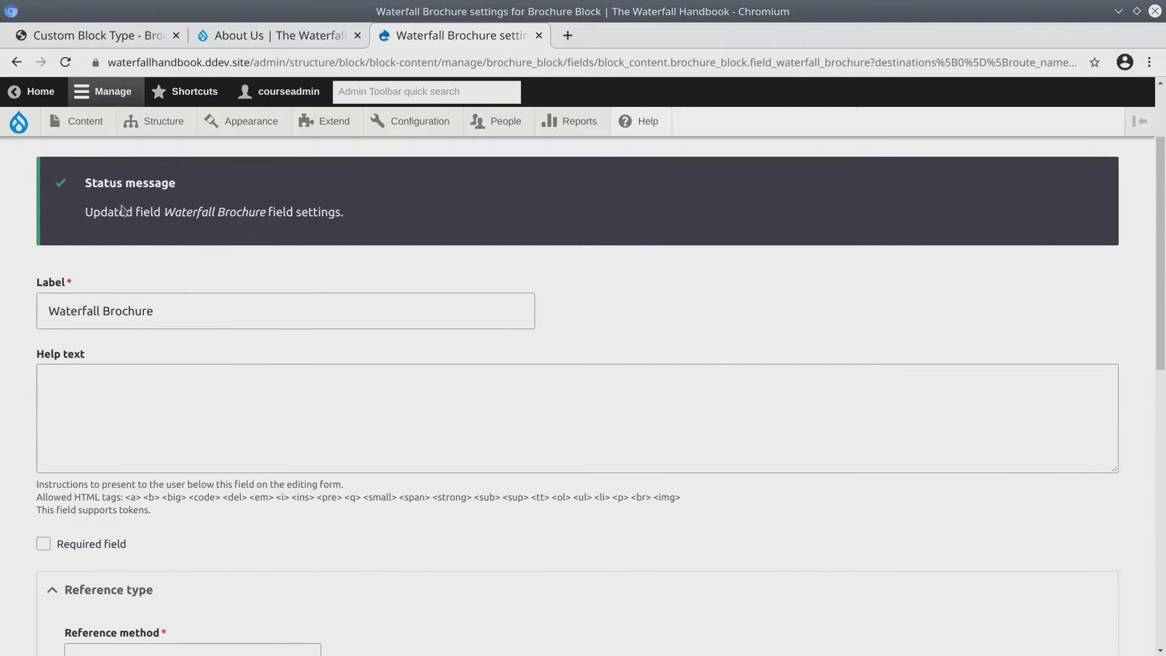
# Step: Make Waterfall Brochure a required Document media field with help text 'Upload or select the appropriate document to highlight.' and save
pyautogui.click(98, 35)
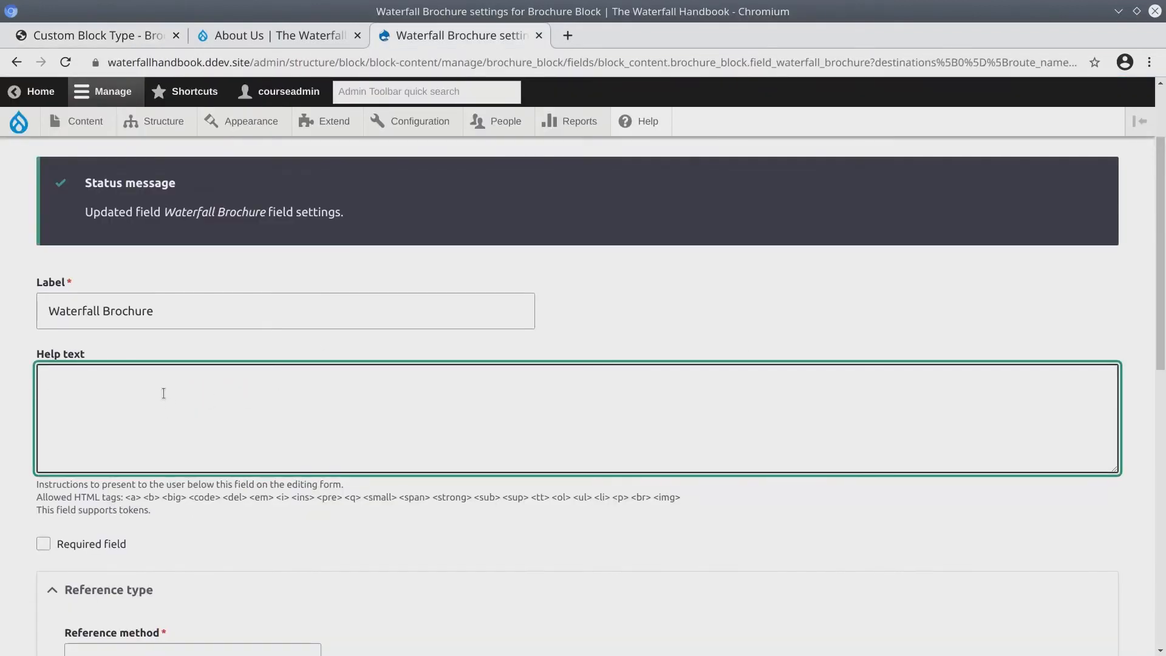
pyautogui.write('Upload or select the appropriate document to highlight.')
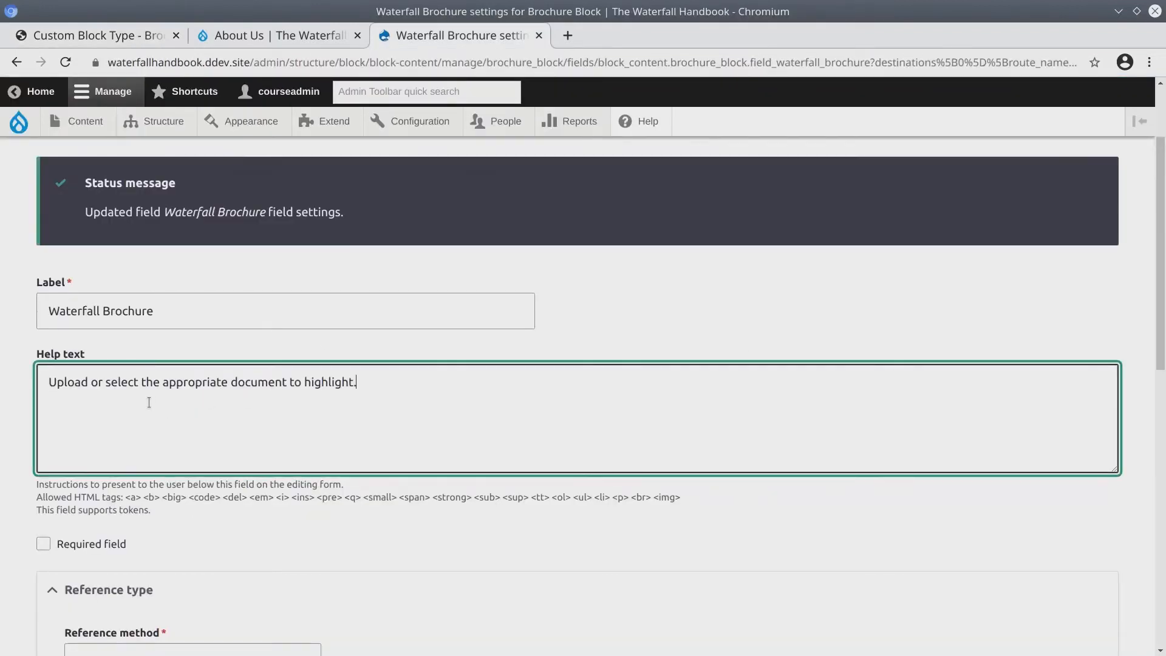
pyautogui.scroll(-3)
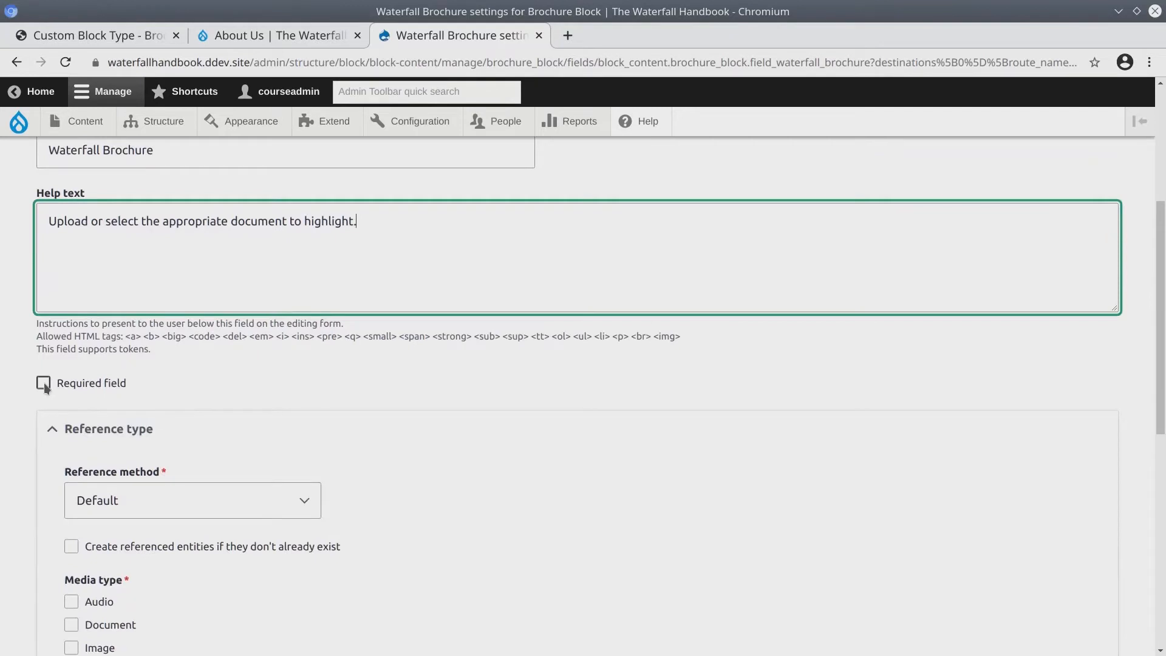
pyautogui.click(43, 382)
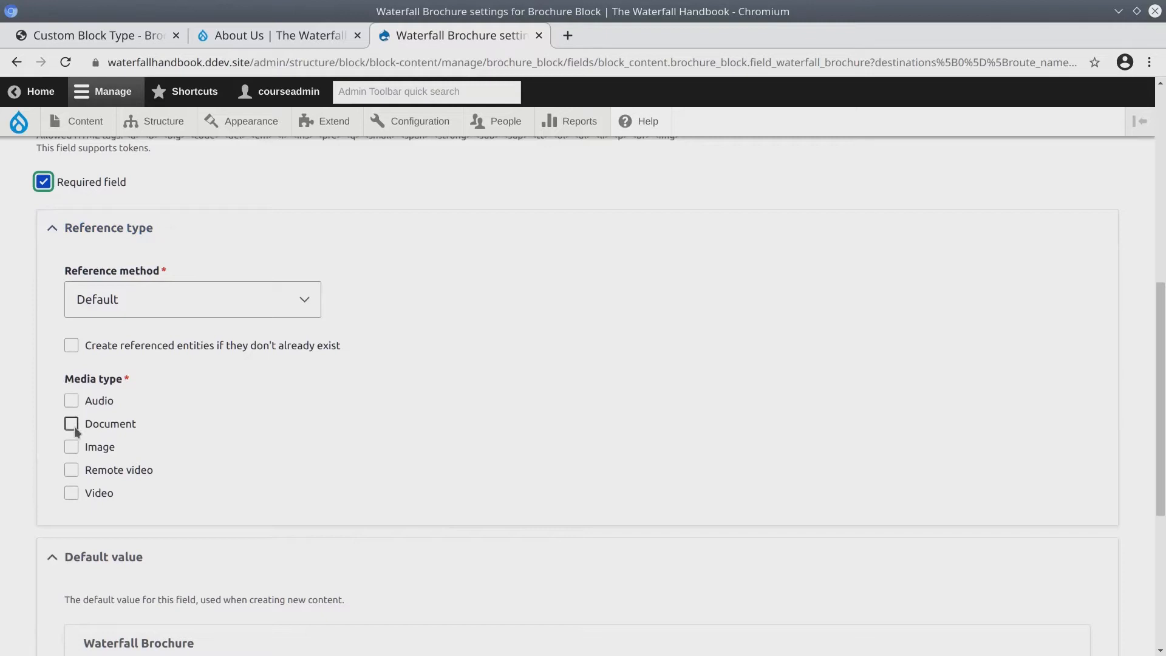
pyautogui.click(70, 424)
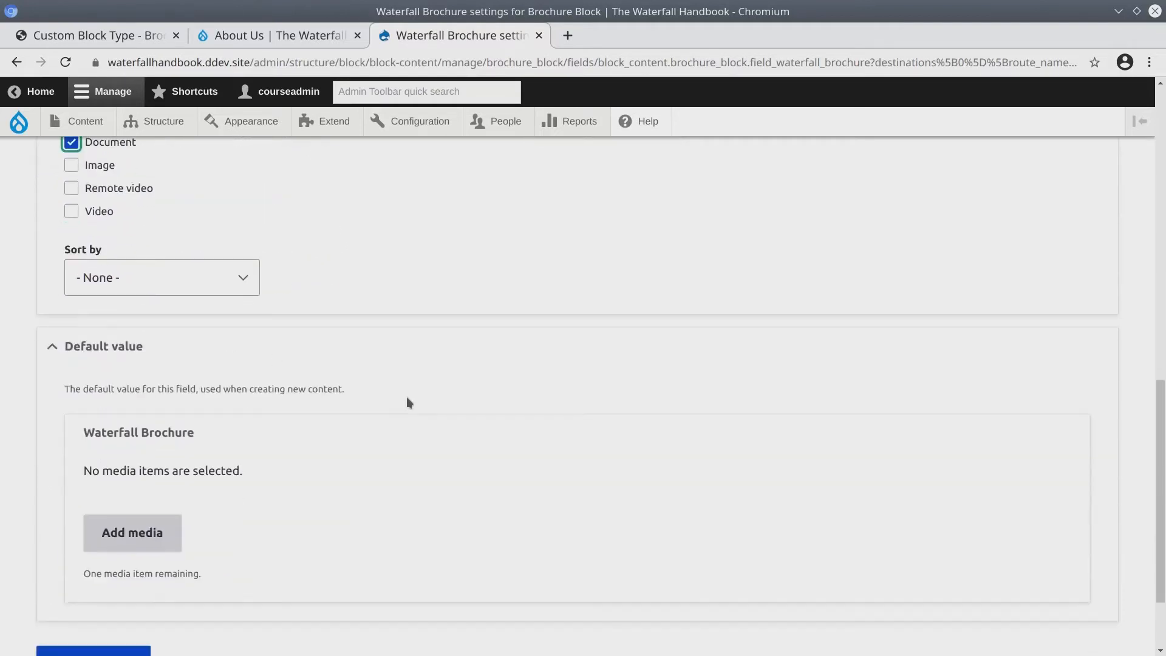
pyautogui.scroll(-3)
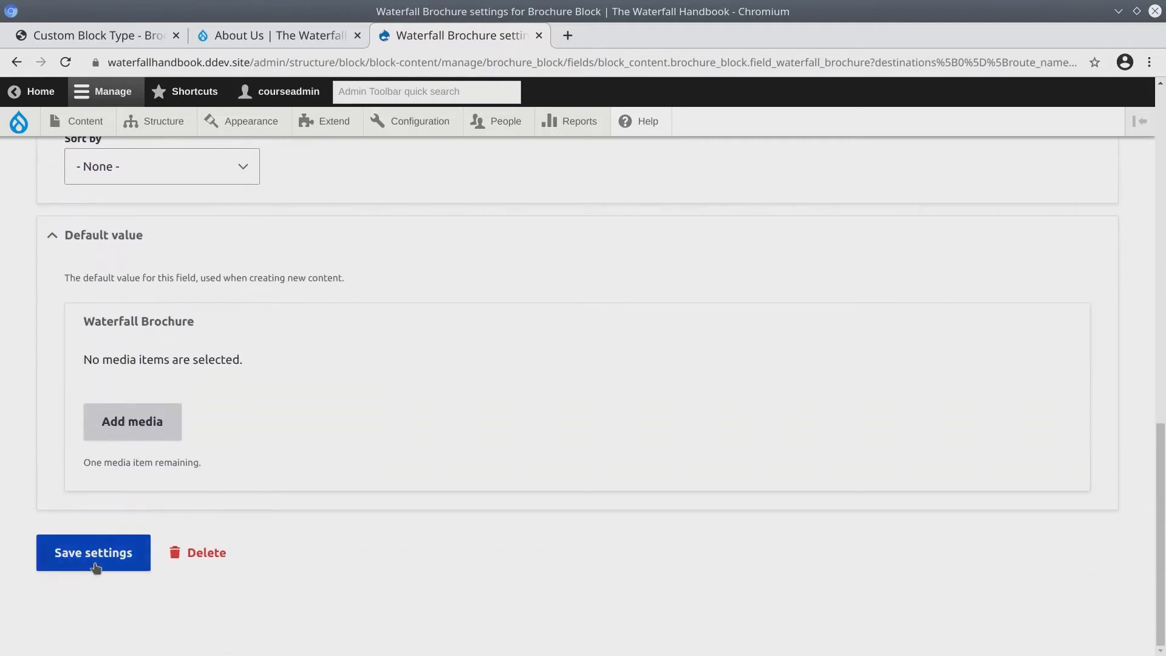
pyautogui.click(94, 553)
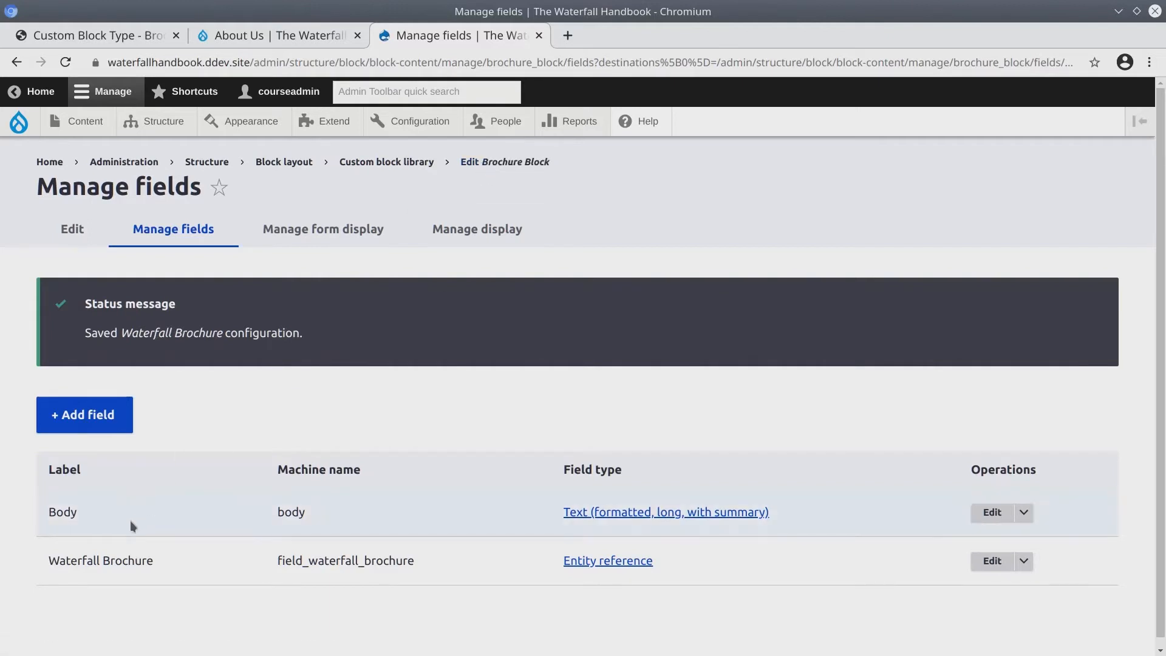
pyautogui.doubleClick(101, 561)
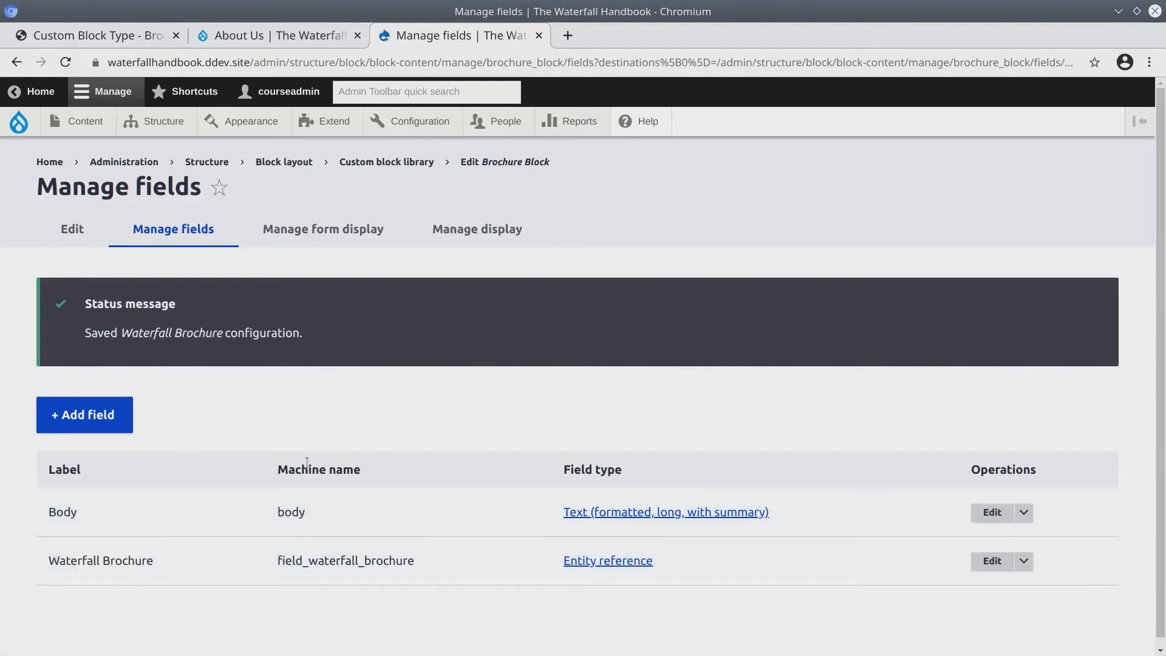
pyautogui.moveTo(253, 271)
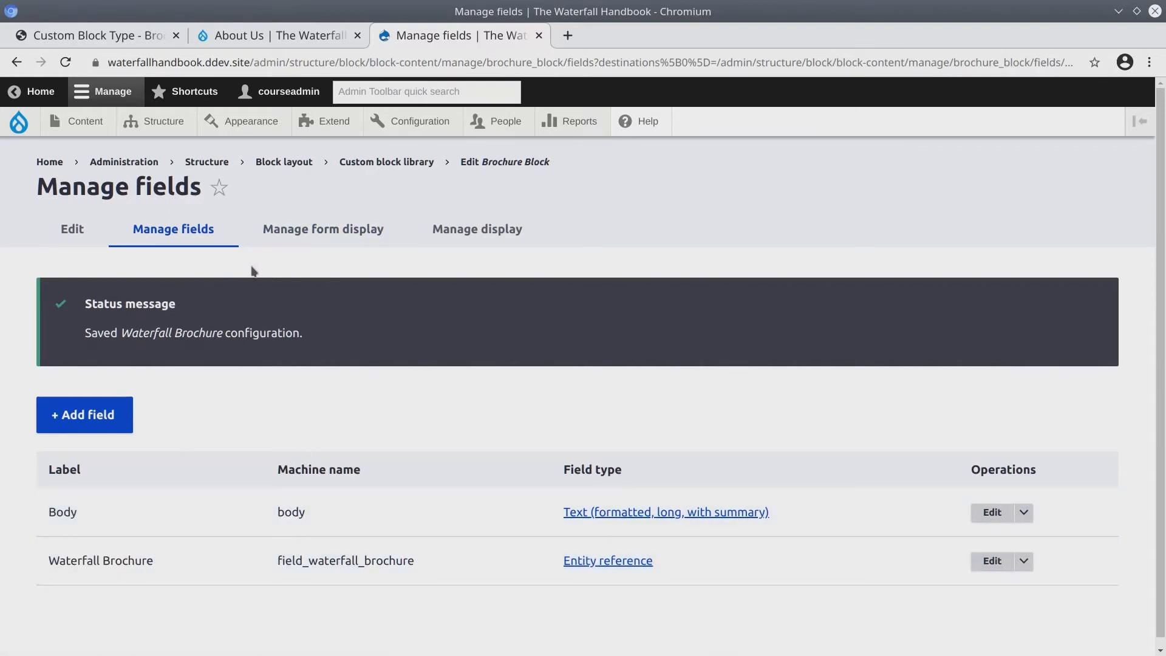
pyautogui.moveTo(159, 120)
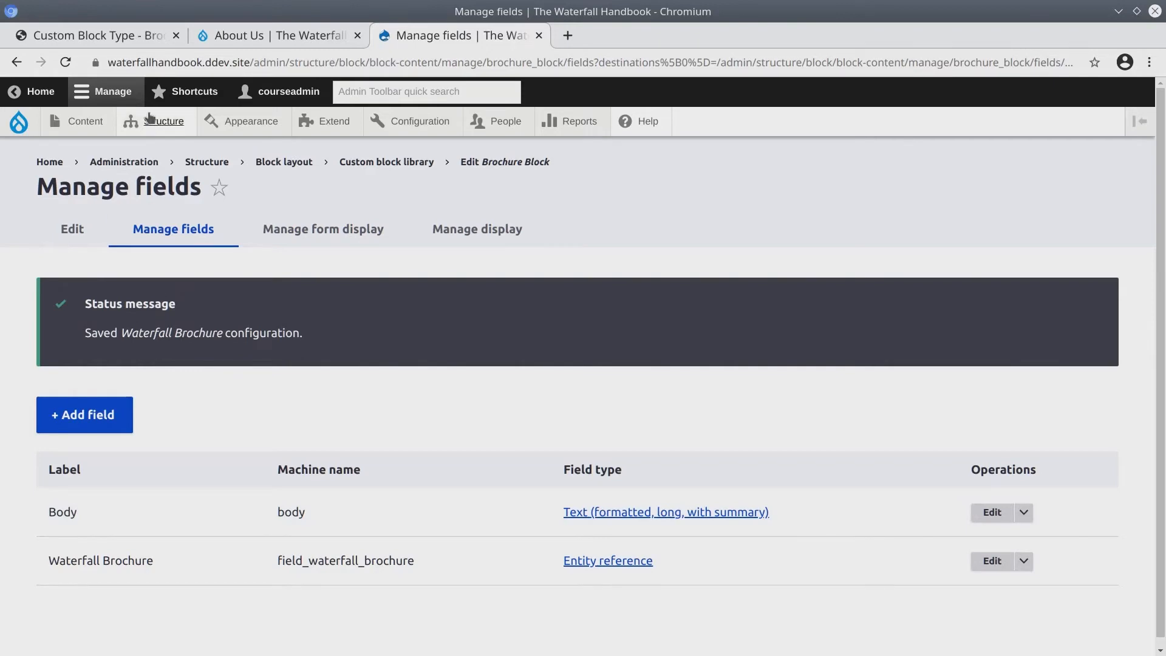
# Step: Navigate via Structure to the custom block library's block list
pyautogui.click(164, 121)
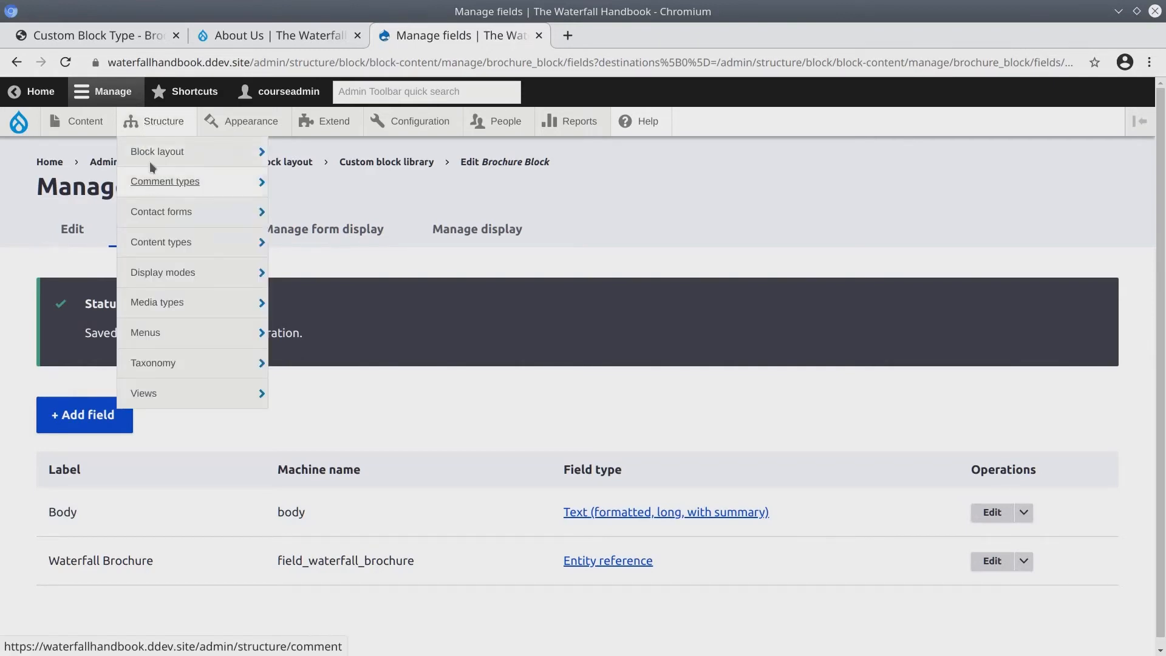
pyautogui.moveTo(158, 150)
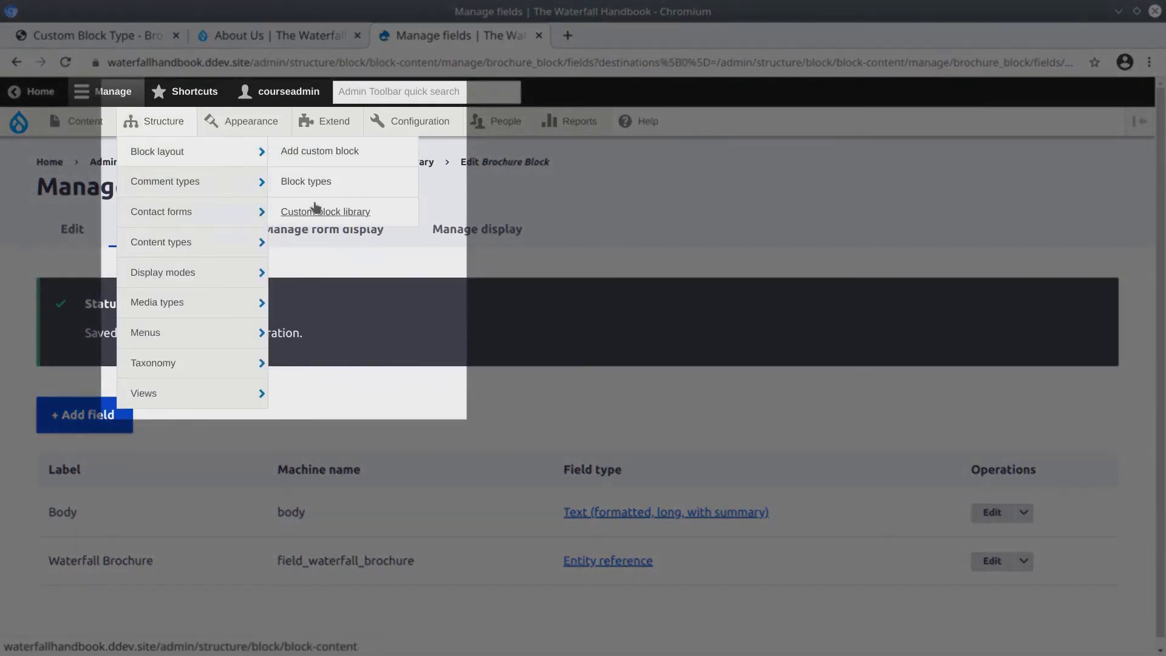
pyautogui.click(326, 211)
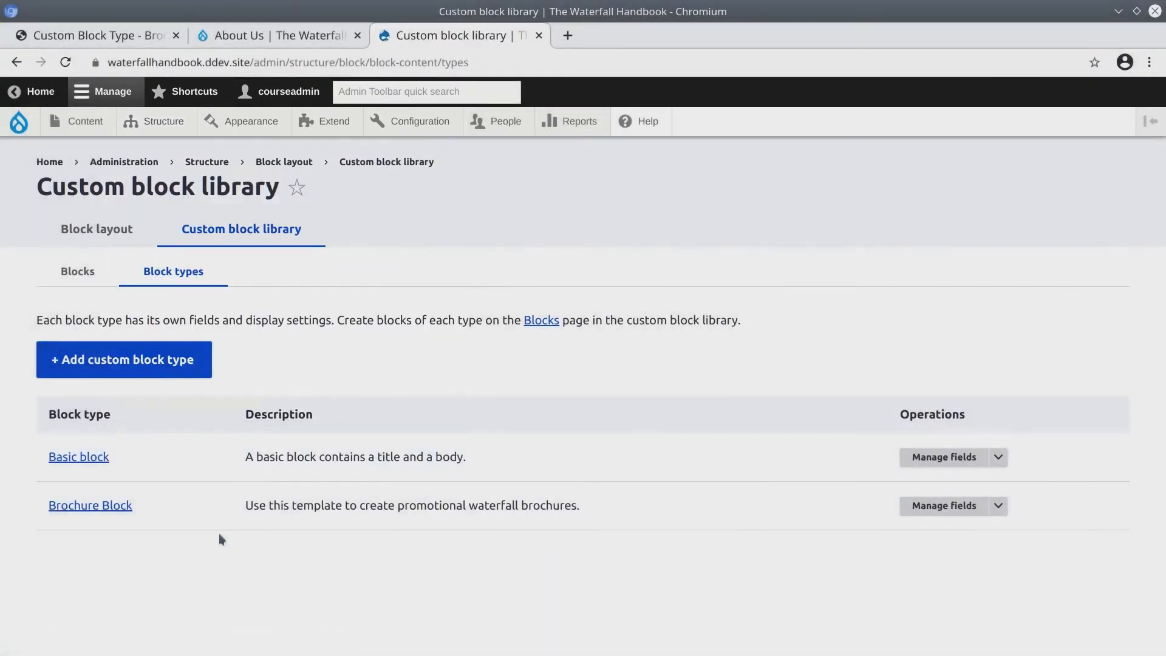
pyautogui.moveTo(160, 515)
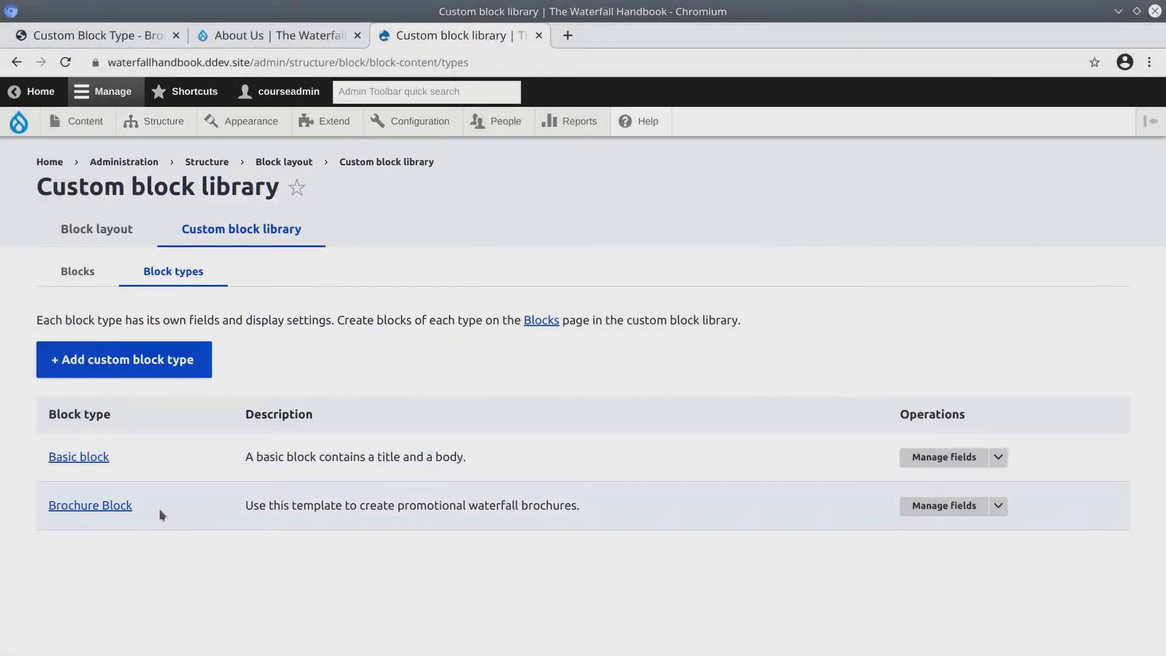
pyautogui.moveTo(97, 275)
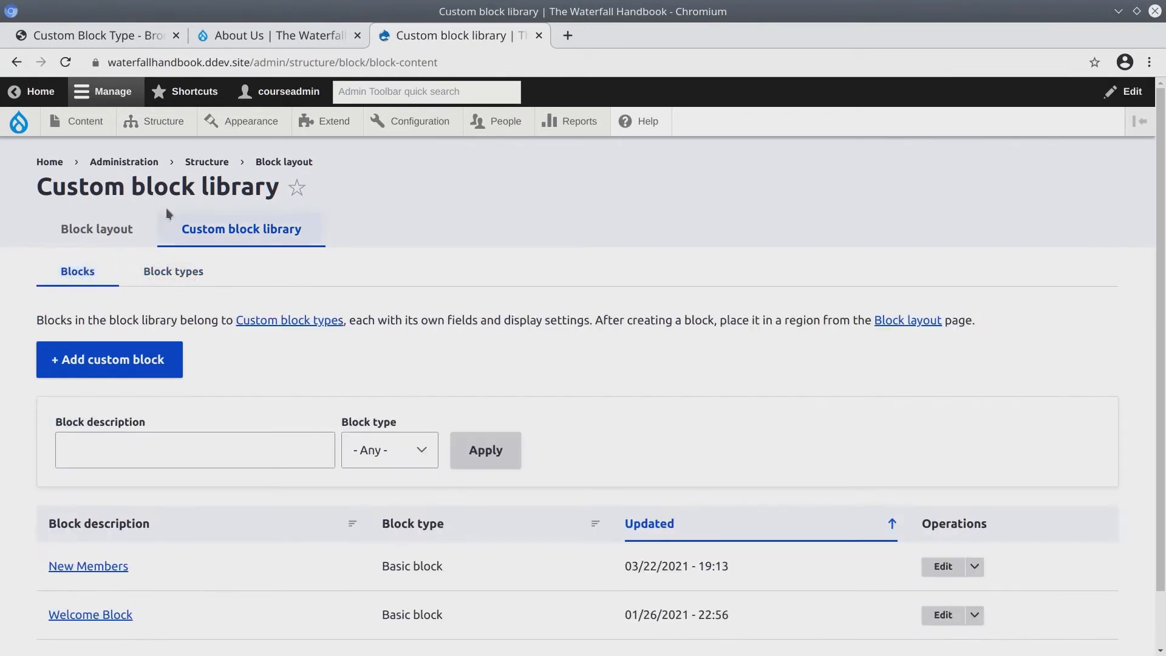
pyautogui.click(164, 121)
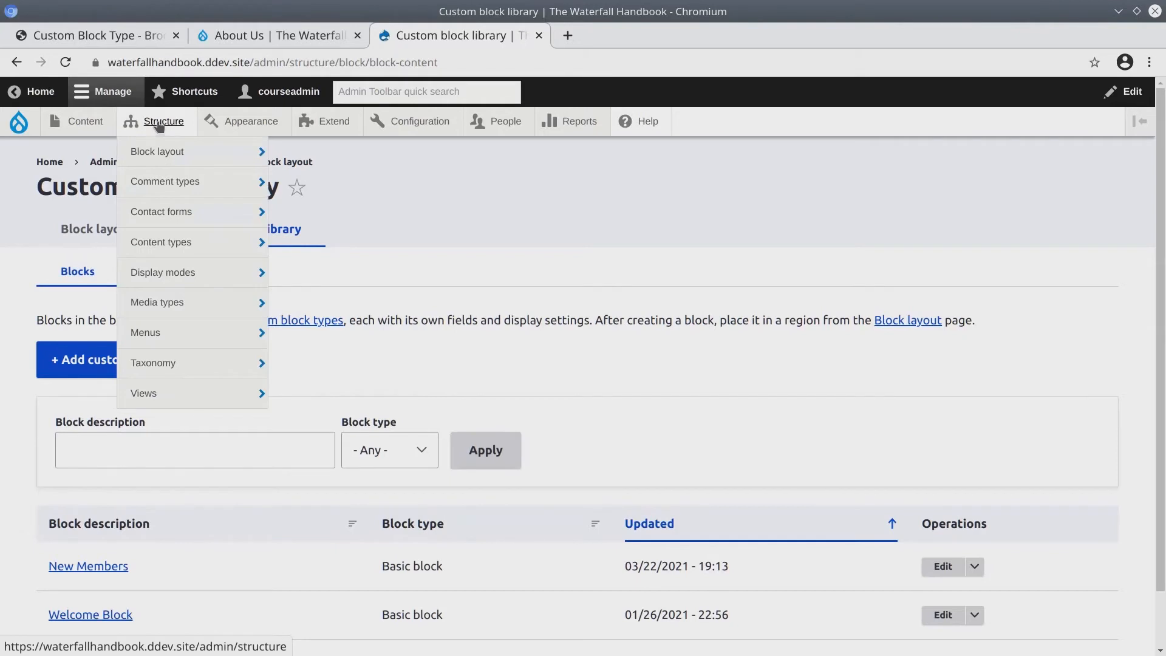
pyautogui.moveTo(156, 151)
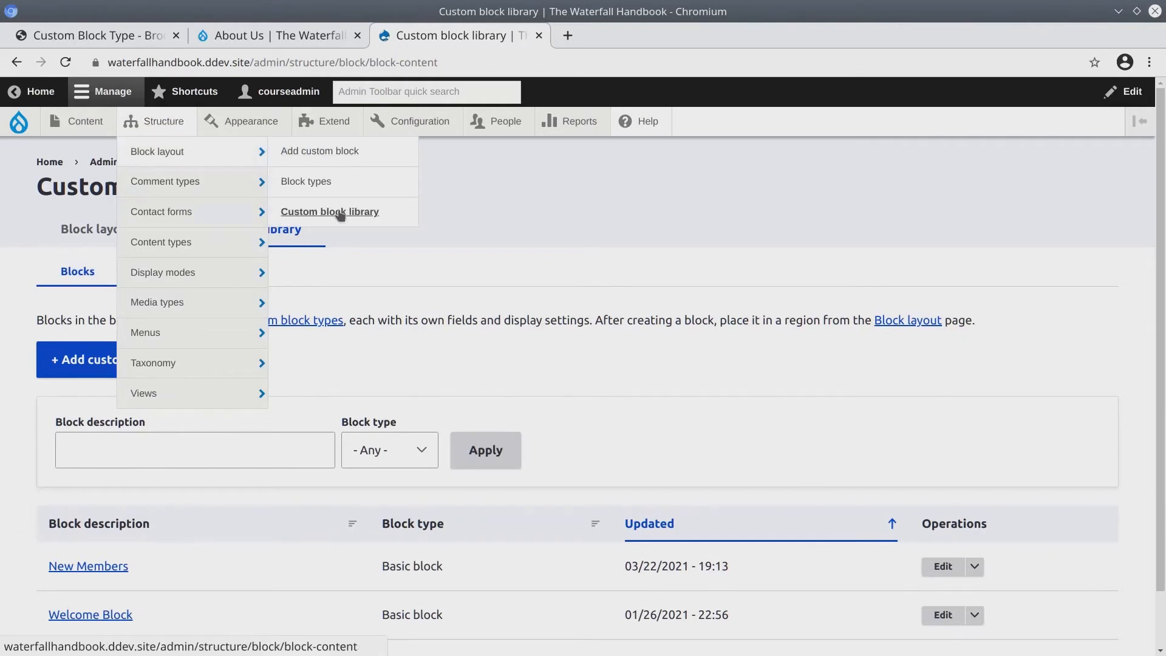
pyautogui.click(329, 211)
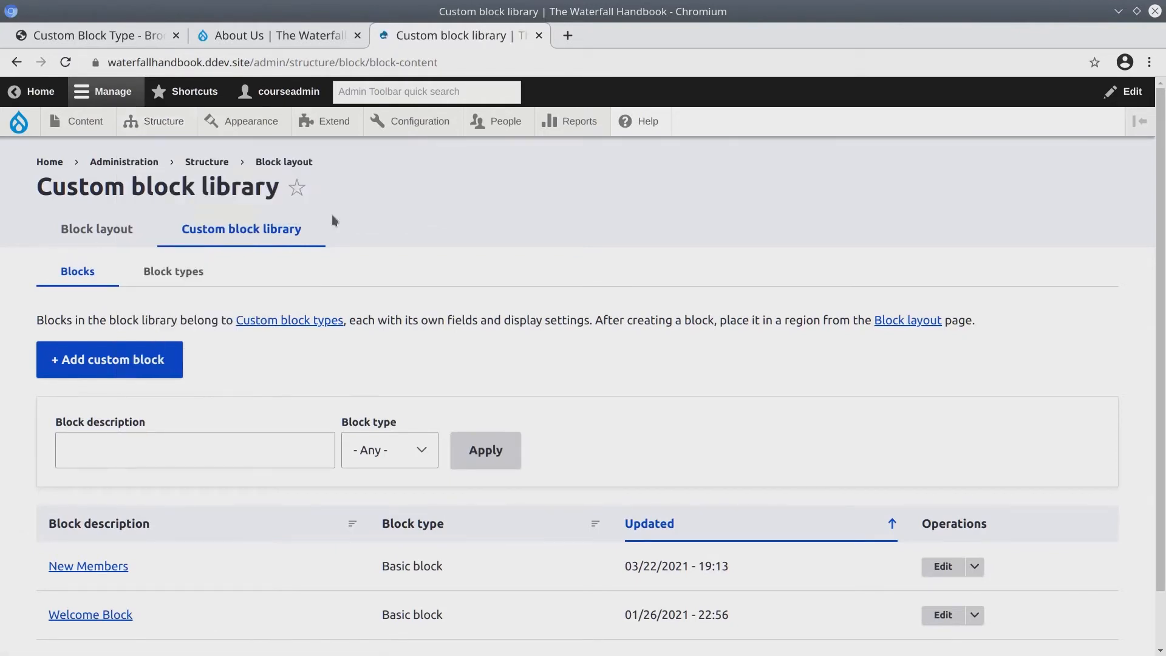
pyautogui.scroll(-3)
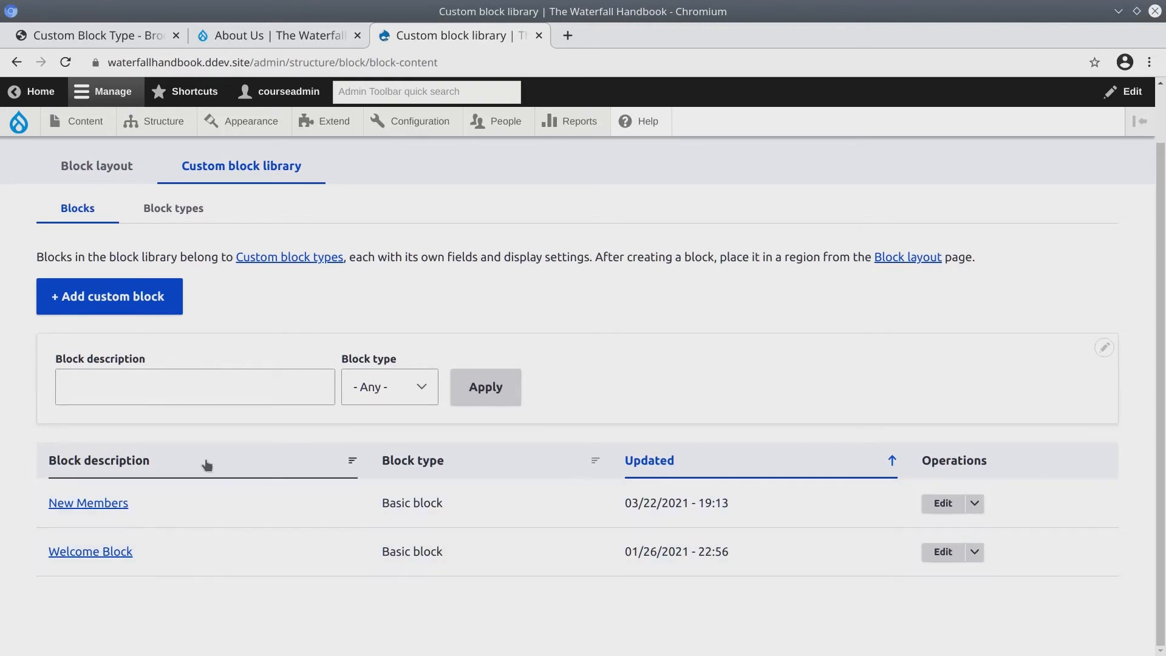
pyautogui.moveTo(149, 302)
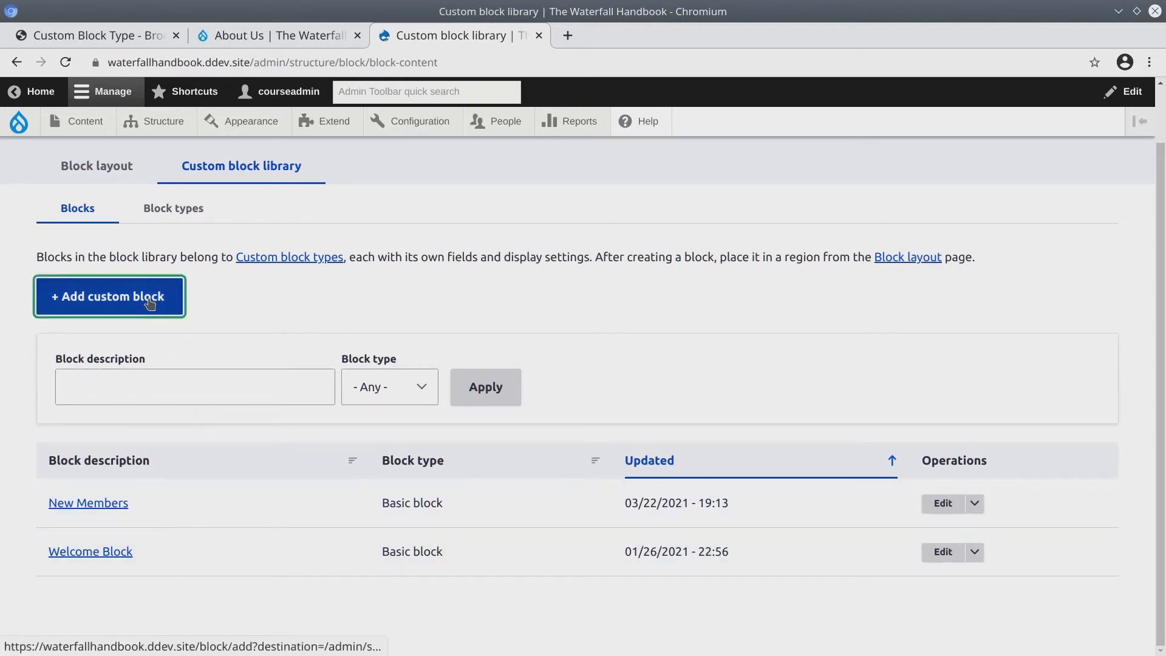
# Step: Start a new custom block of type Brochure Block
pyautogui.click(110, 296)
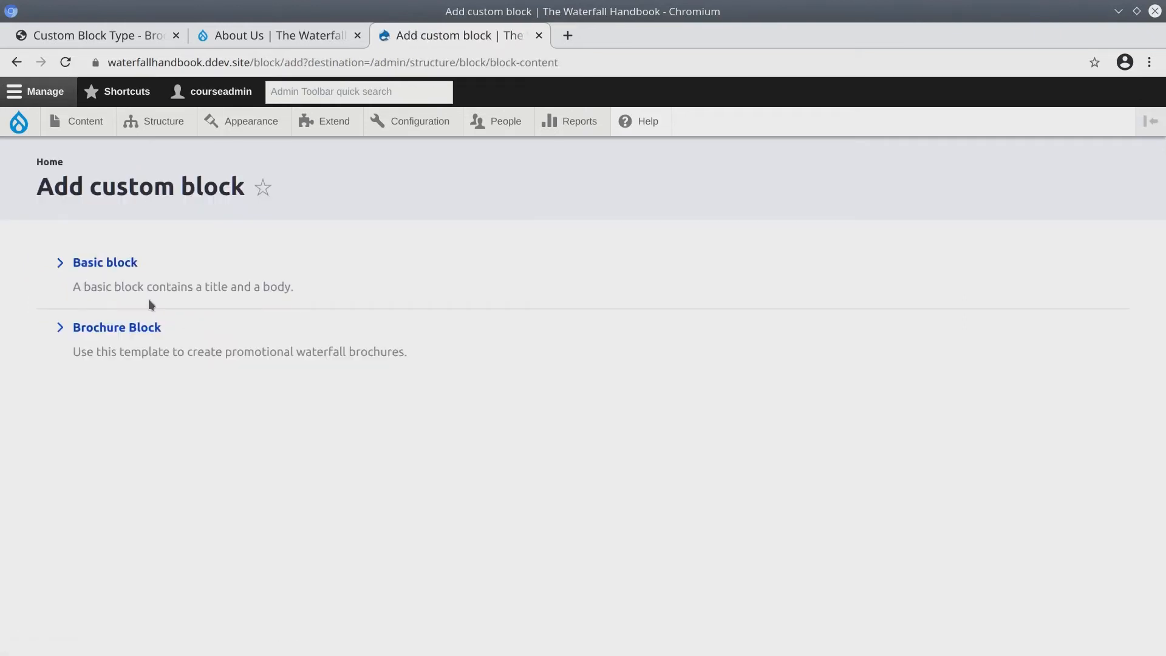
pyautogui.moveTo(113, 266)
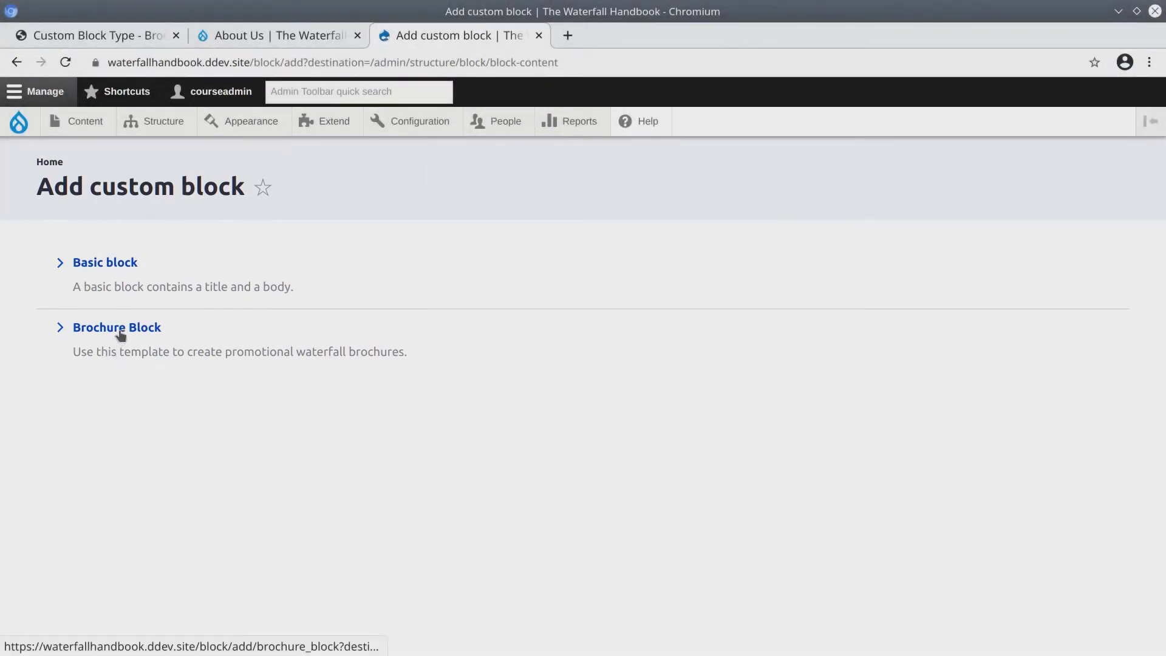
pyautogui.click(116, 328)
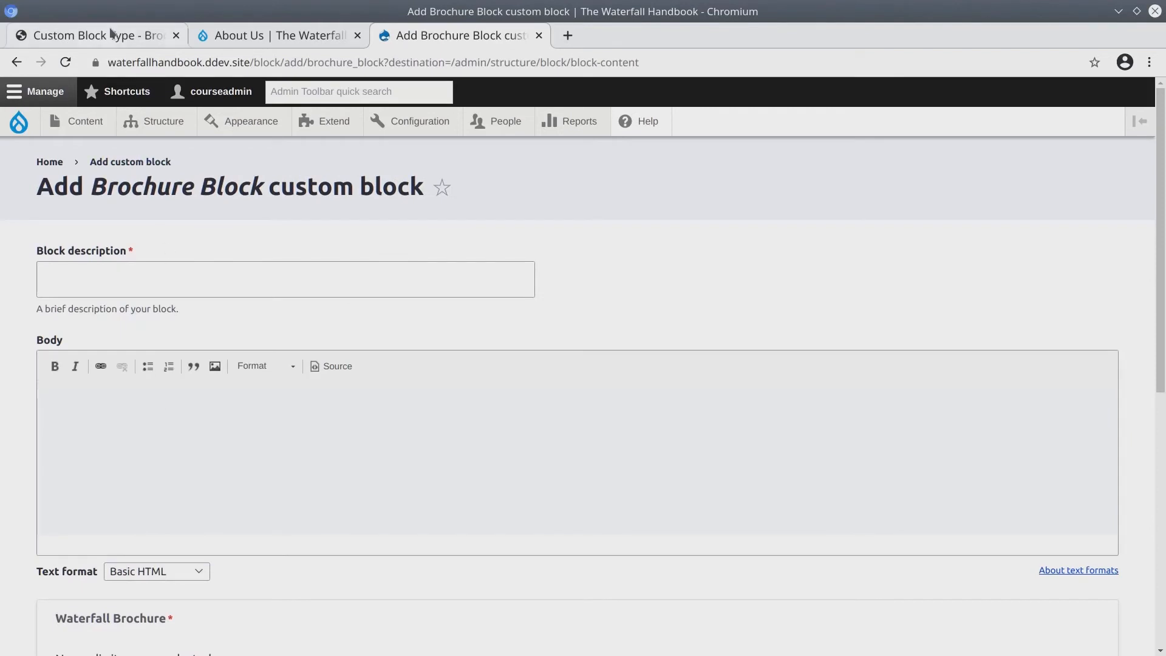
# Step: Copy the New Zealand Hiking Guide description and body from the Unit 7 assets into the block form
pyautogui.click(91, 34)
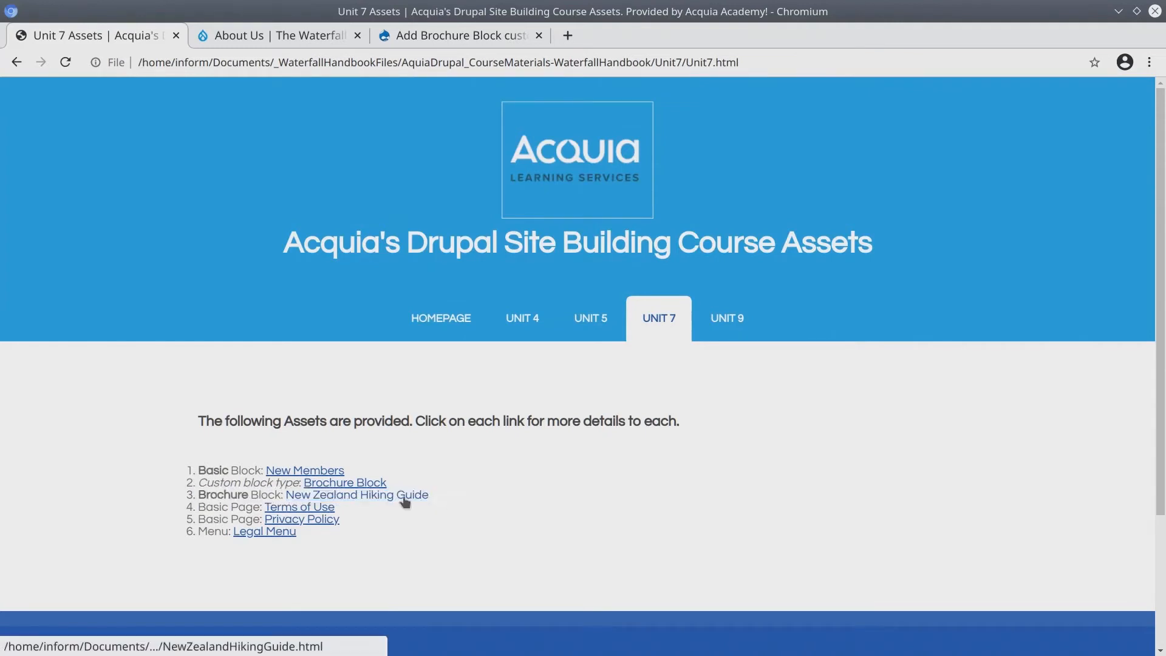
pyautogui.click(357, 494)
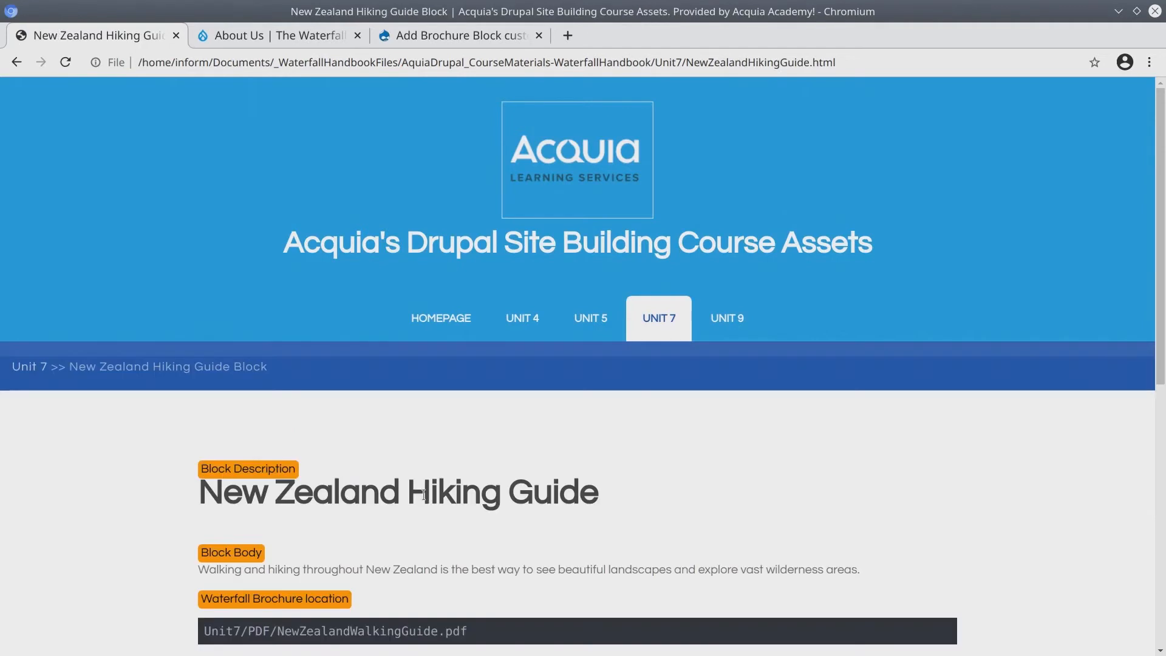
pyautogui.scroll(-3)
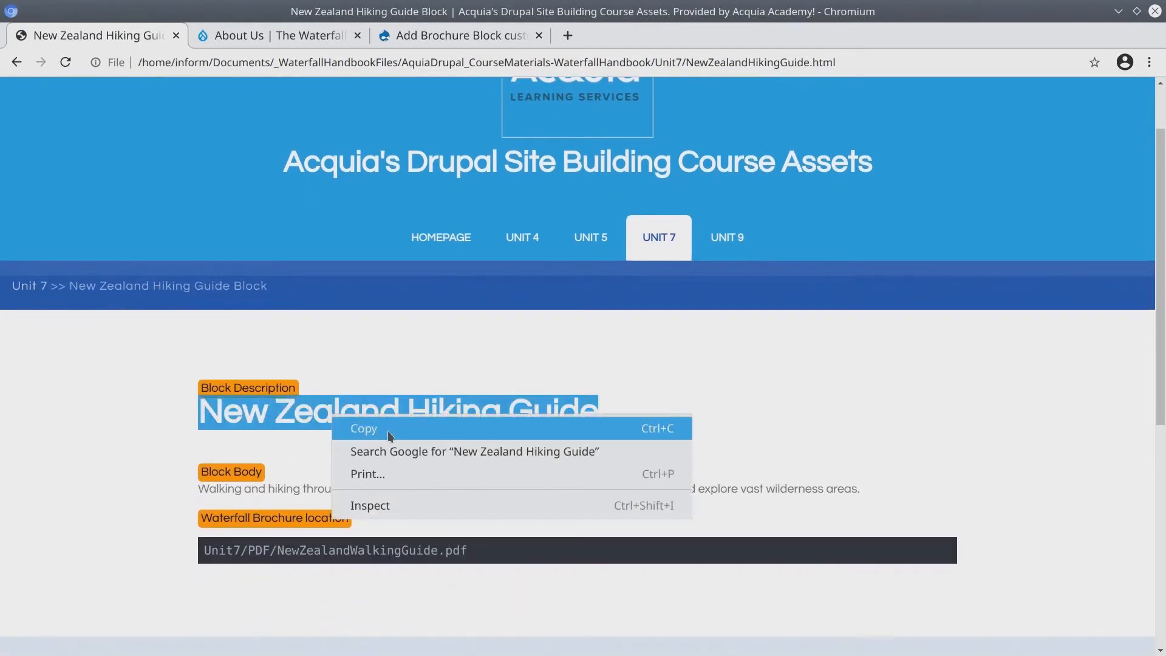
pyautogui.click(460, 36)
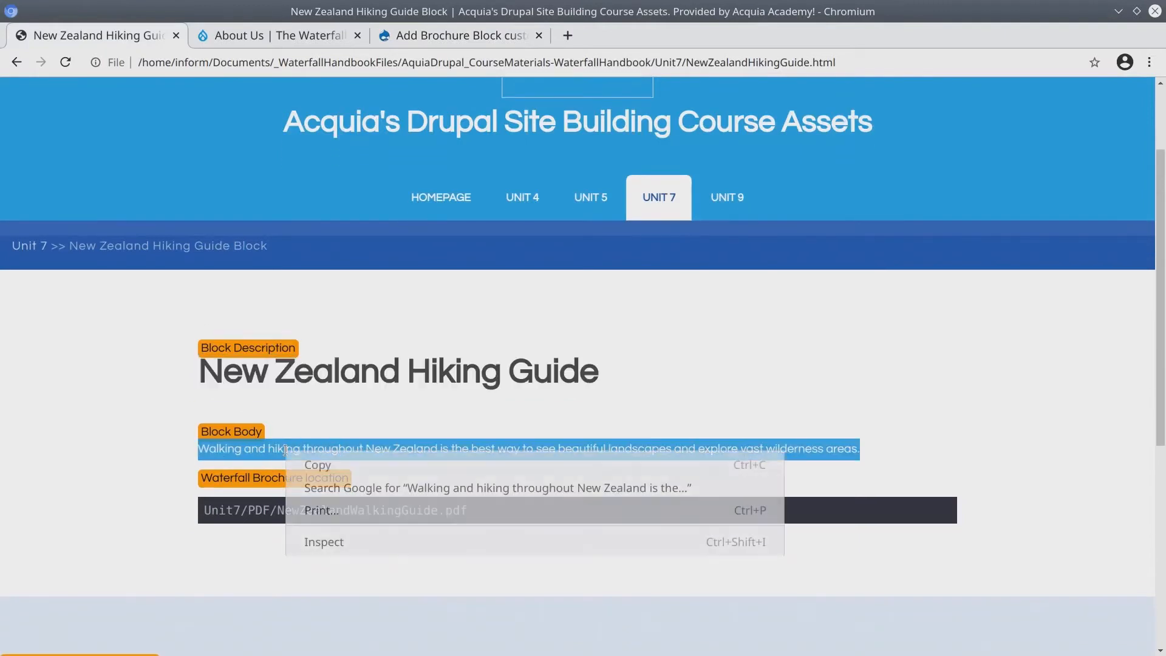
pyautogui.click(457, 35)
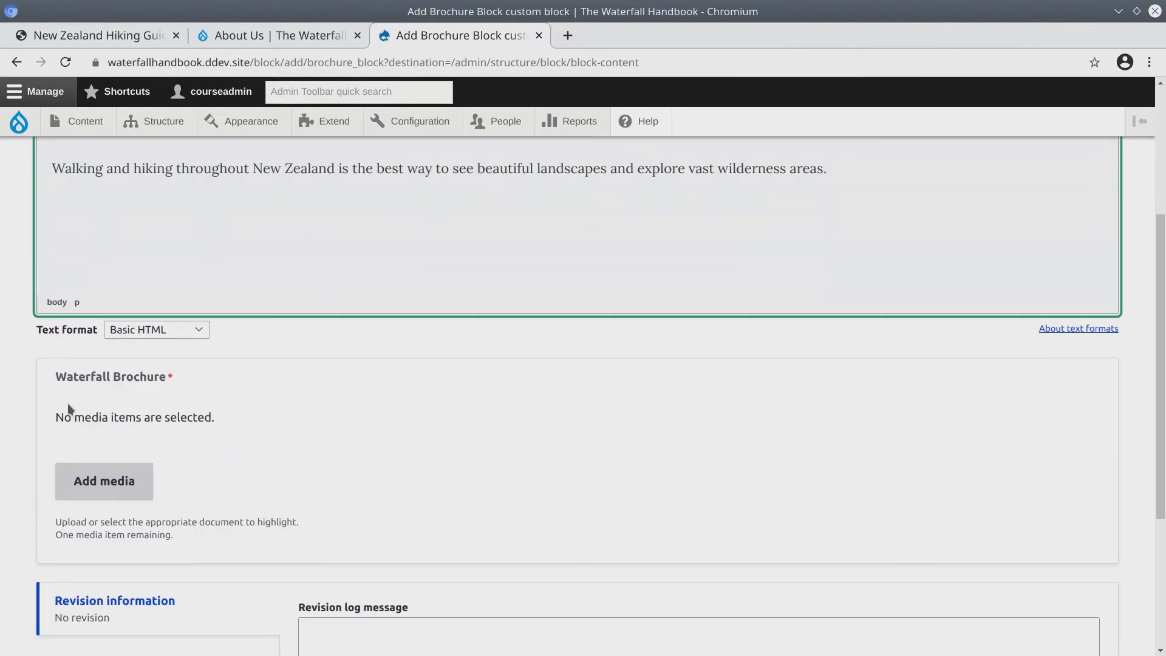
# Step: Upload Unit7/PDF/NewZealandWalkingGuide.pdf as media and insert it into the Waterfall Brochure field
pyautogui.scroll(-3)
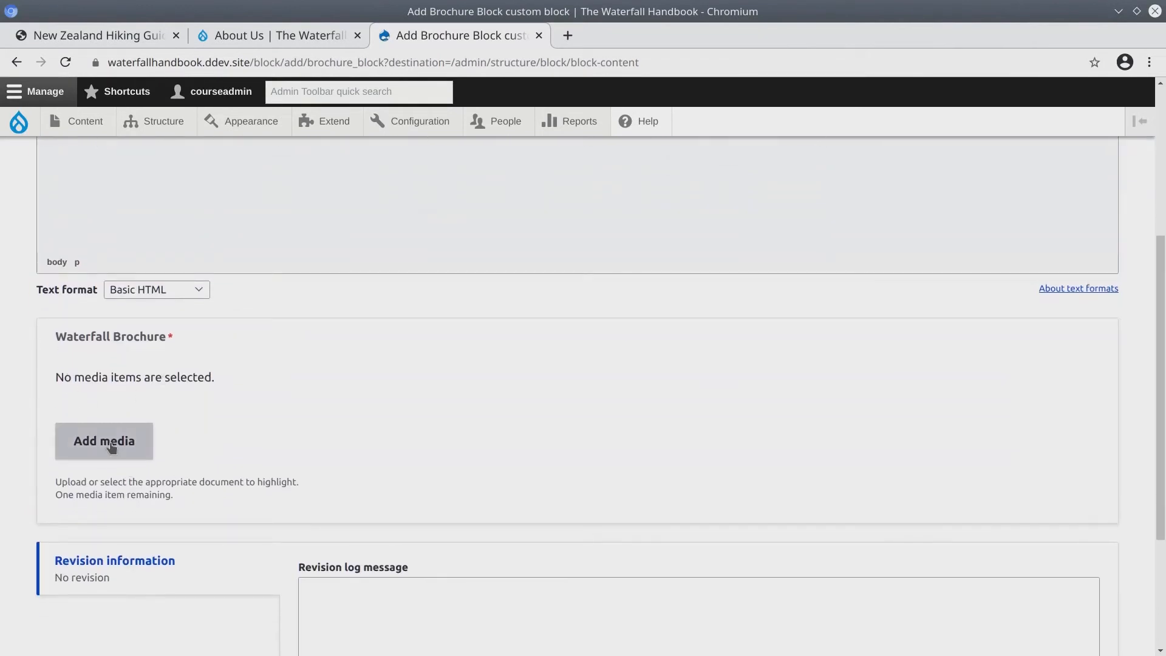
pyautogui.click(104, 441)
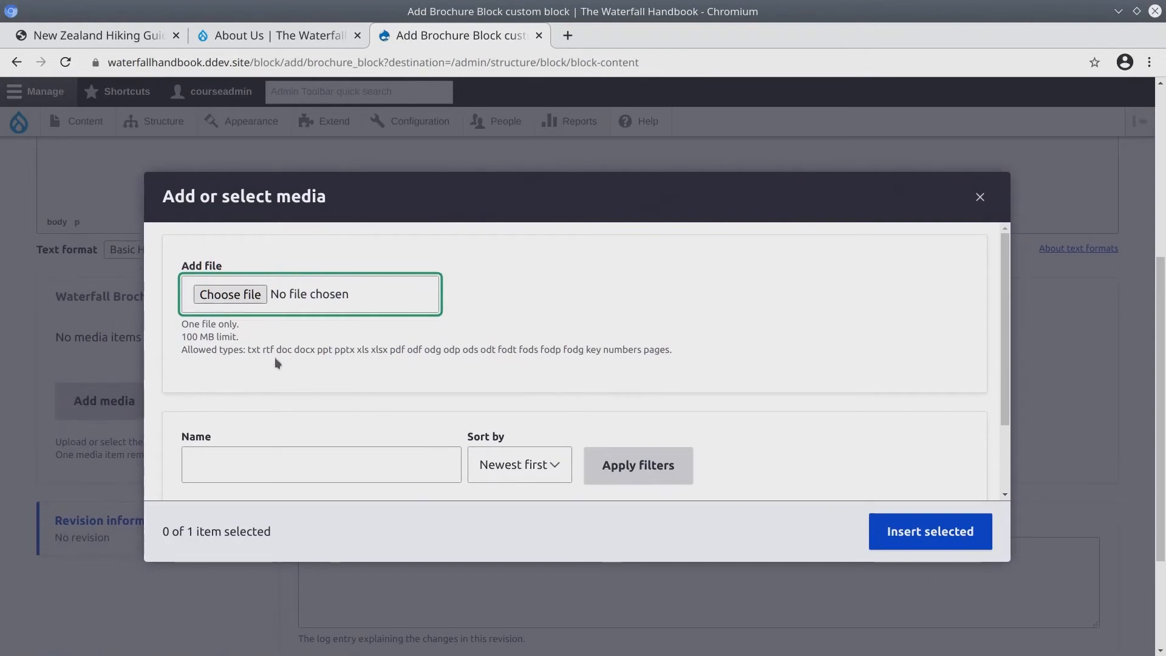
pyautogui.click(229, 294)
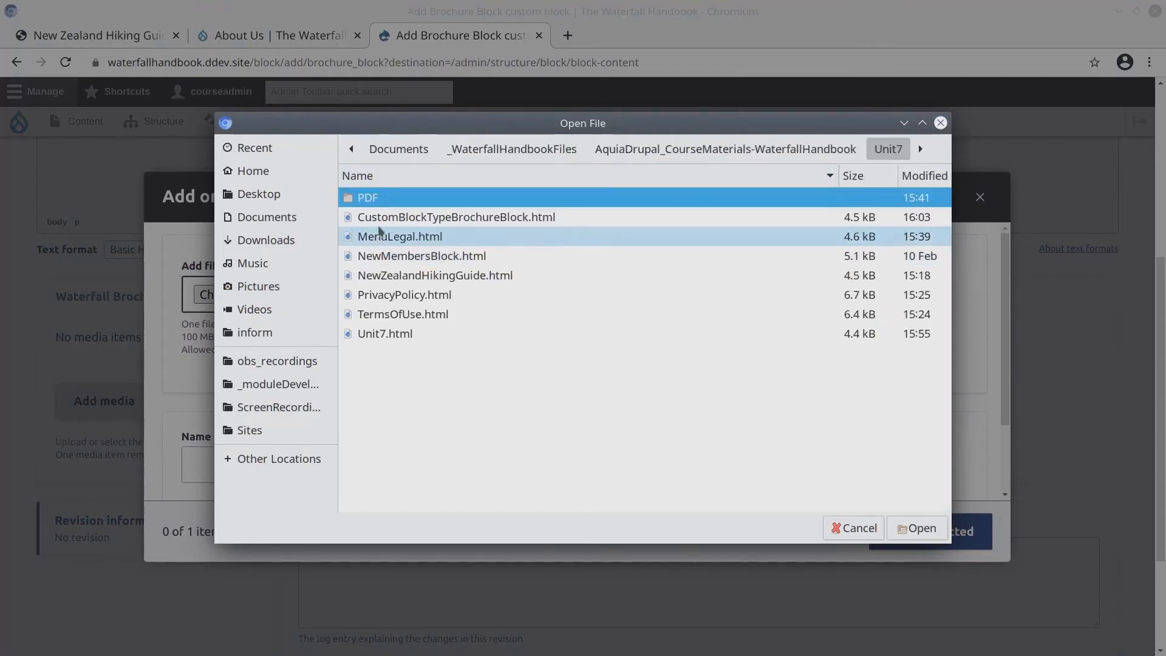
pyautogui.doubleClick(368, 197)
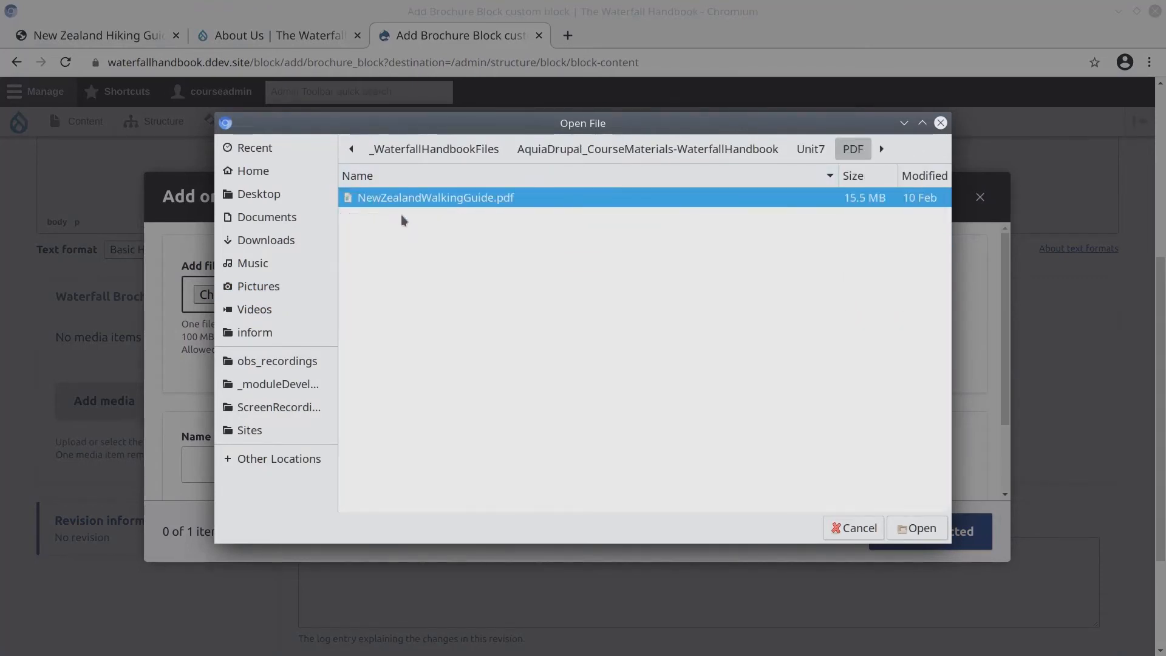
pyautogui.click(918, 527)
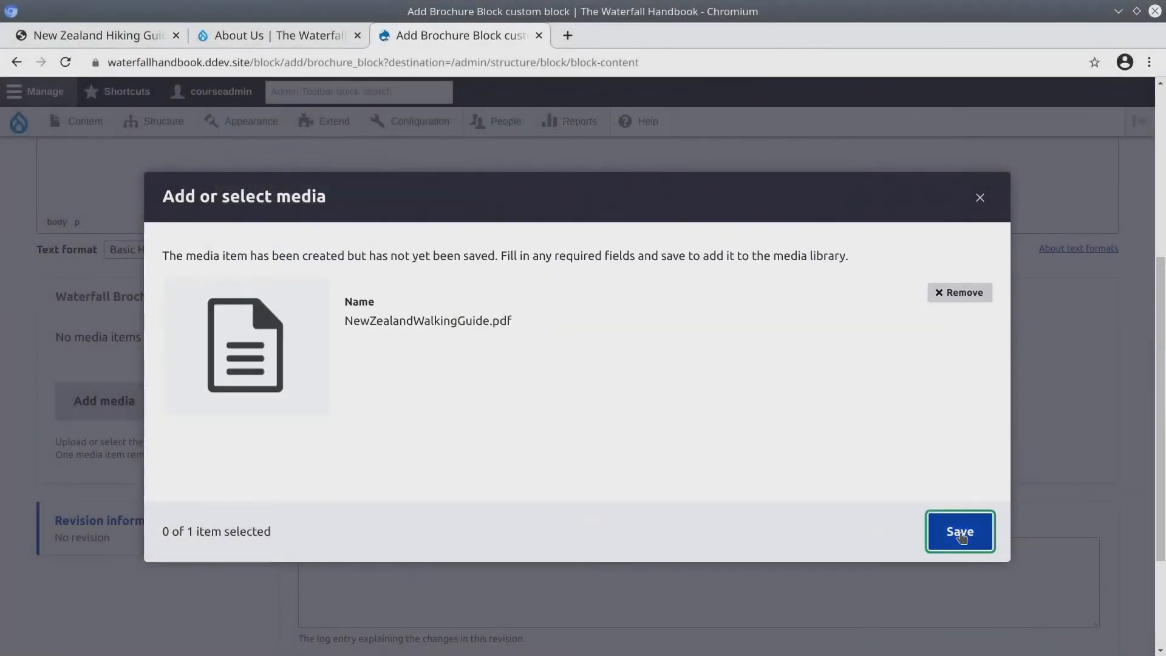
pyautogui.click(960, 532)
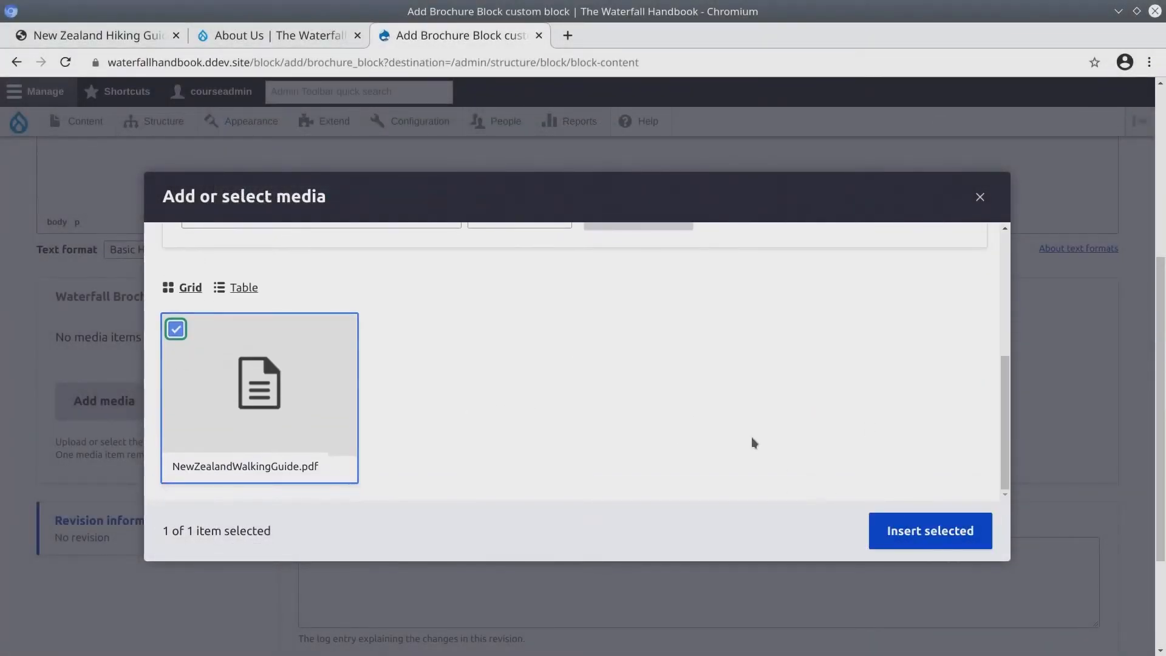
pyautogui.click(931, 531)
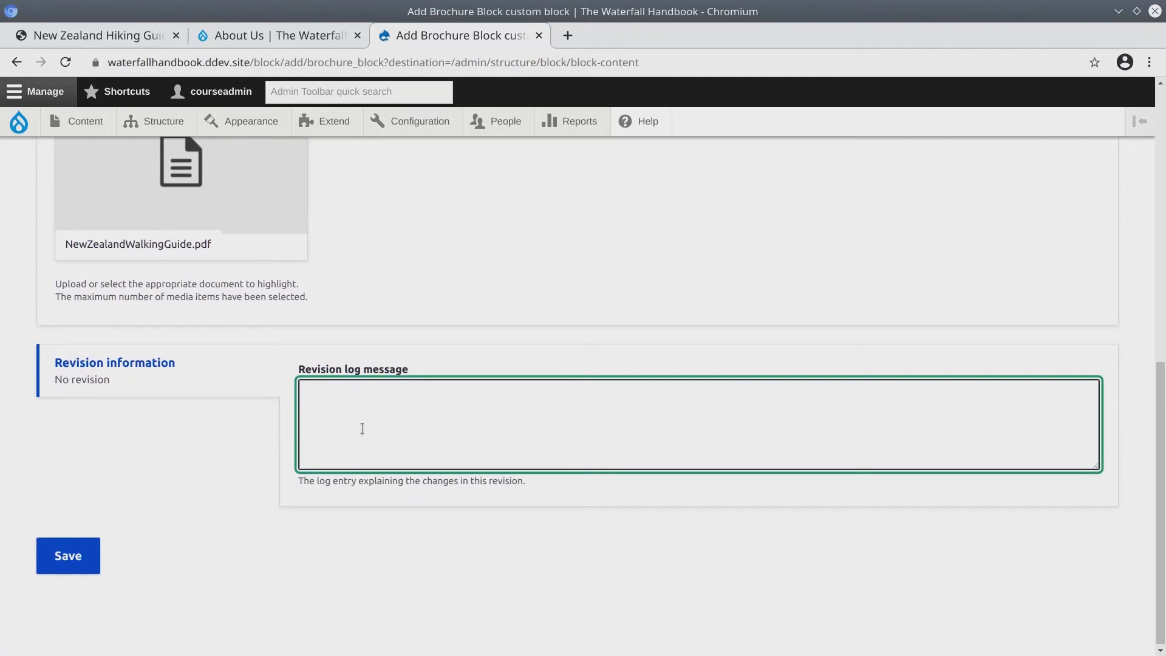
# Step: Save the New Zealand Hiking Guide block and confirm it in the custom block library
pyautogui.write('initial commit.')
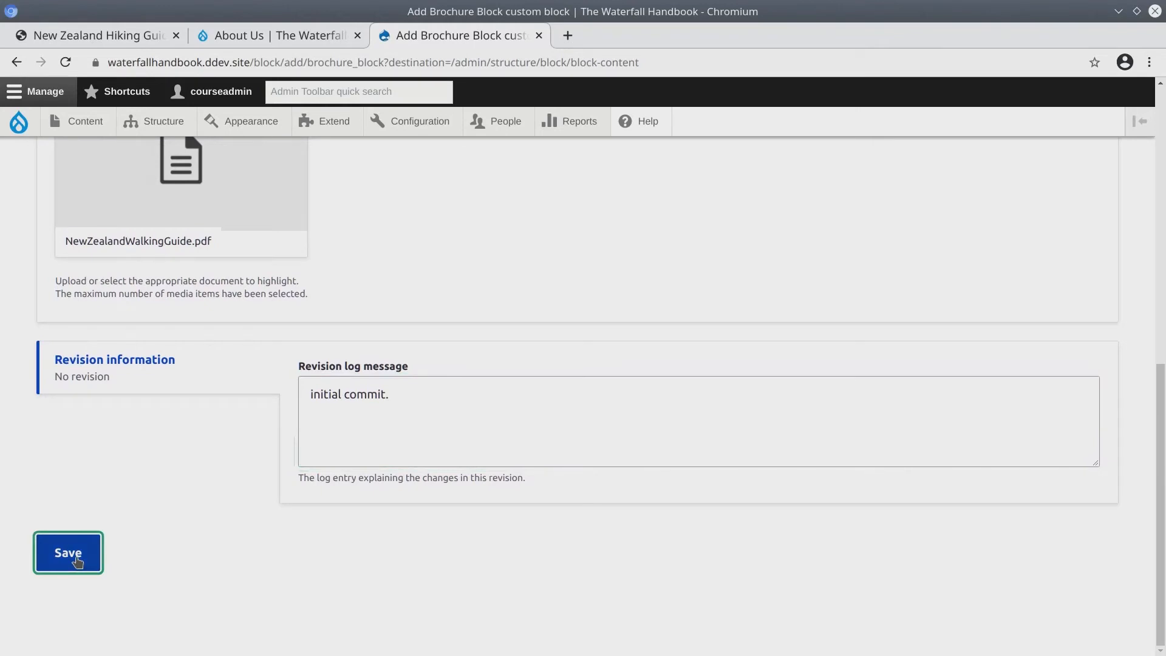
pyautogui.click(68, 554)
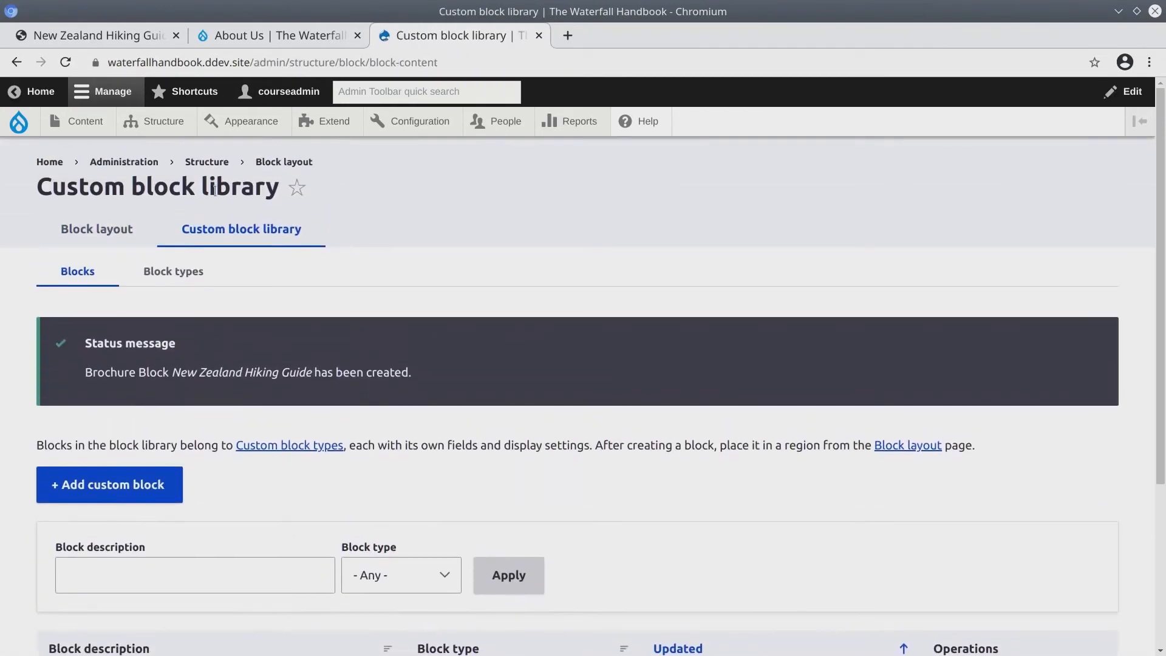
pyautogui.scroll(-3)
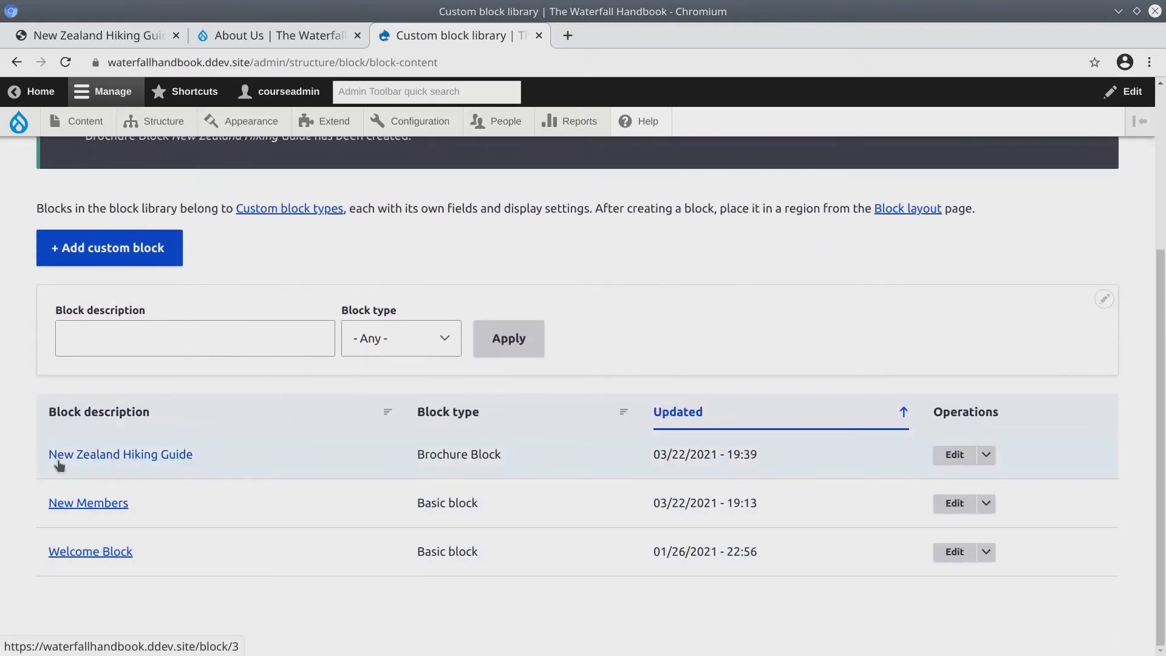
pyautogui.moveTo(220, 467)
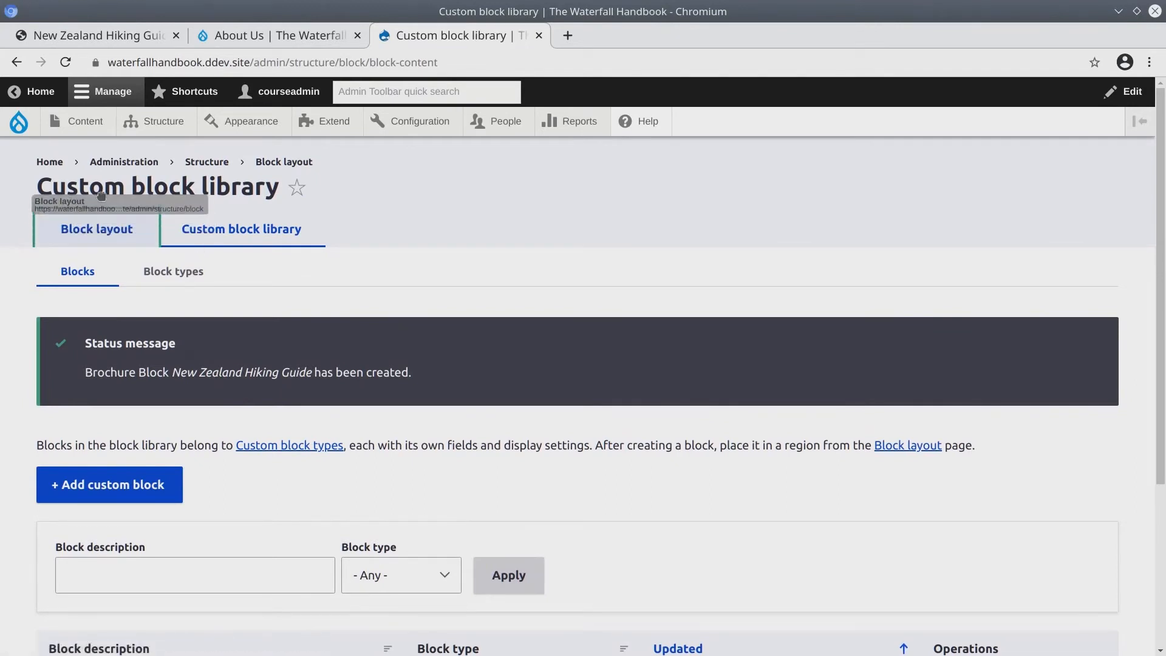
# Step: Open Place block for the Highlighted region and filter the list with 'ze'
pyautogui.click(96, 228)
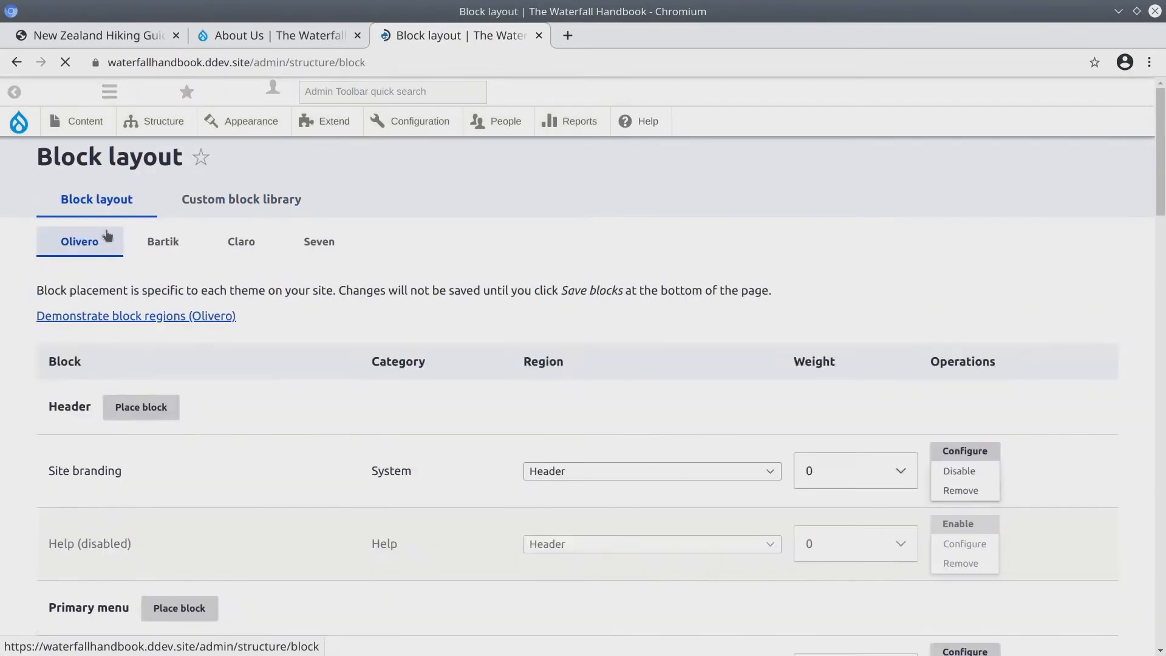
pyautogui.click(156, 120)
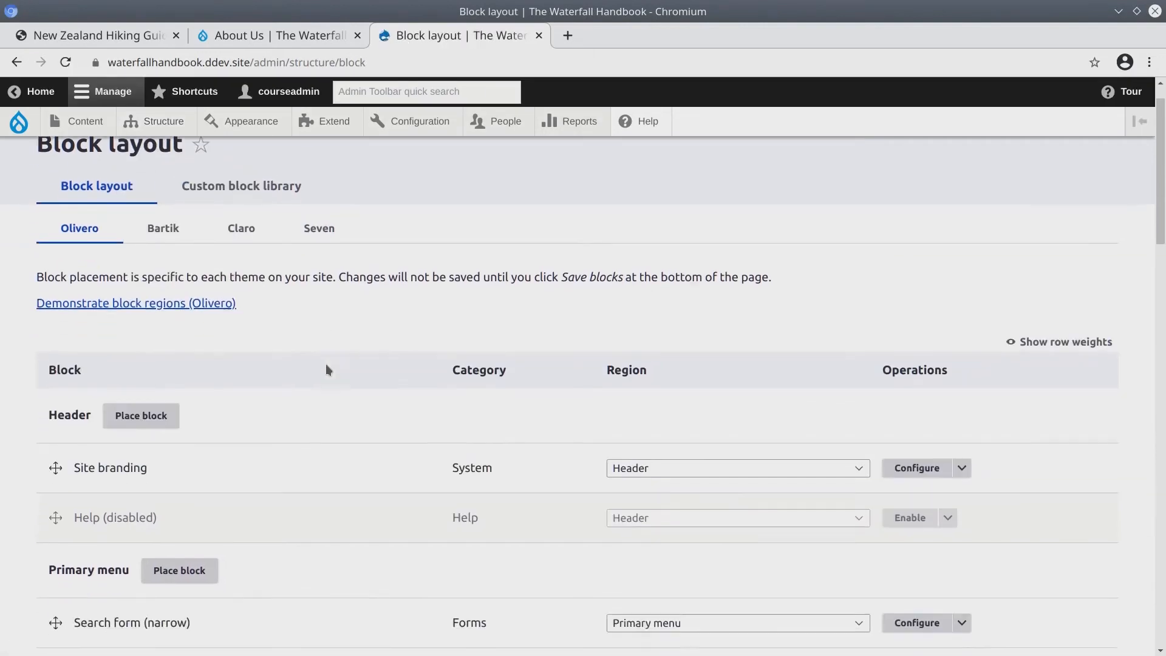
pyautogui.scroll(-3)
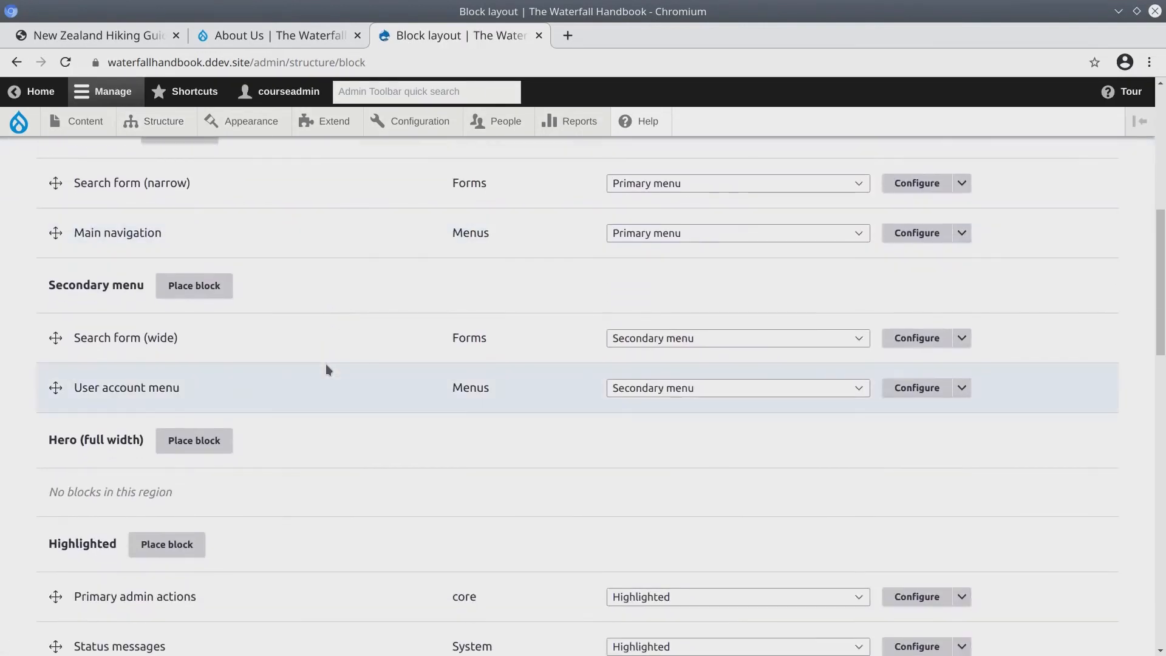
pyautogui.scroll(-3)
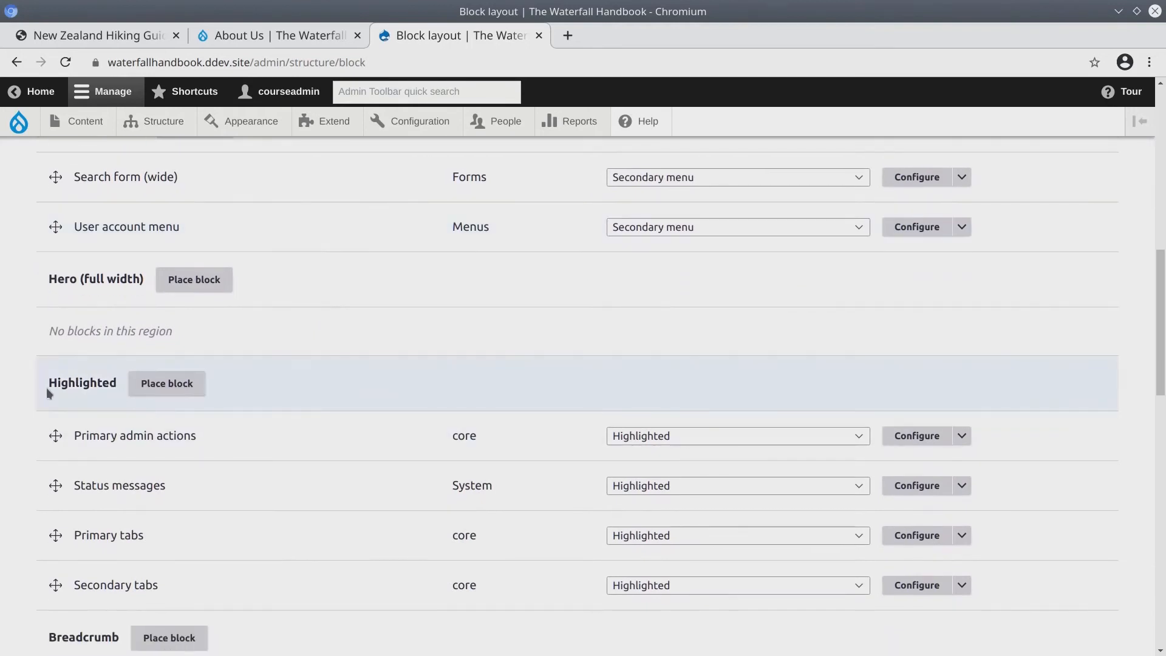
pyautogui.moveTo(94, 389)
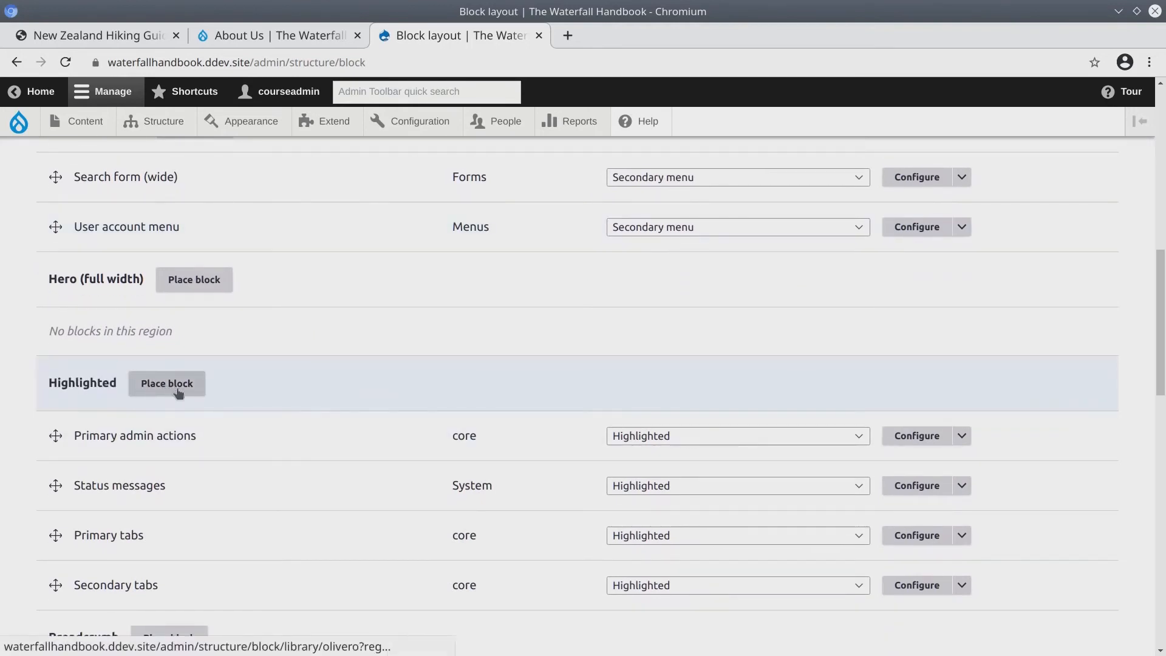
pyautogui.click(167, 382)
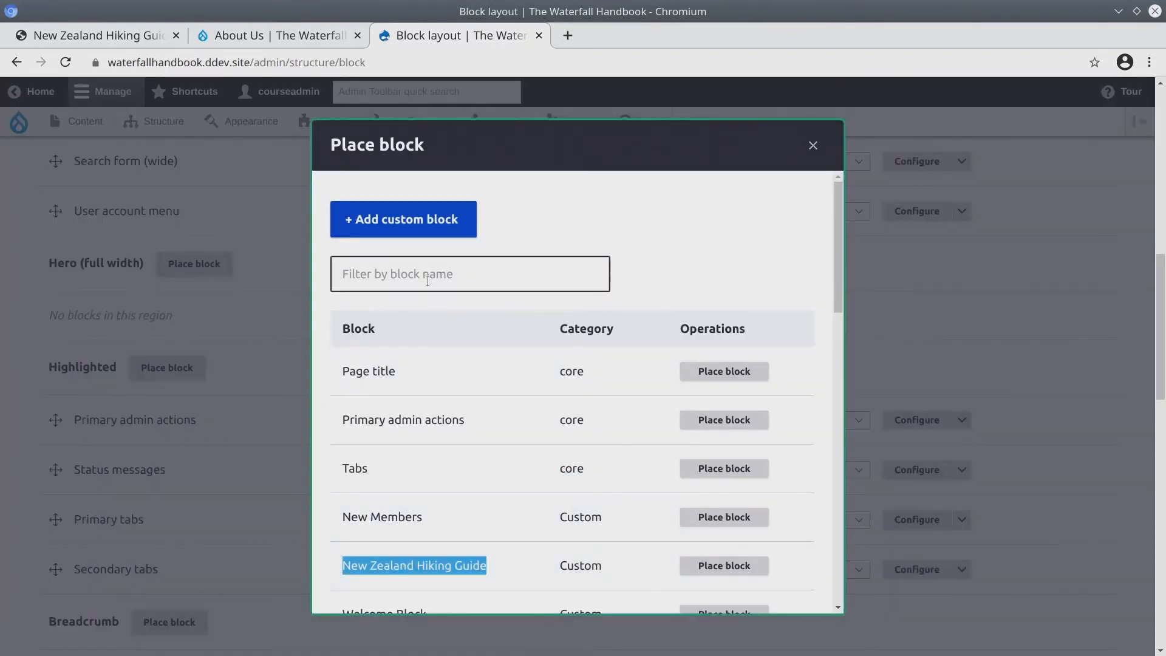
pyautogui.write('zeal')
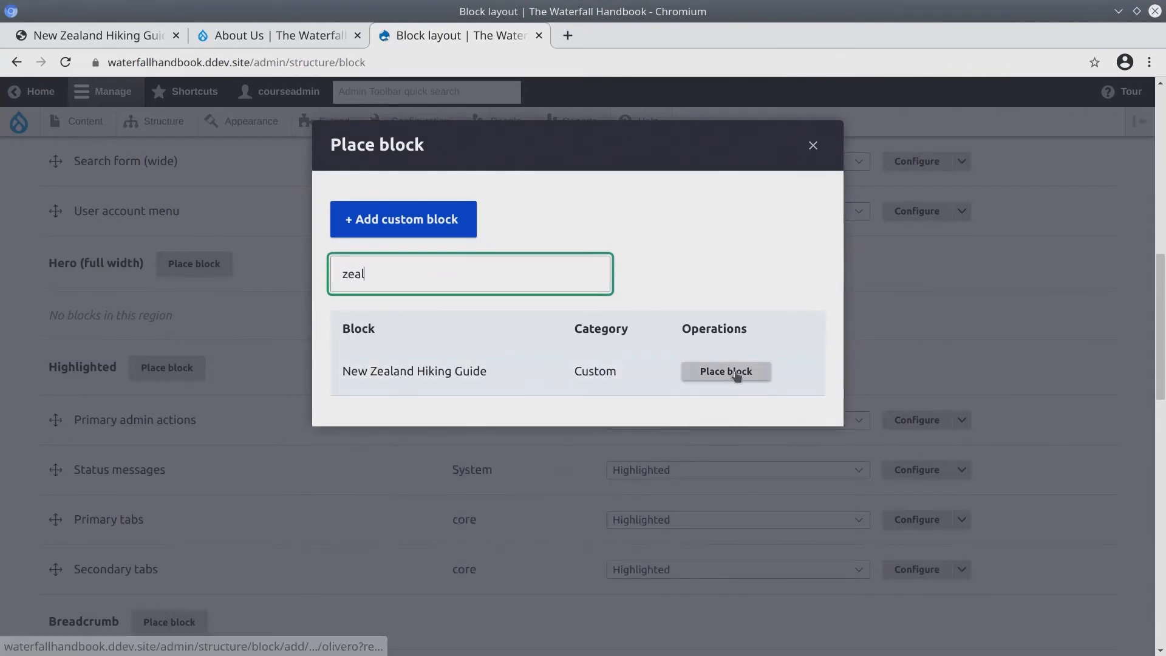
# Step: Place the New Zealand Hiking Guide block and uncheck Display title
pyautogui.click(726, 372)
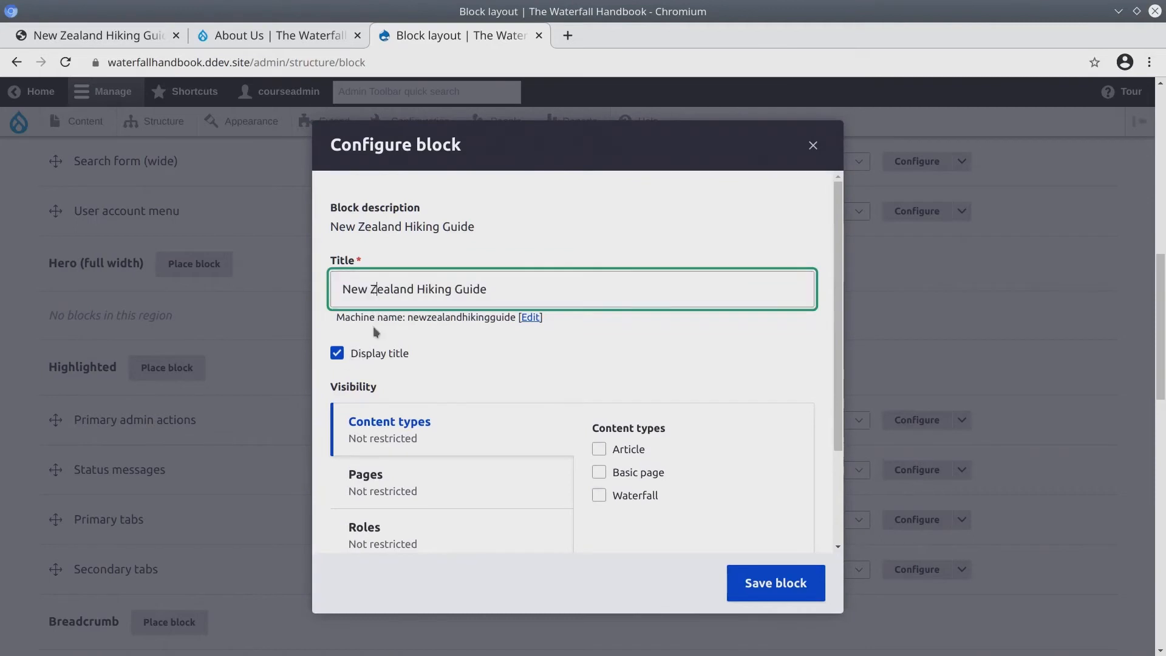
pyautogui.click(337, 354)
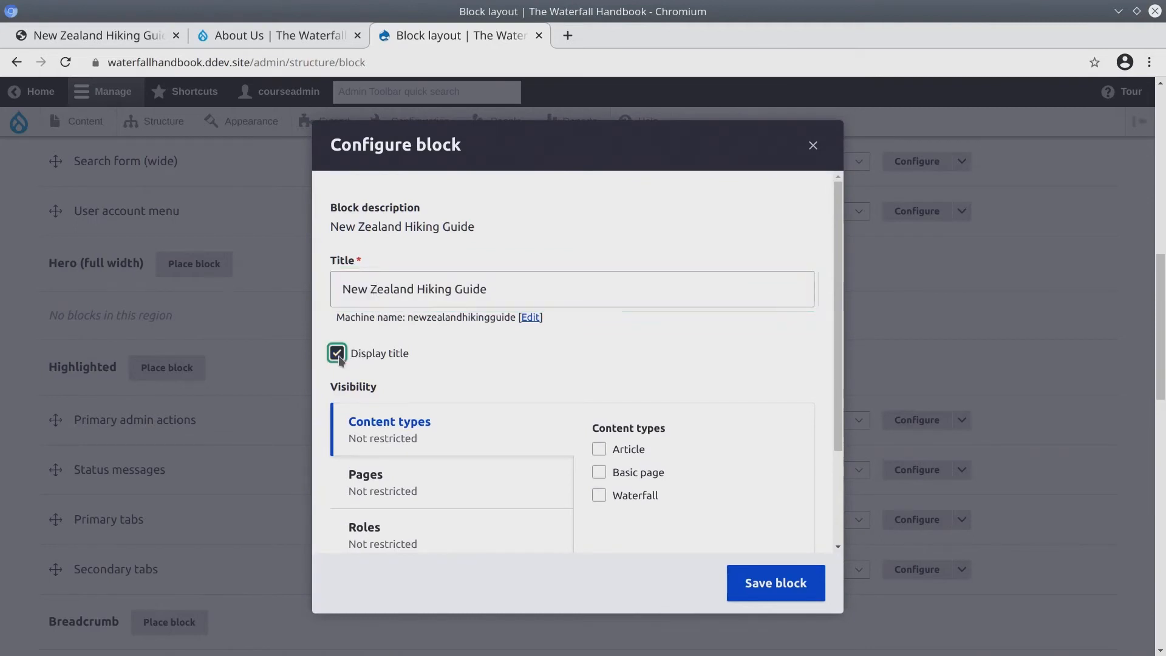
pyautogui.click(336, 354)
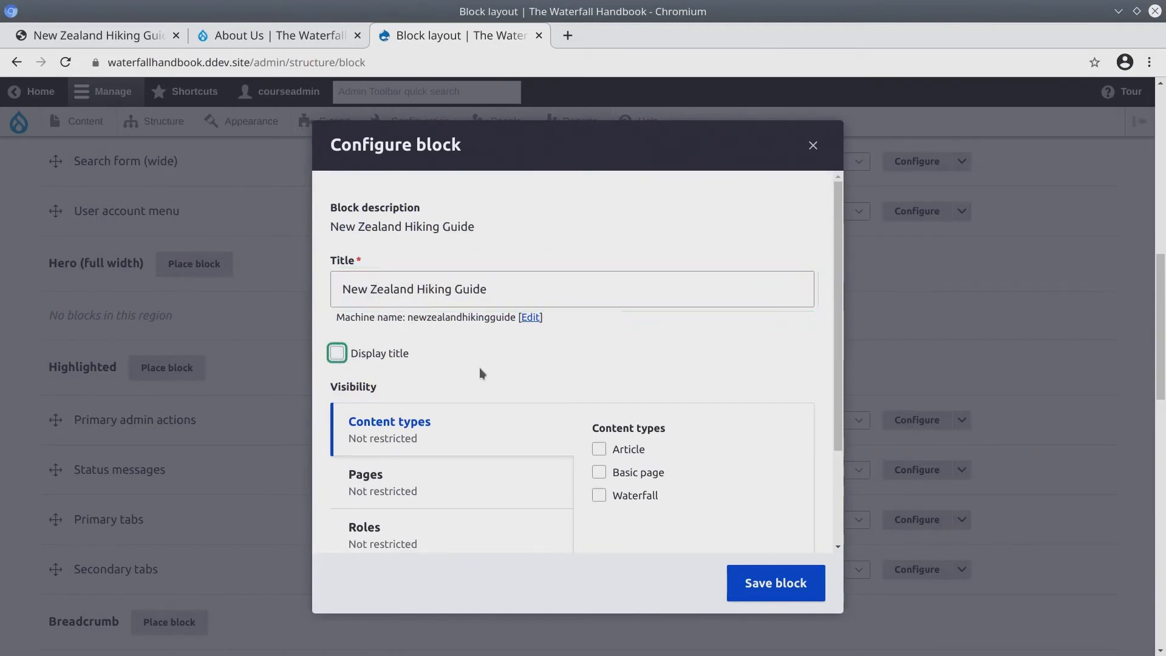
pyautogui.scroll(-3)
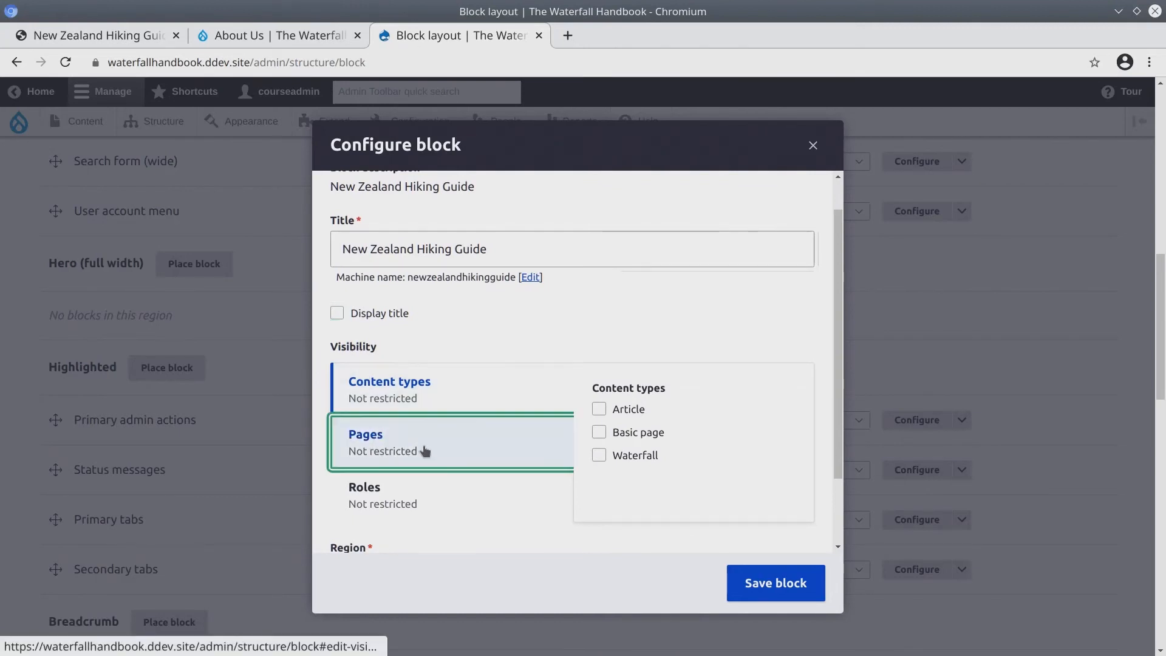
# Step: Restrict the block's Pages visibility to /about-us
pyautogui.click(364, 434)
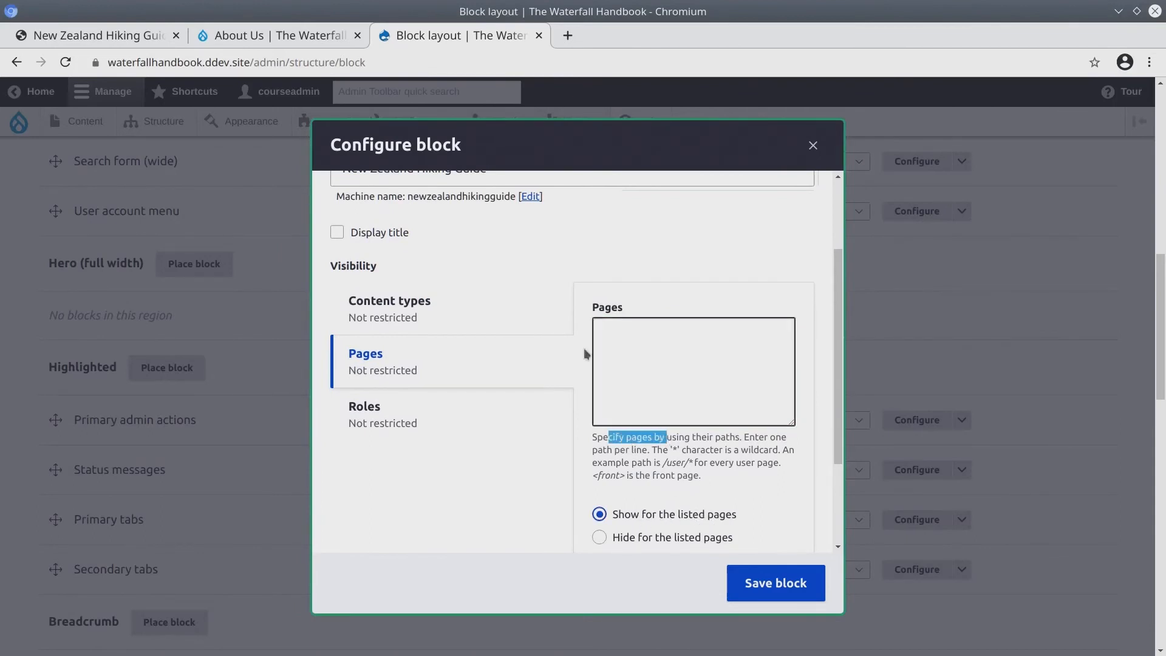
pyautogui.moveTo(295, 39)
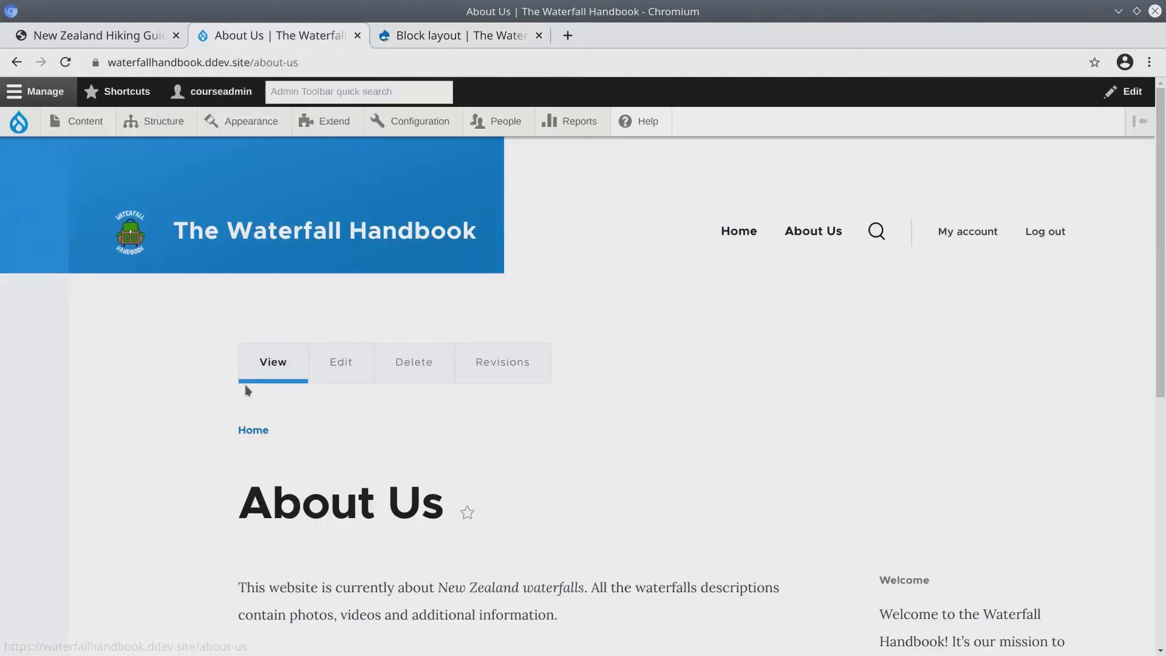
pyautogui.click(219, 63)
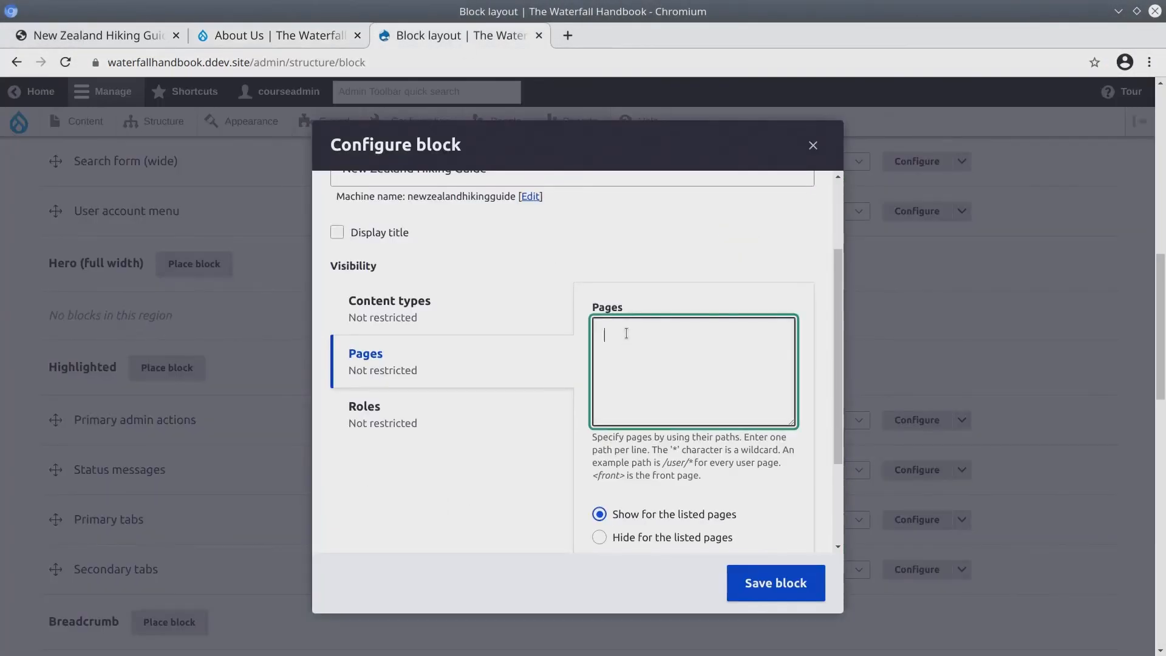
pyautogui.write('/about-us')
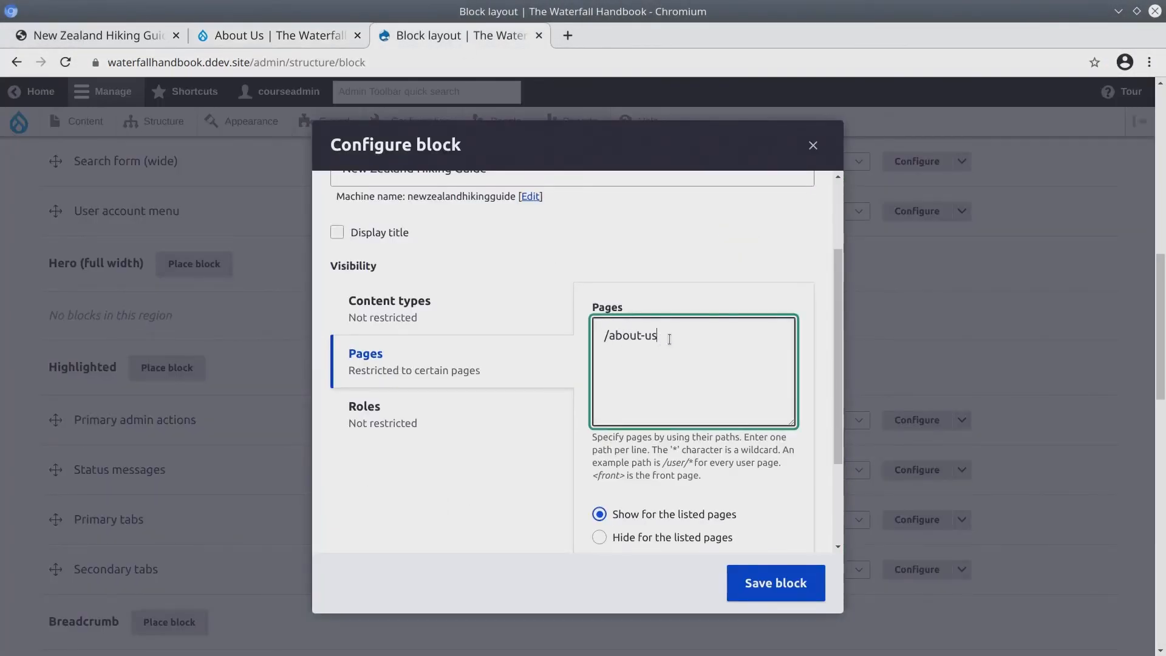
pyautogui.moveTo(406, 423)
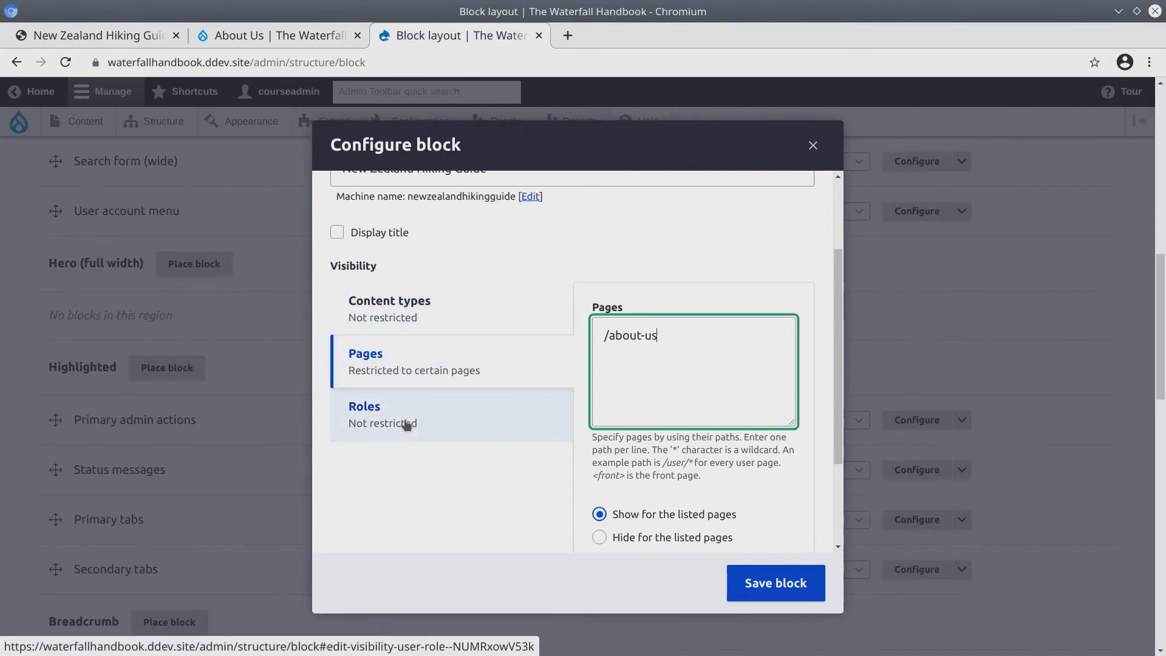
pyautogui.click(388, 301)
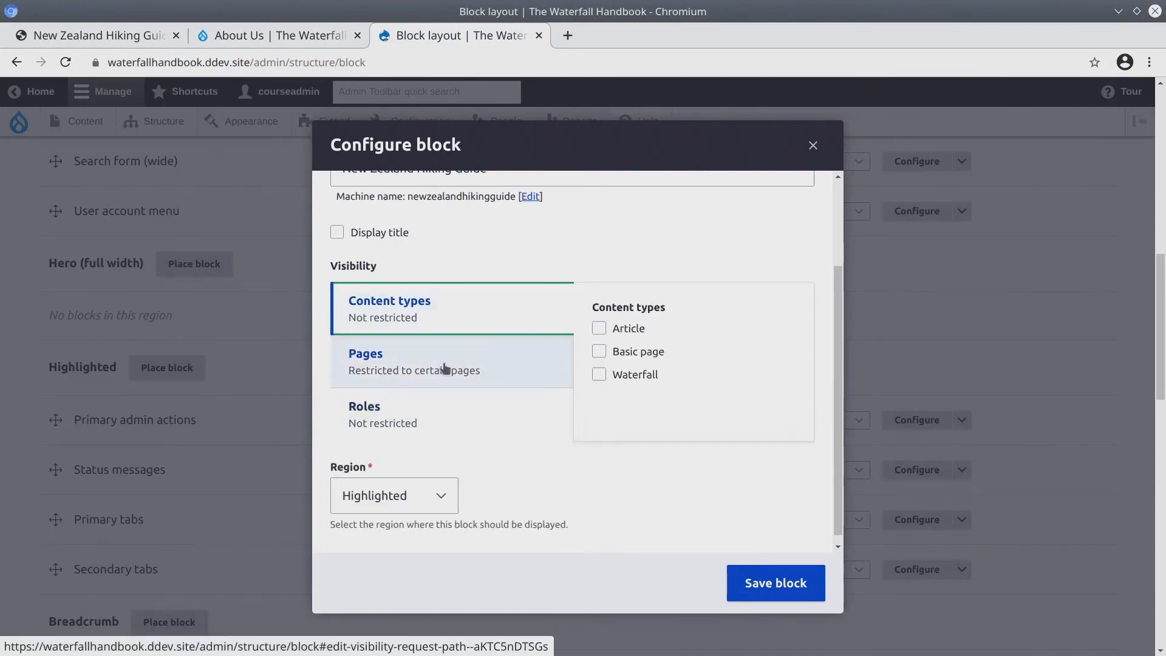
pyautogui.click(365, 362)
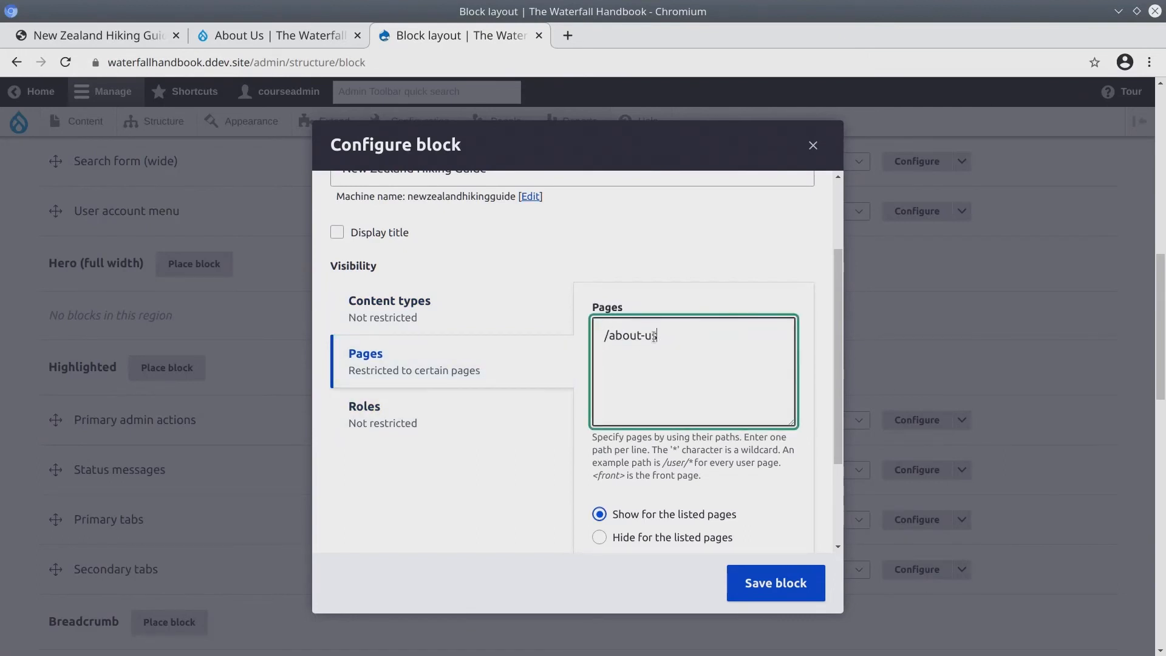
# Step: Save the block placement with its visibility settings
pyautogui.scroll(-3)
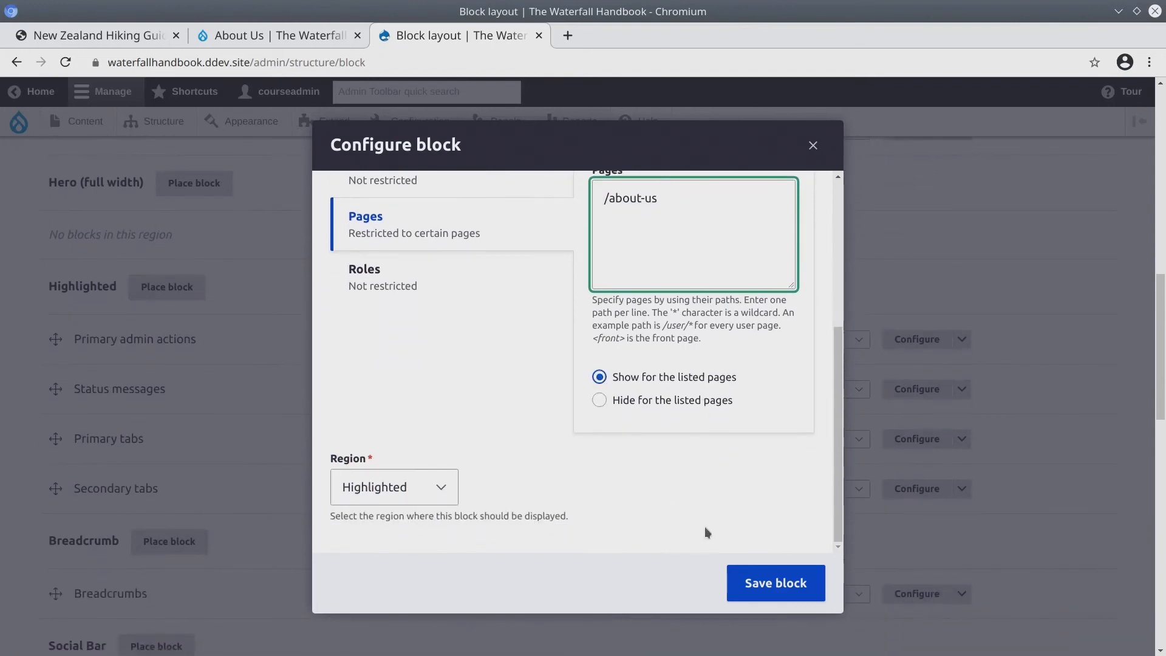
pyautogui.click(775, 583)
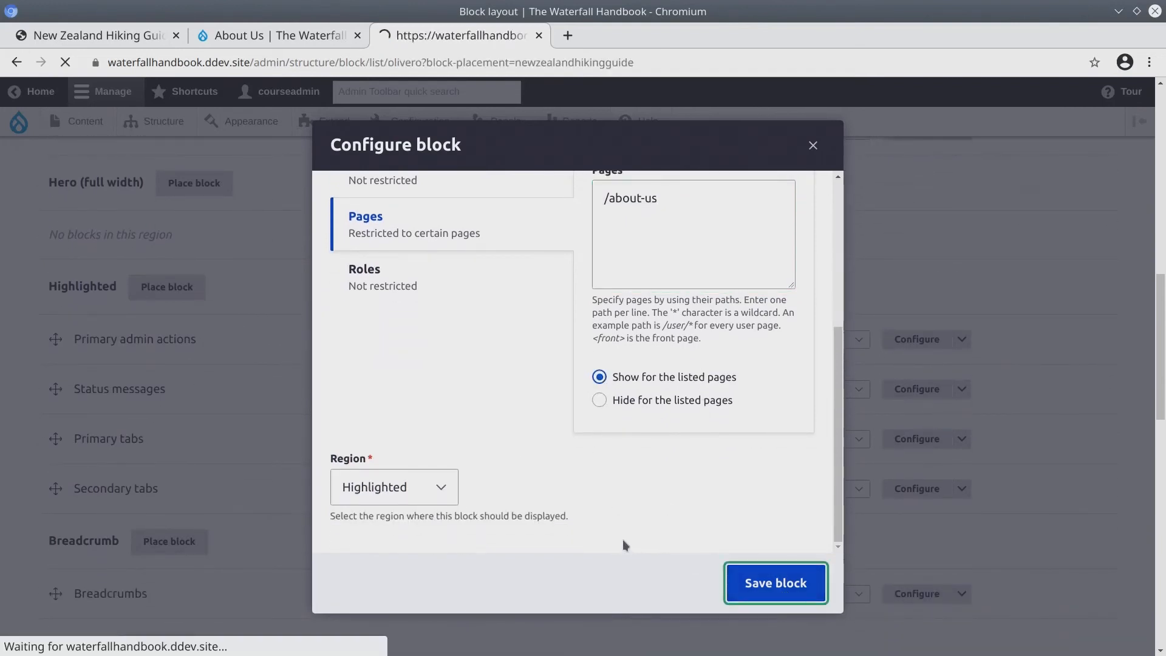
pyautogui.click(775, 583)
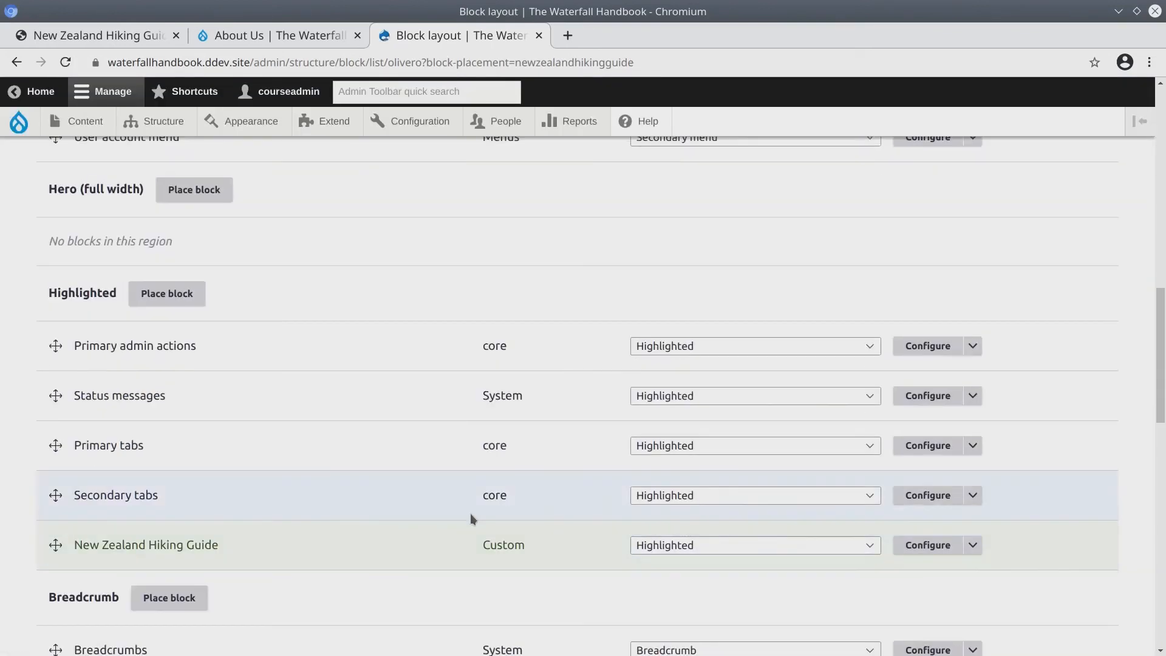
# Step: Drag New Zealand Hiking Guide to the top of Highlighted and save the block order
pyautogui.scroll(-3)
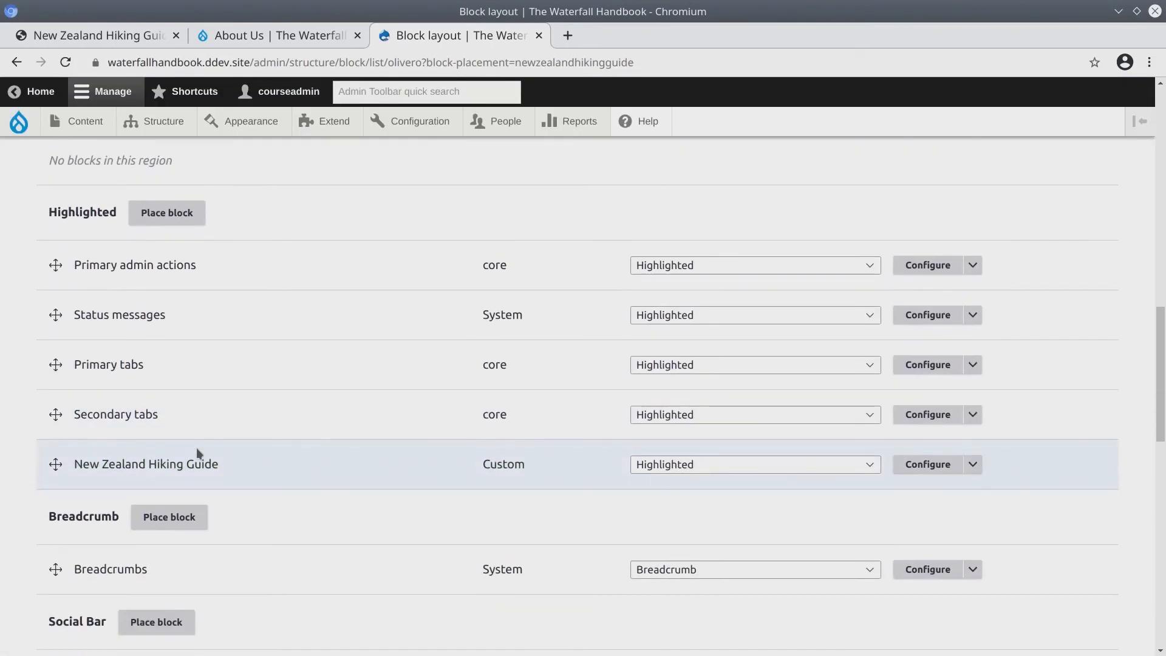
pyautogui.moveTo(136, 480)
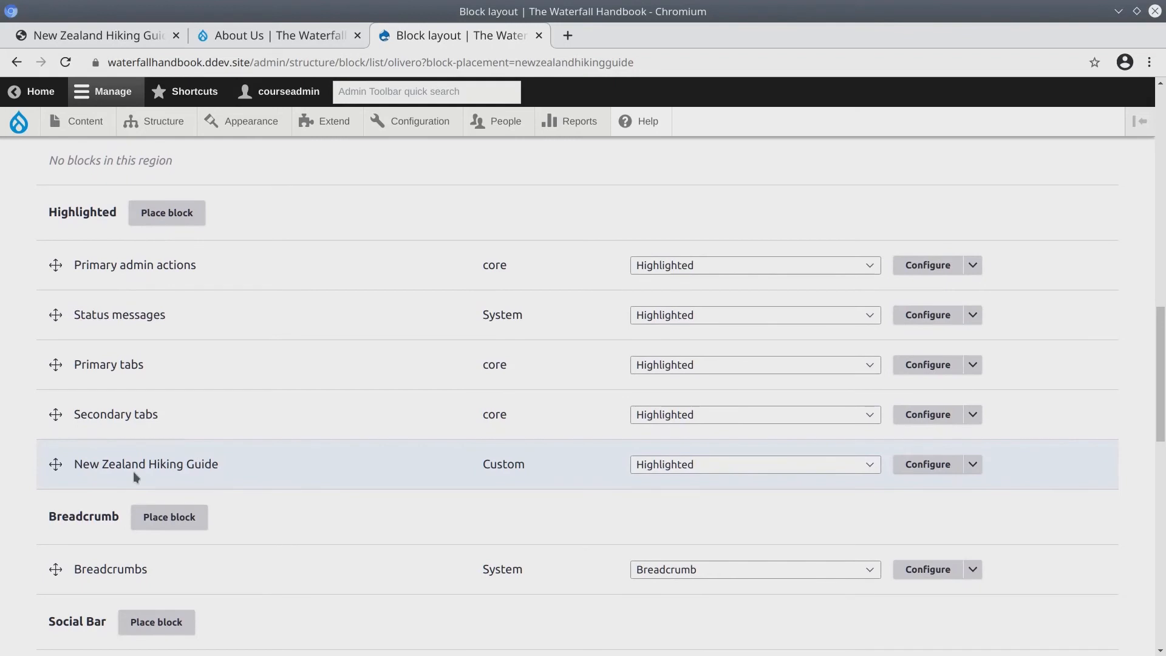
pyautogui.moveTo(56, 464)
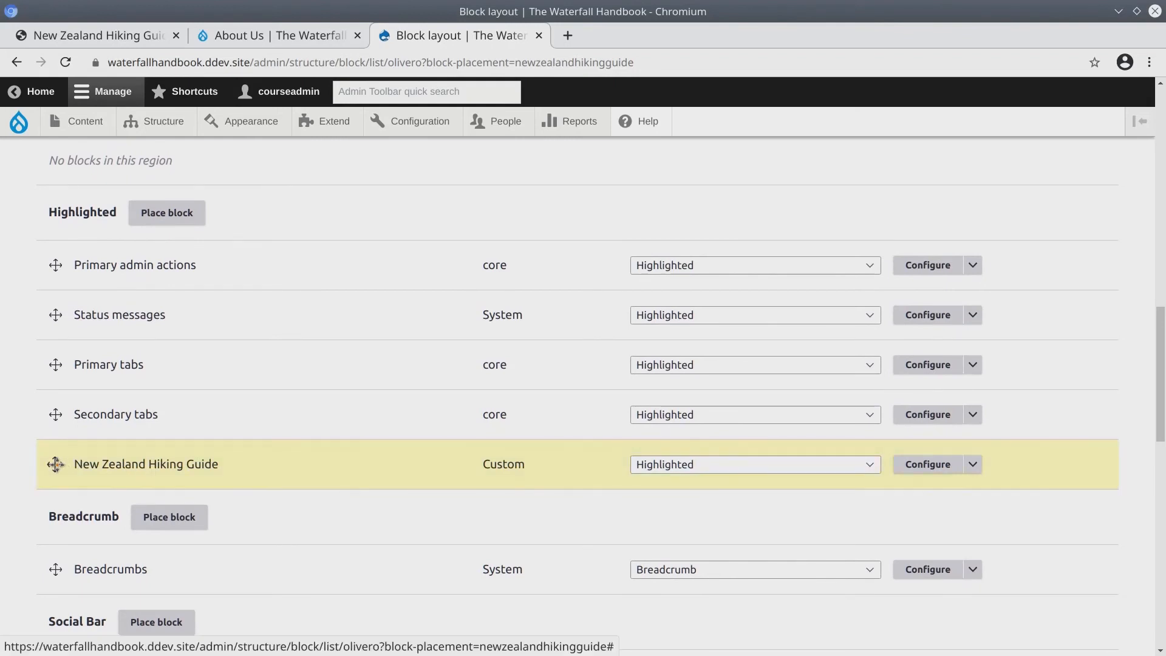
pyautogui.moveTo(54, 463); pyautogui.dragTo(55, 264)
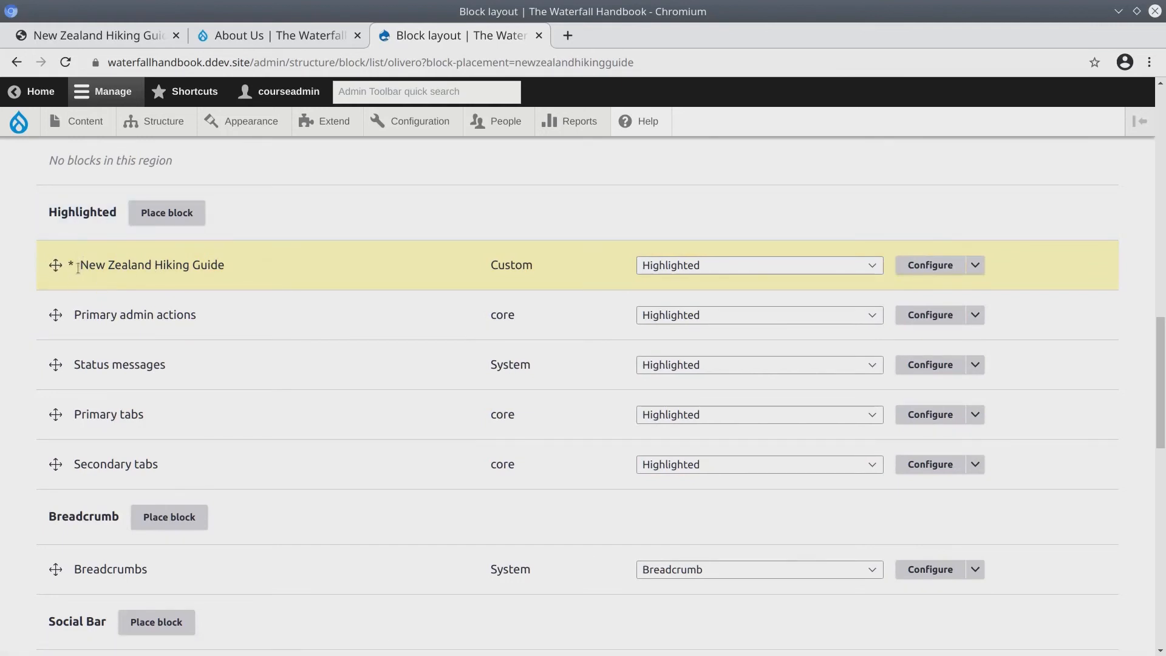
pyautogui.scroll(-3)
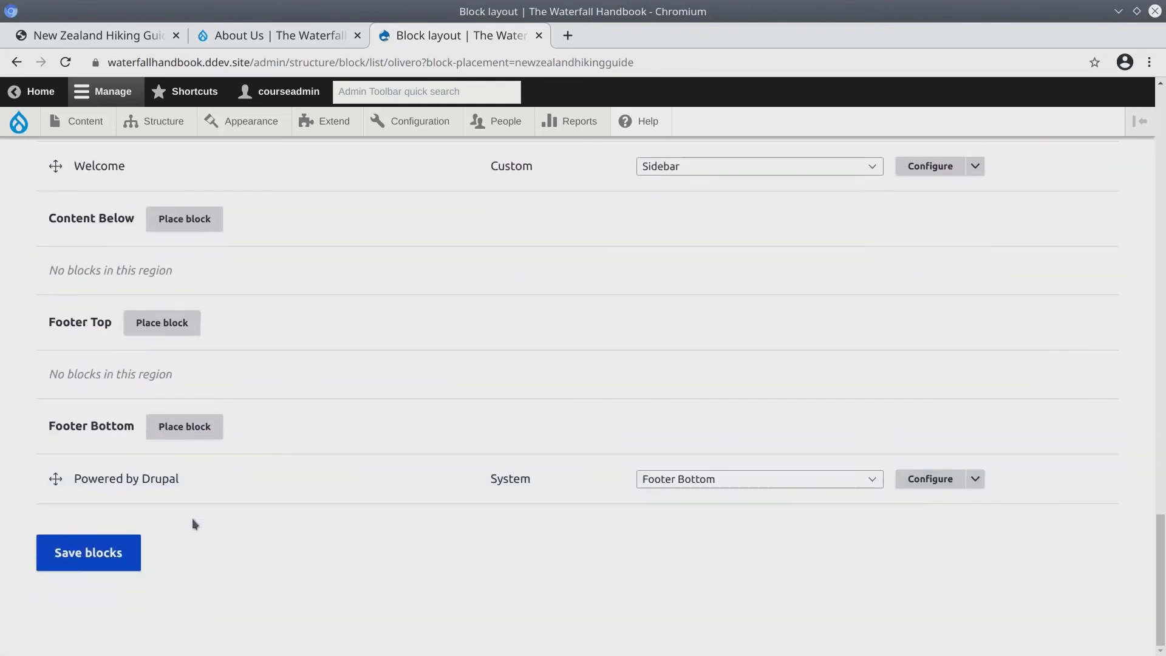
pyautogui.click(87, 551)
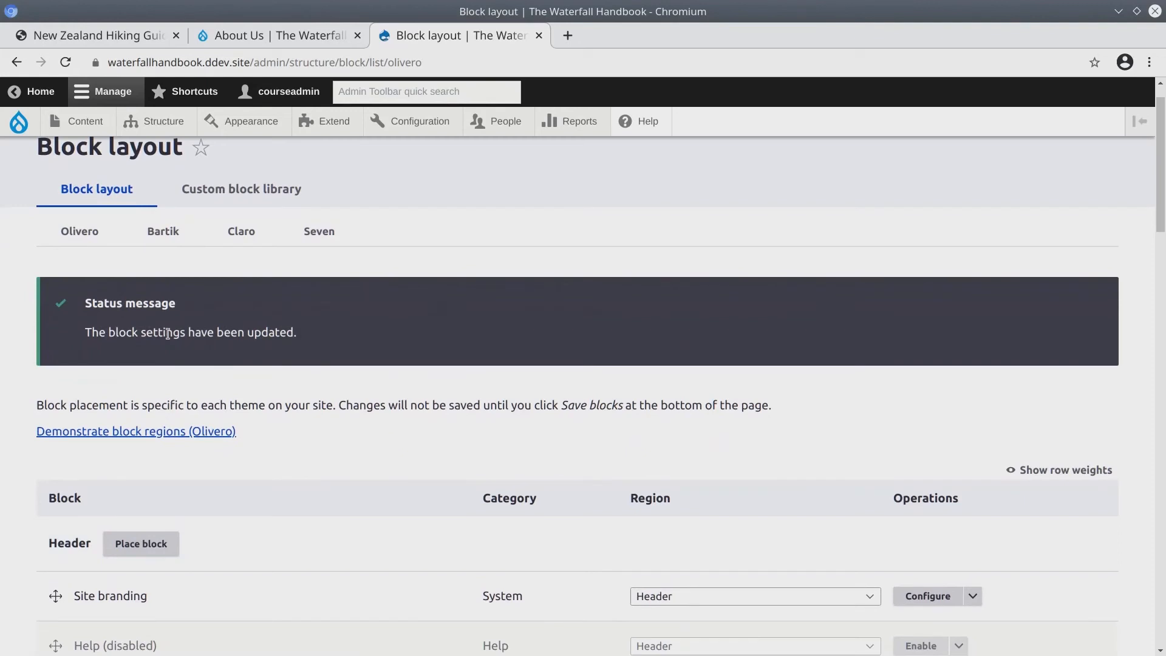
pyautogui.tripleClick(191, 332)
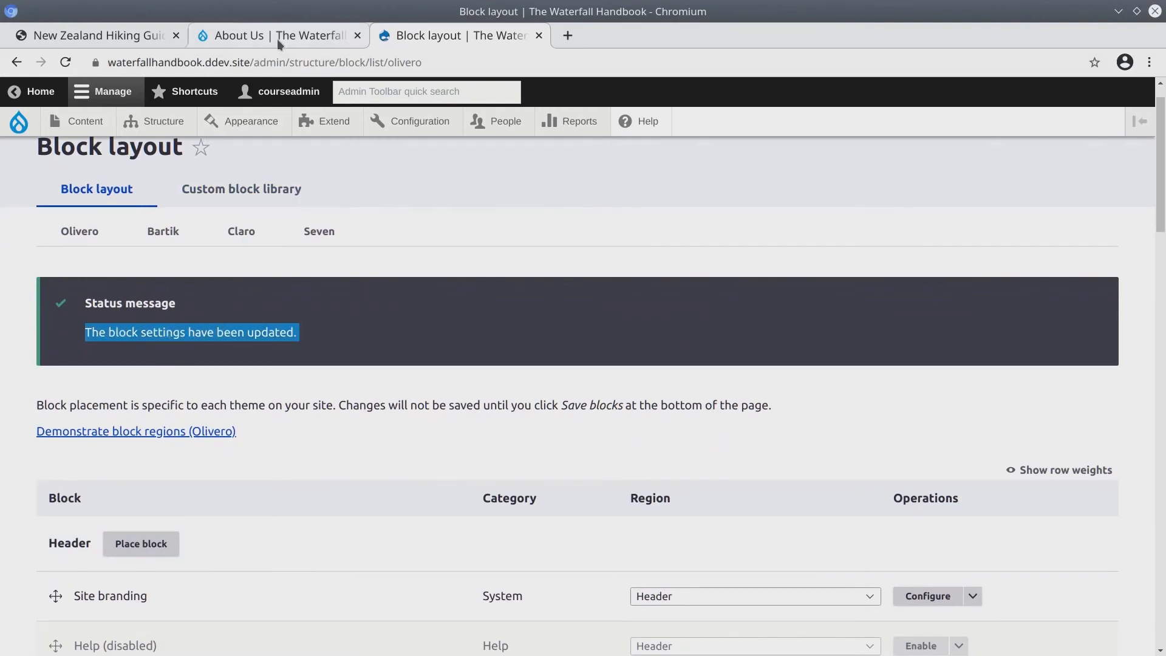
# Step: Reload the About Us page to show the hiking text and brochure link
pyautogui.click(278, 36)
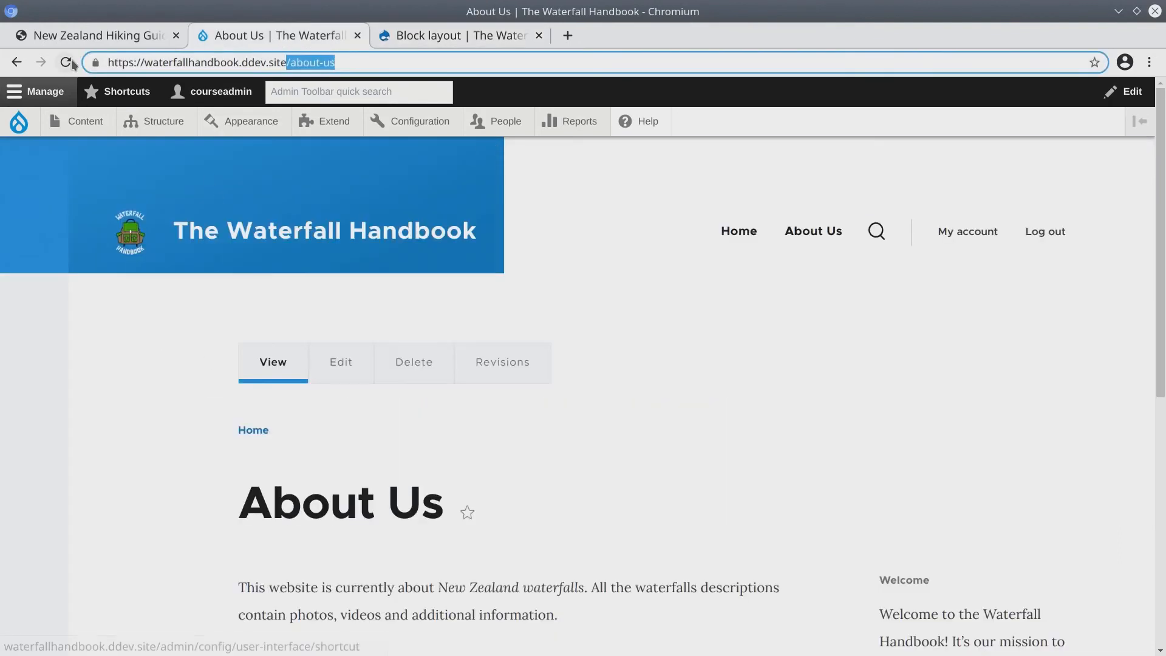
pyautogui.click(64, 64)
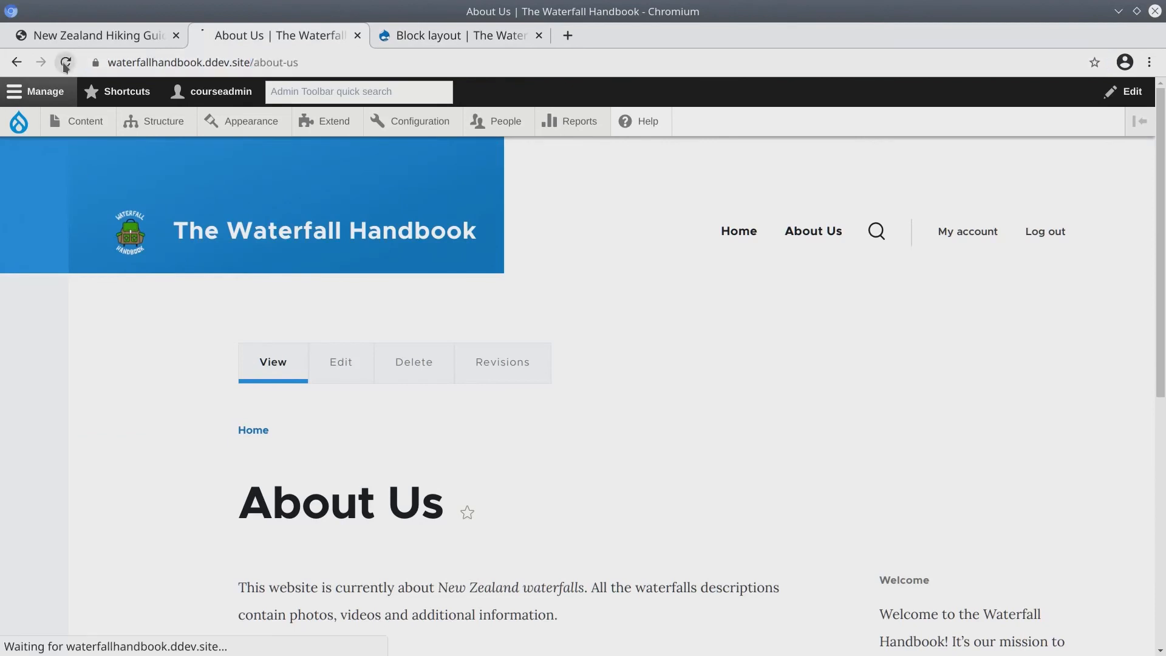
pyautogui.click(64, 60)
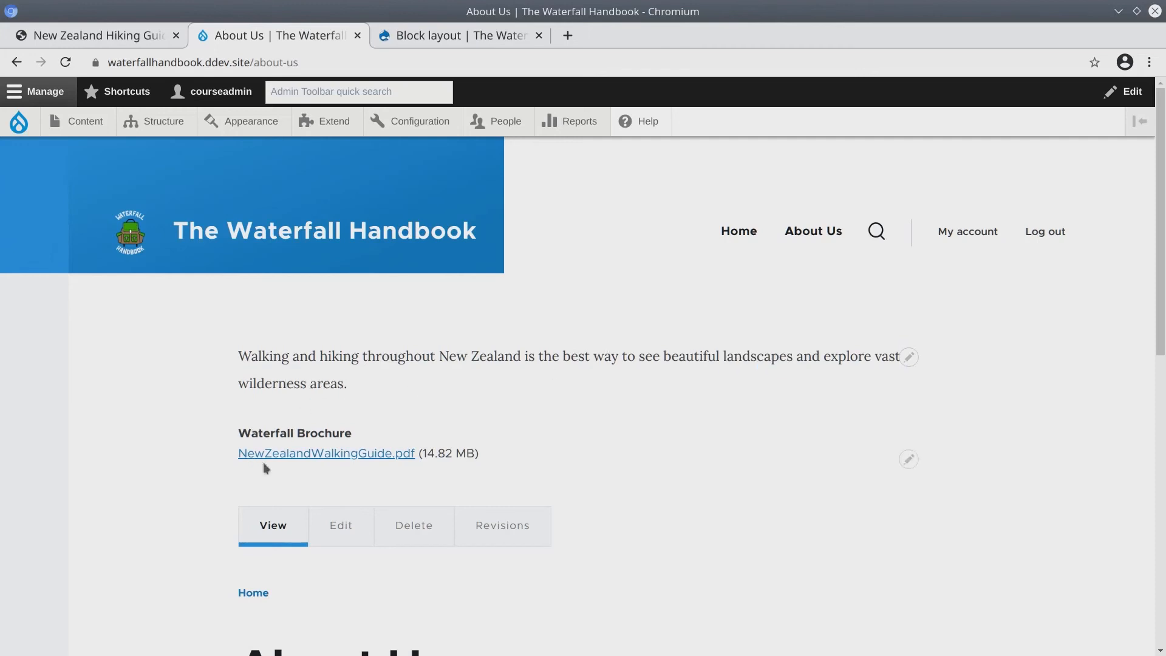
pyautogui.moveTo(284, 459)
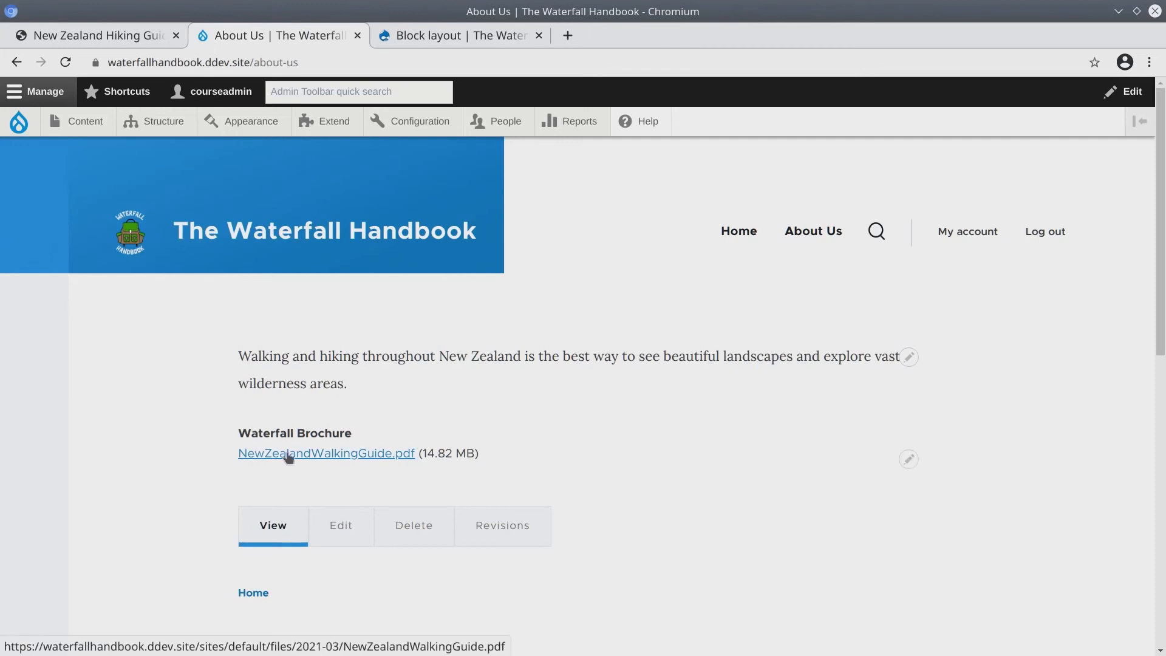
# Step: View NewZealandWalkingGuide.pdf from the brochure link and return to About Us
pyautogui.click(326, 453)
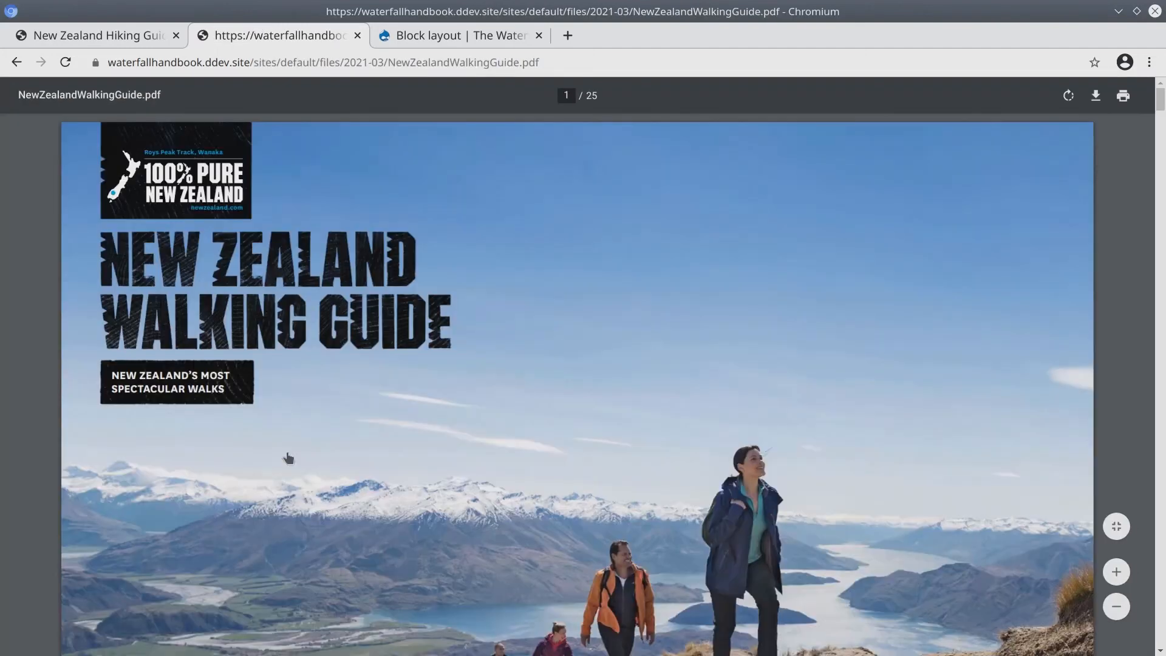
pyautogui.scroll(-3)
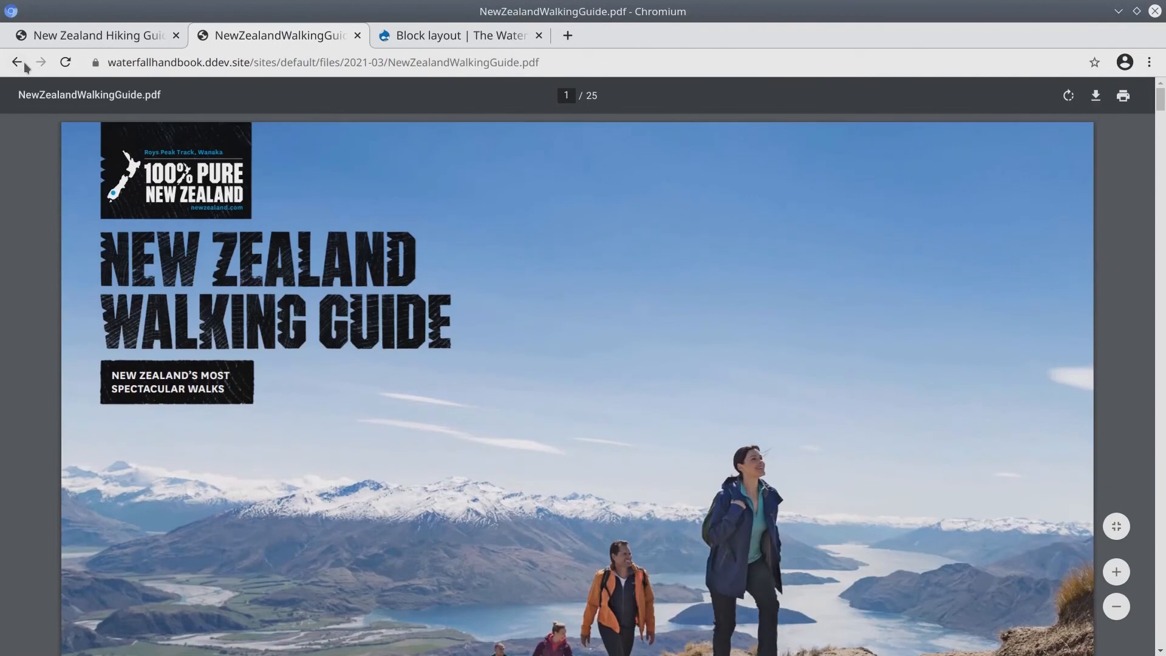
pyautogui.click(17, 63)
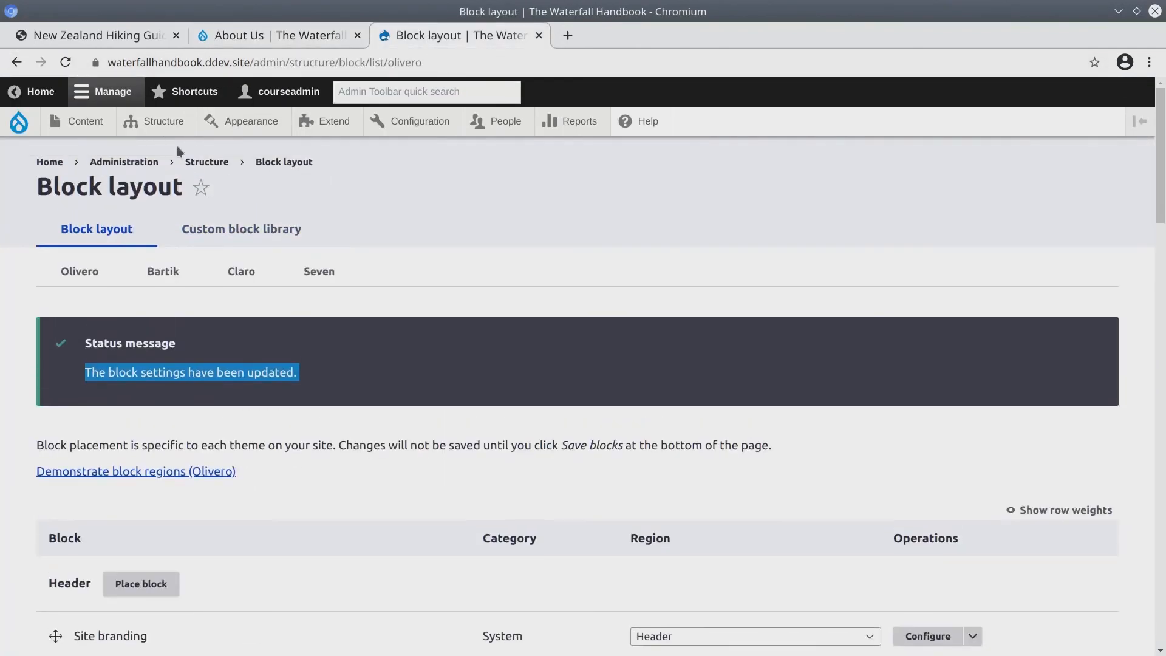
# Step: Review the Brochure Block type's fields, then list the custom blocks showing New Zealand Hiking Guide
pyautogui.click(156, 121)
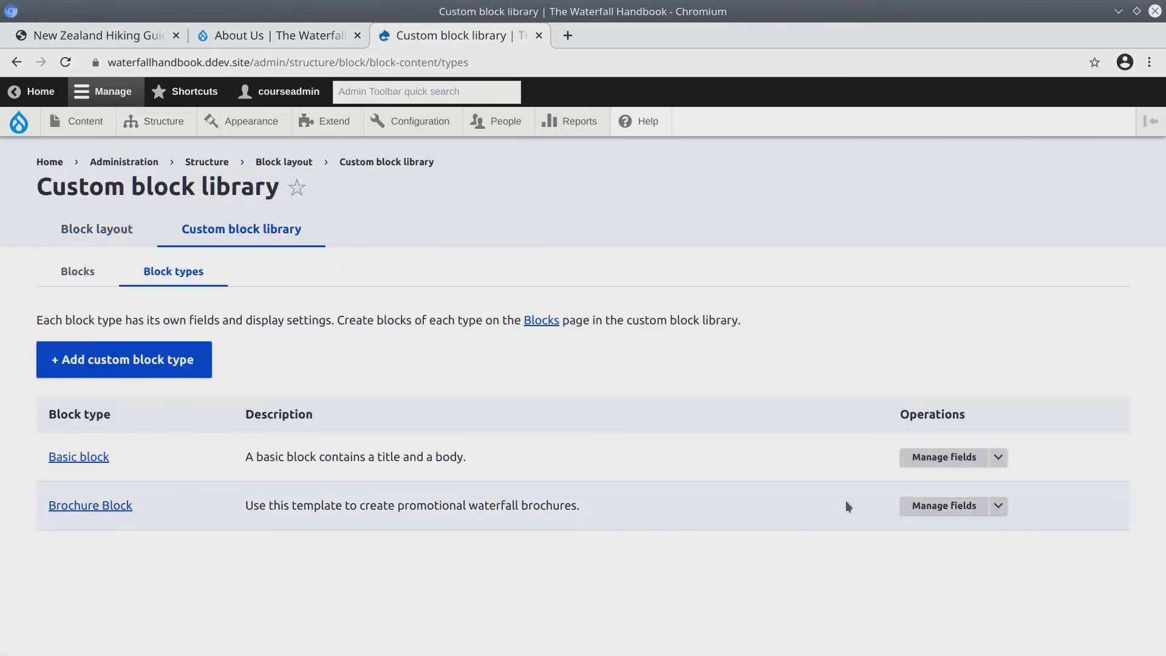
pyautogui.click(943, 505)
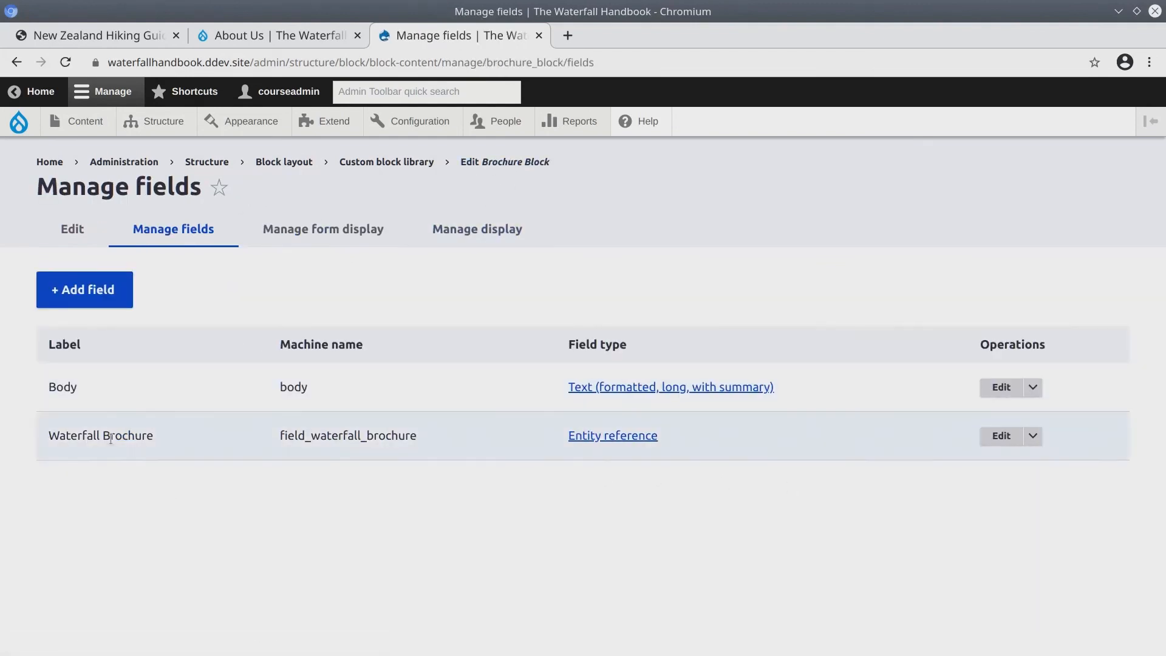
pyautogui.doubleClick(347, 435)
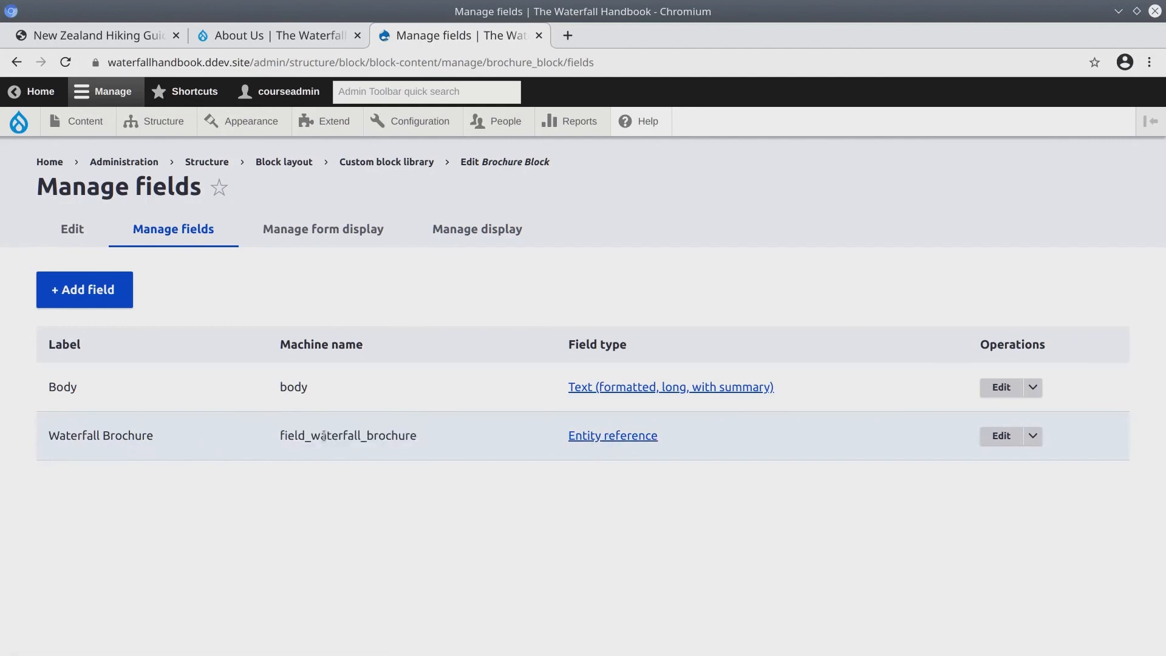
pyautogui.moveTo(322, 224)
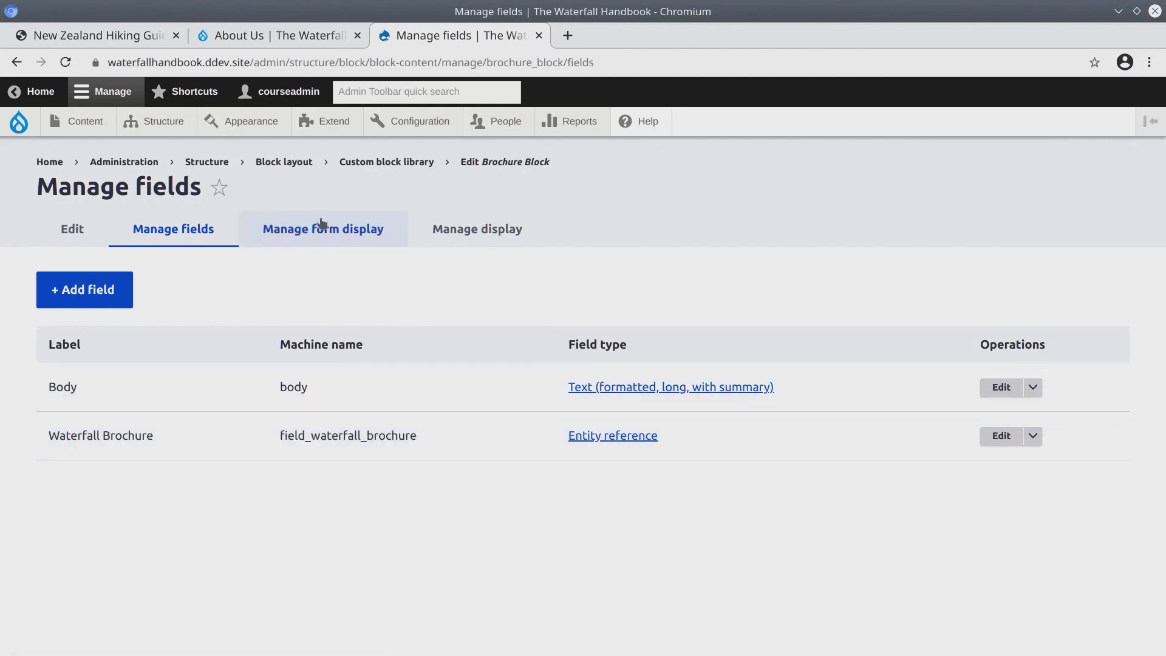
pyautogui.click(386, 162)
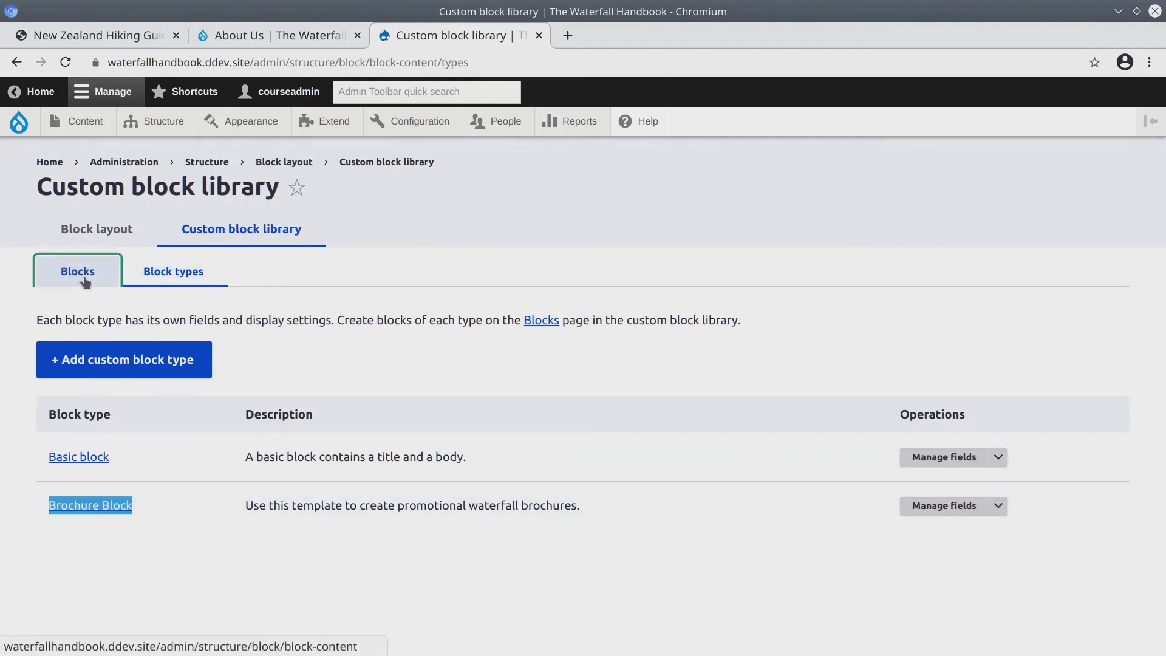
pyautogui.click(78, 271)
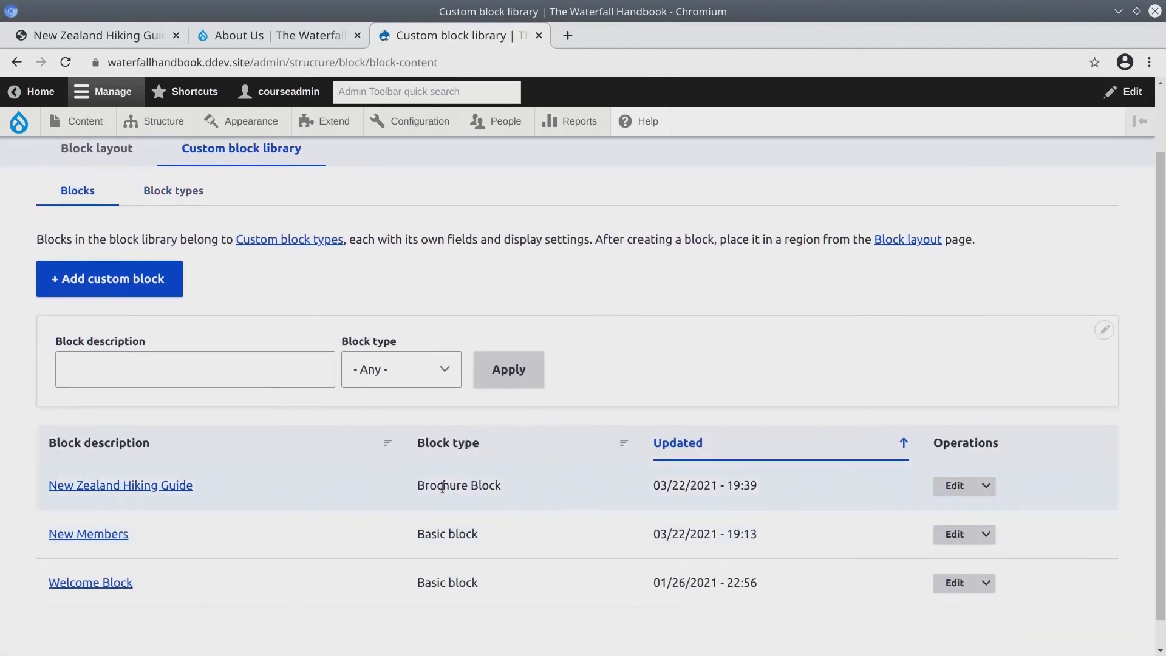
pyautogui.moveTo(372, 474)
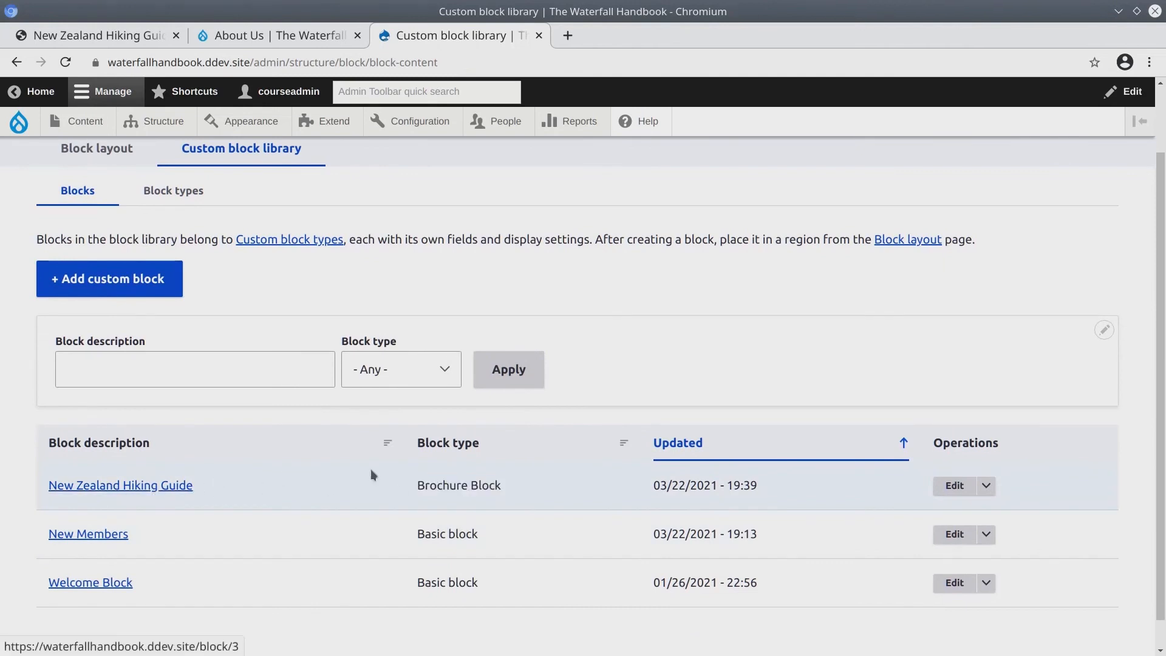
# Step: Review the New Zealand Hiking Guide block's body and PDF in its edit form
pyautogui.click(120, 486)
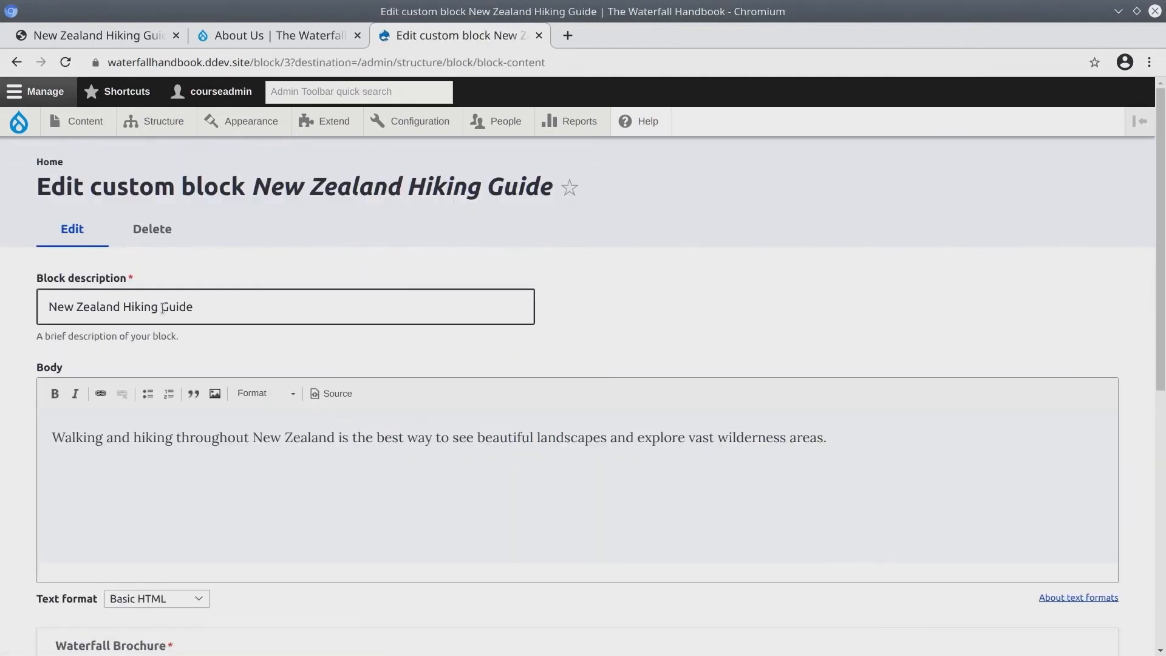
pyautogui.scroll(-3)
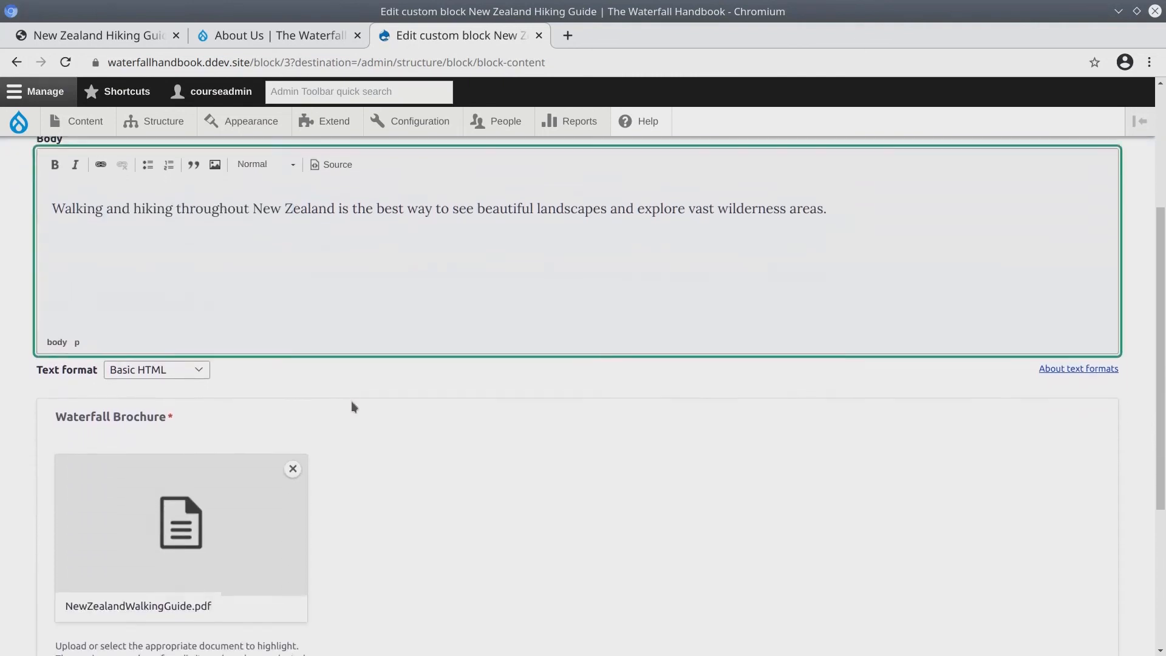
pyautogui.scroll(-3)
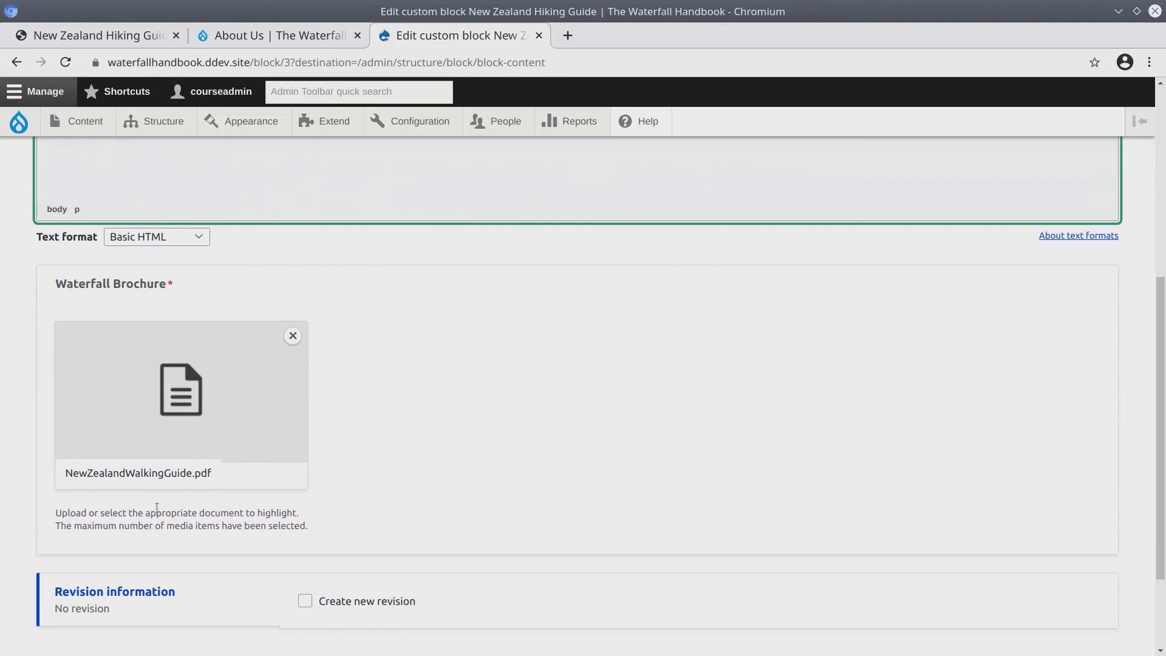
# Step: Return via Structure to the block layout page showing the Highlighted placement
pyautogui.click(163, 121)
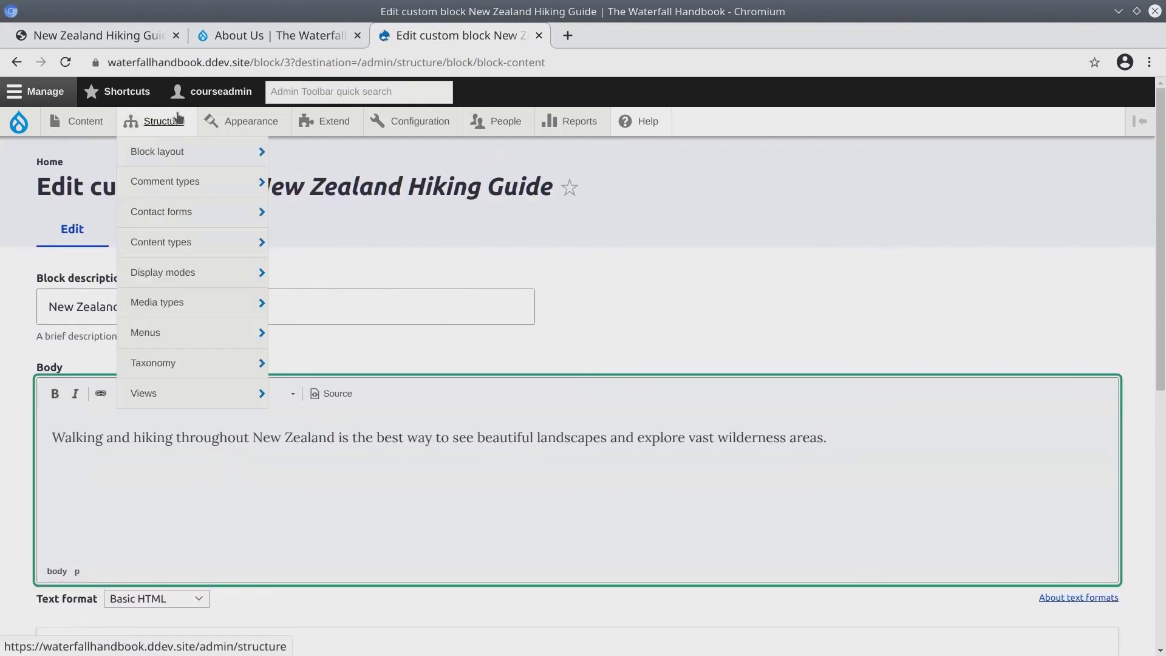
pyautogui.click(294, 437)
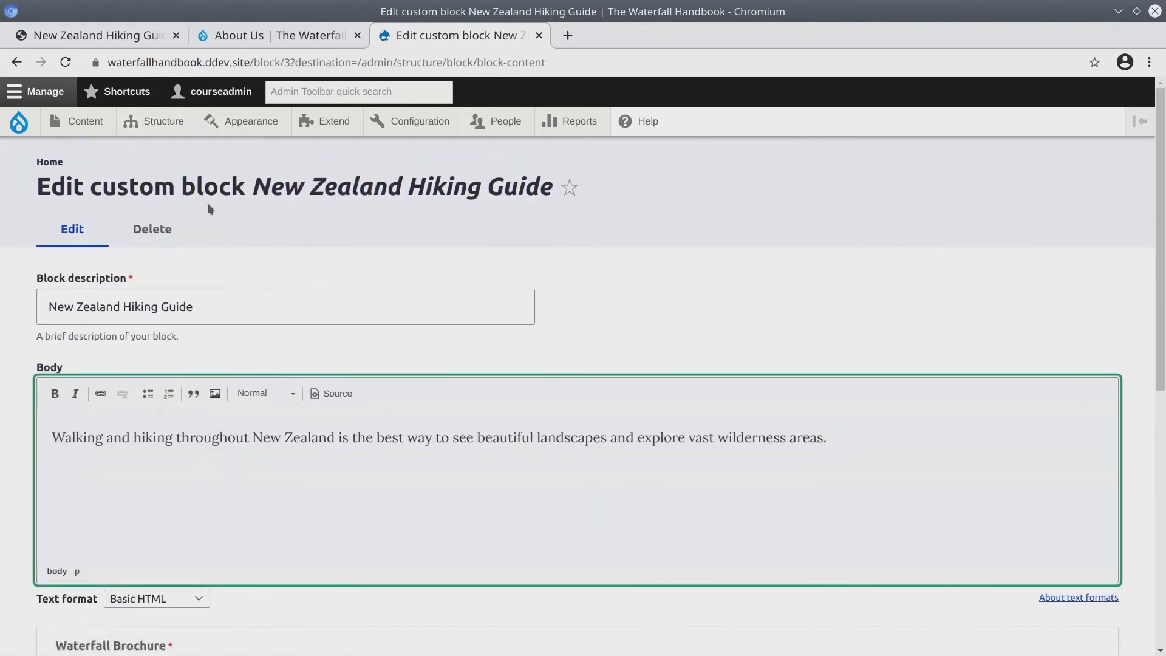
pyautogui.click(163, 120)
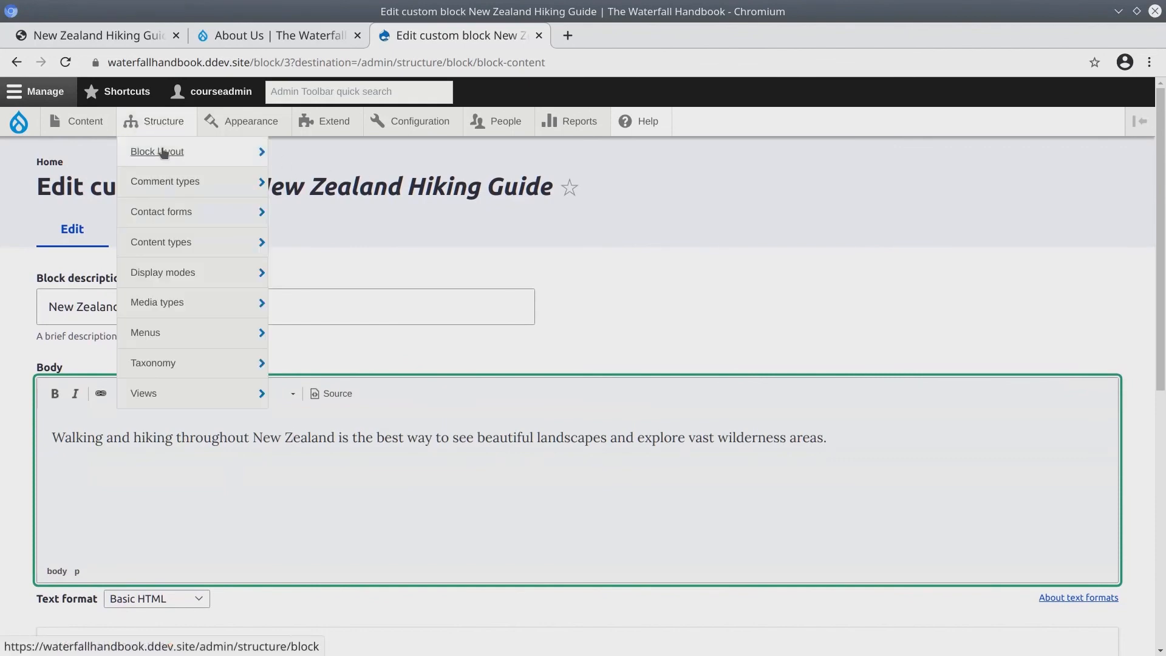
pyautogui.click(157, 152)
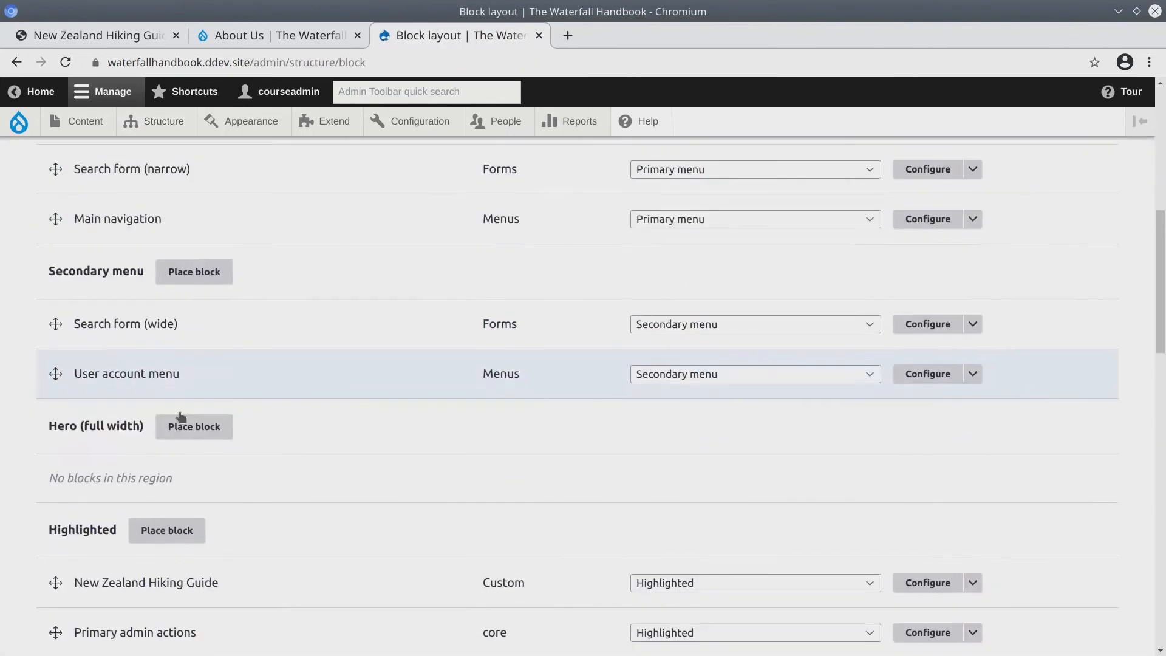
# Step: Verify the brochure block shows on About Us but not on the home page
pyautogui.scroll(-3)
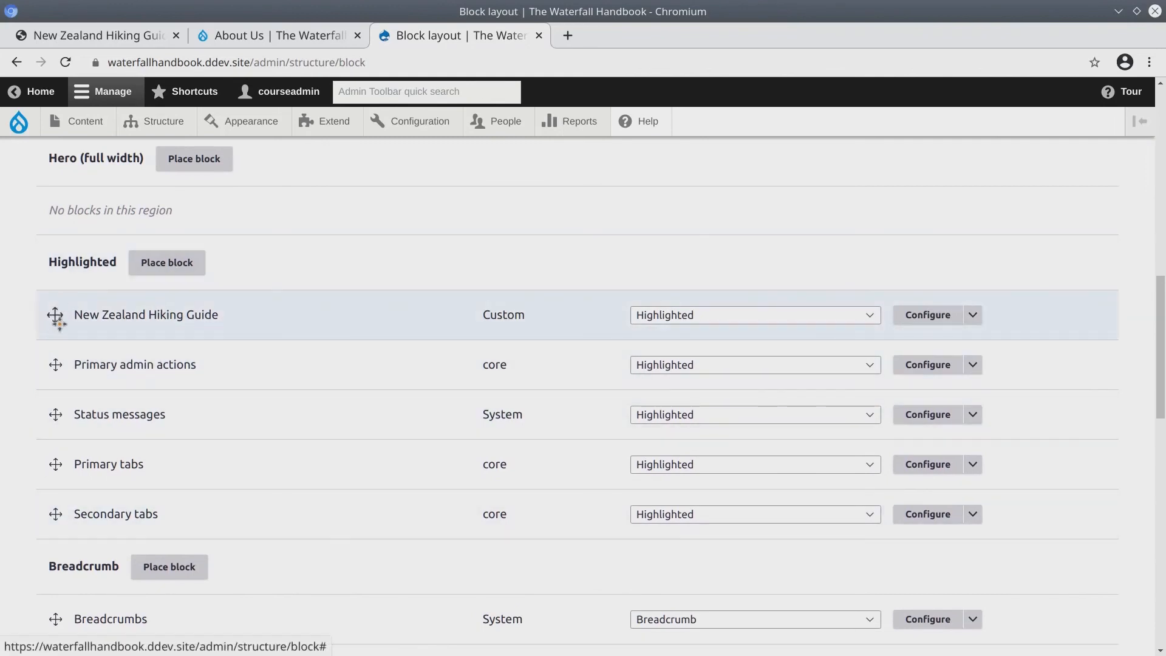
pyautogui.moveTo(60, 347)
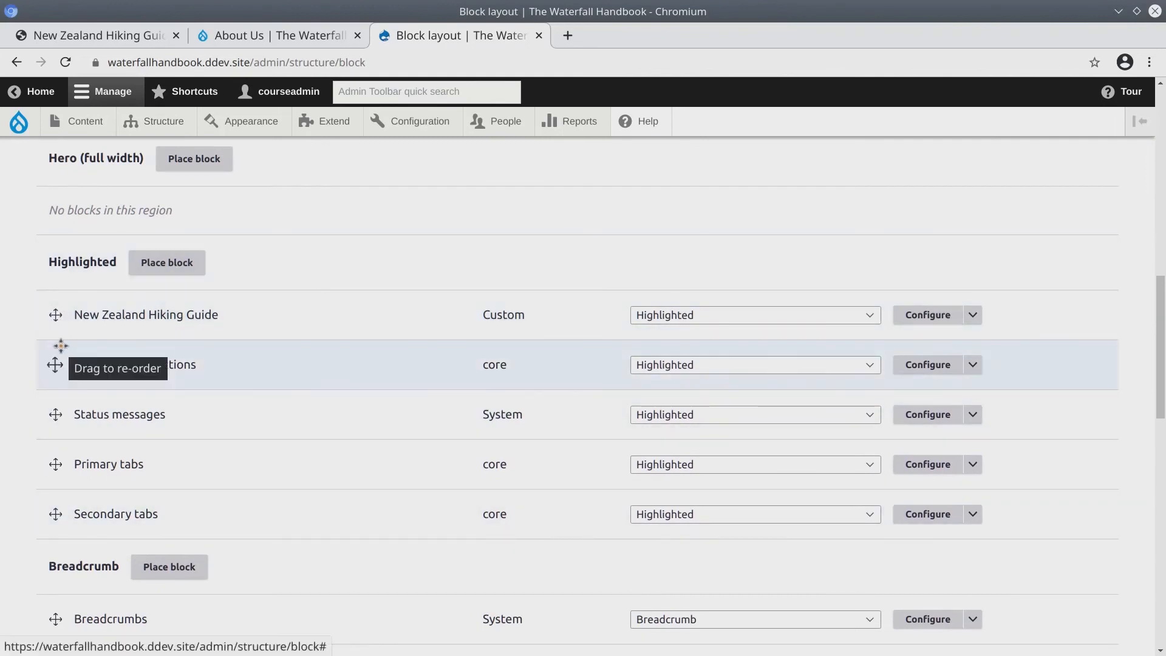
pyautogui.scroll(-3)
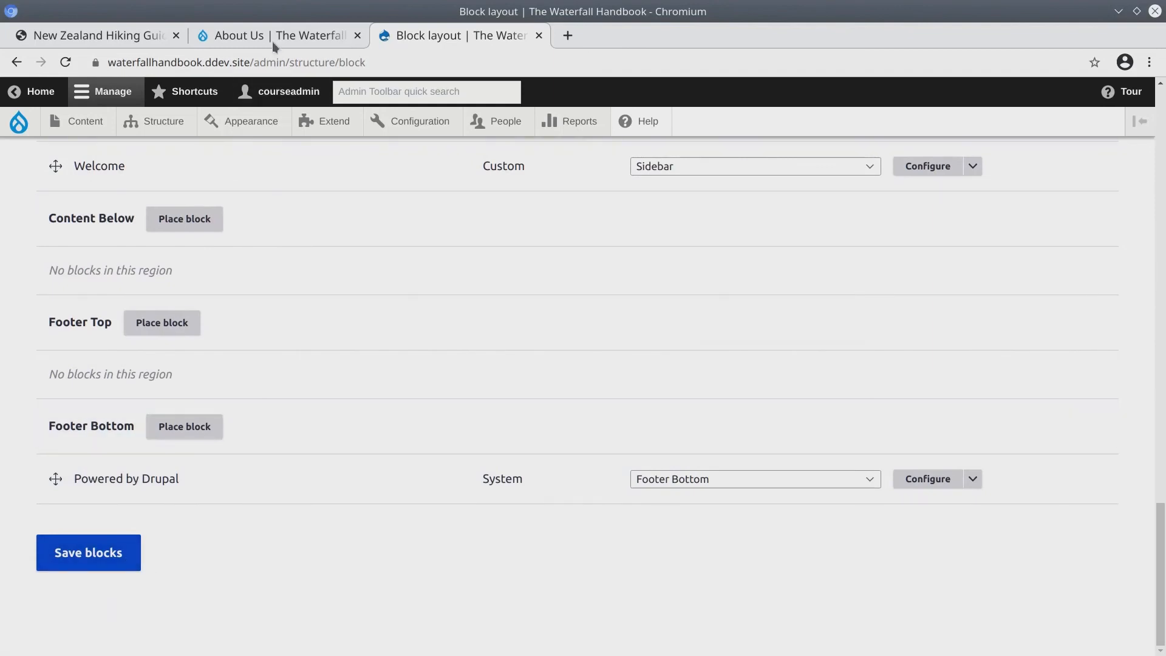
pyautogui.click(250, 35)
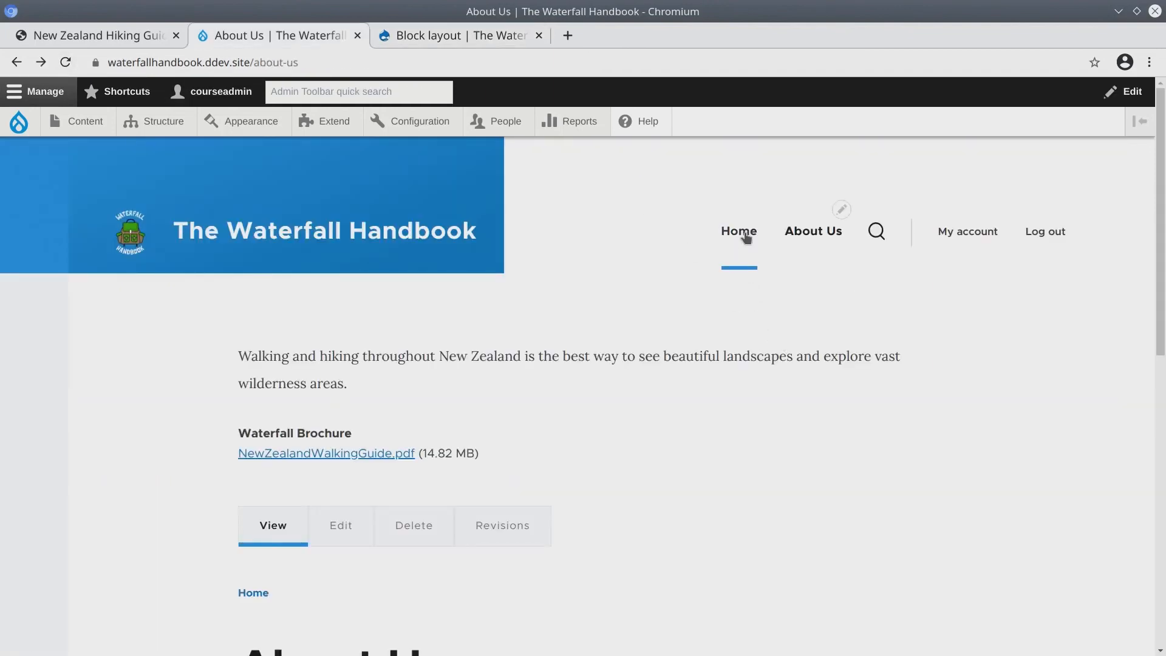
pyautogui.click(739, 231)
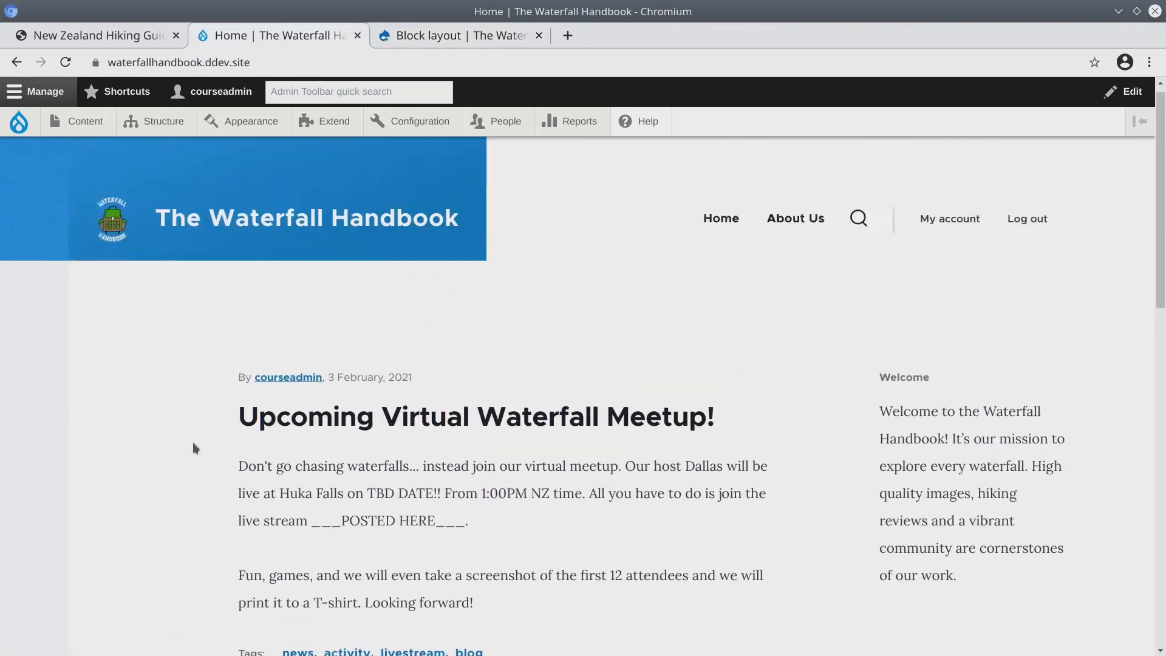
pyautogui.click(795, 219)
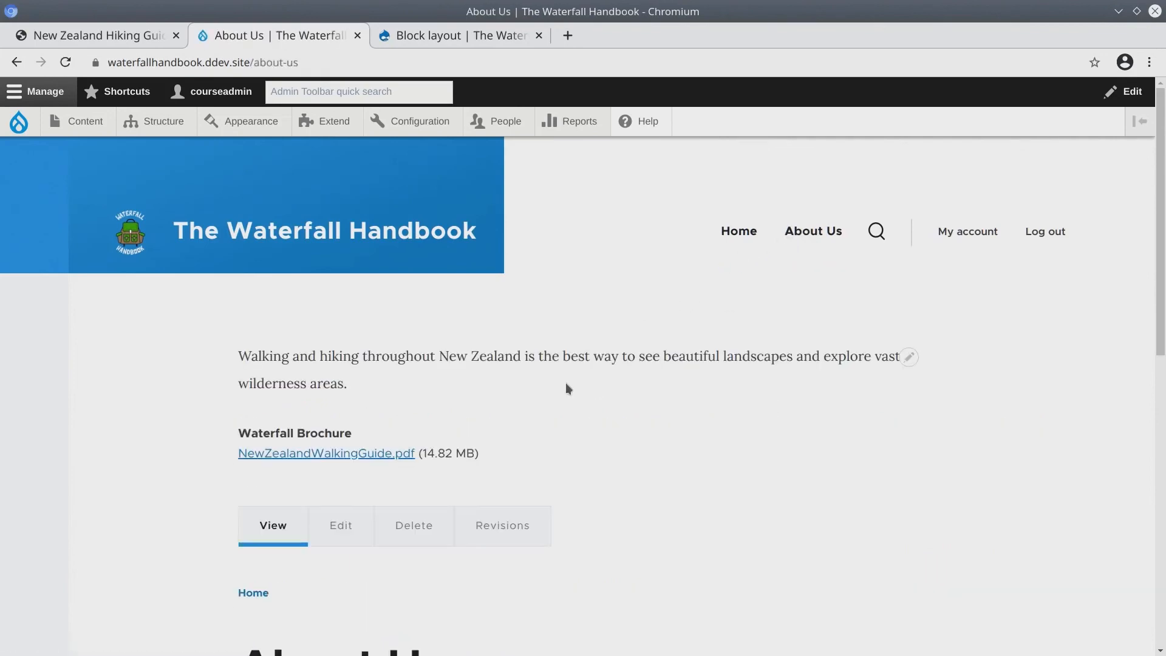